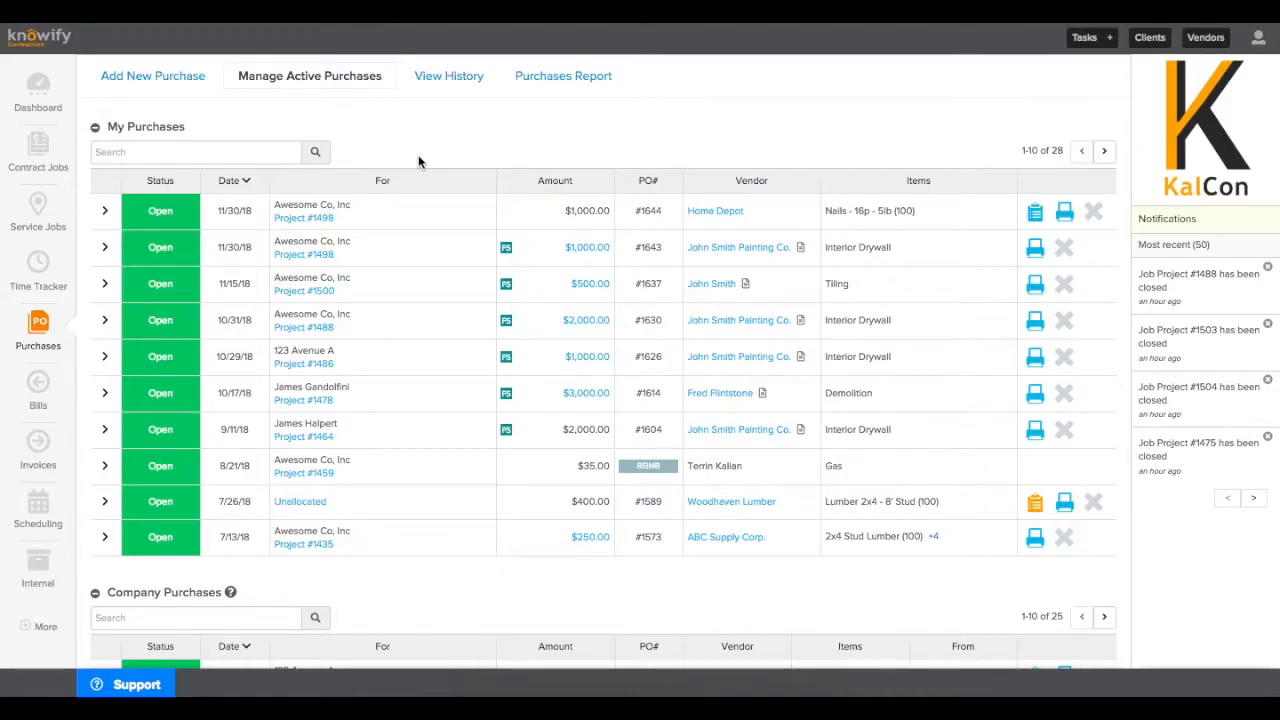
mouse_move(294, 87)
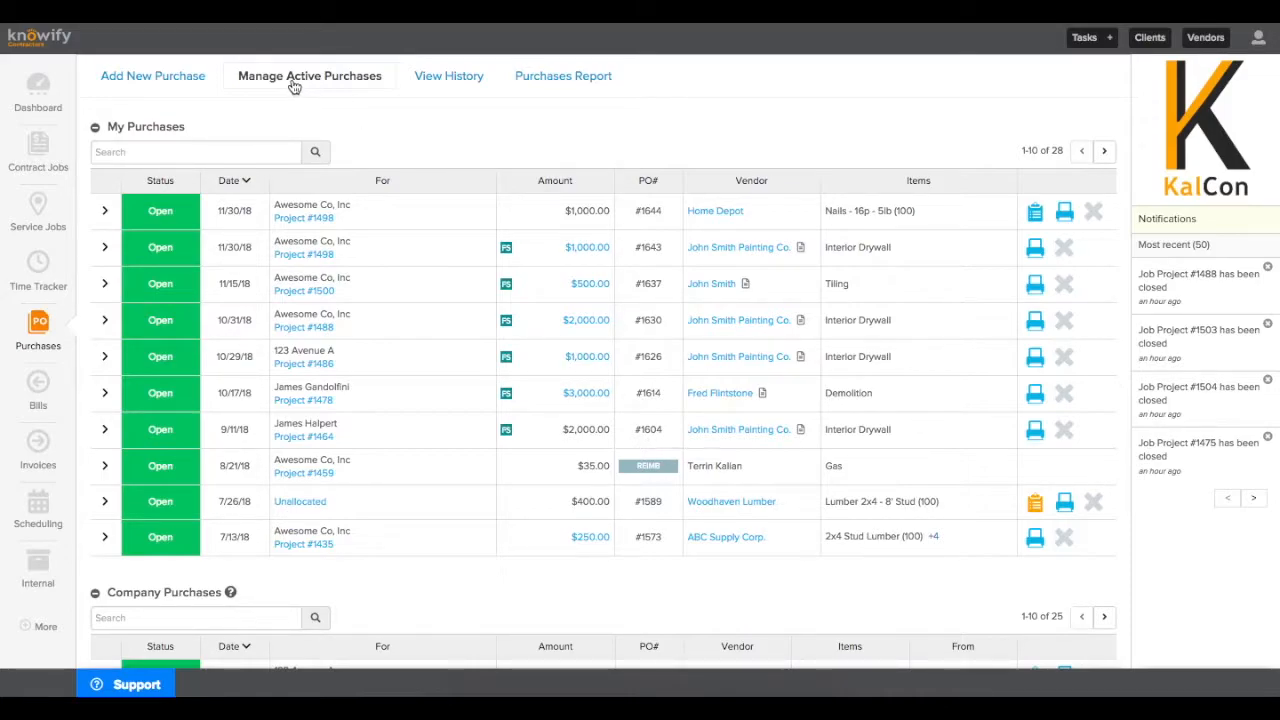
mouse_move(376, 145)
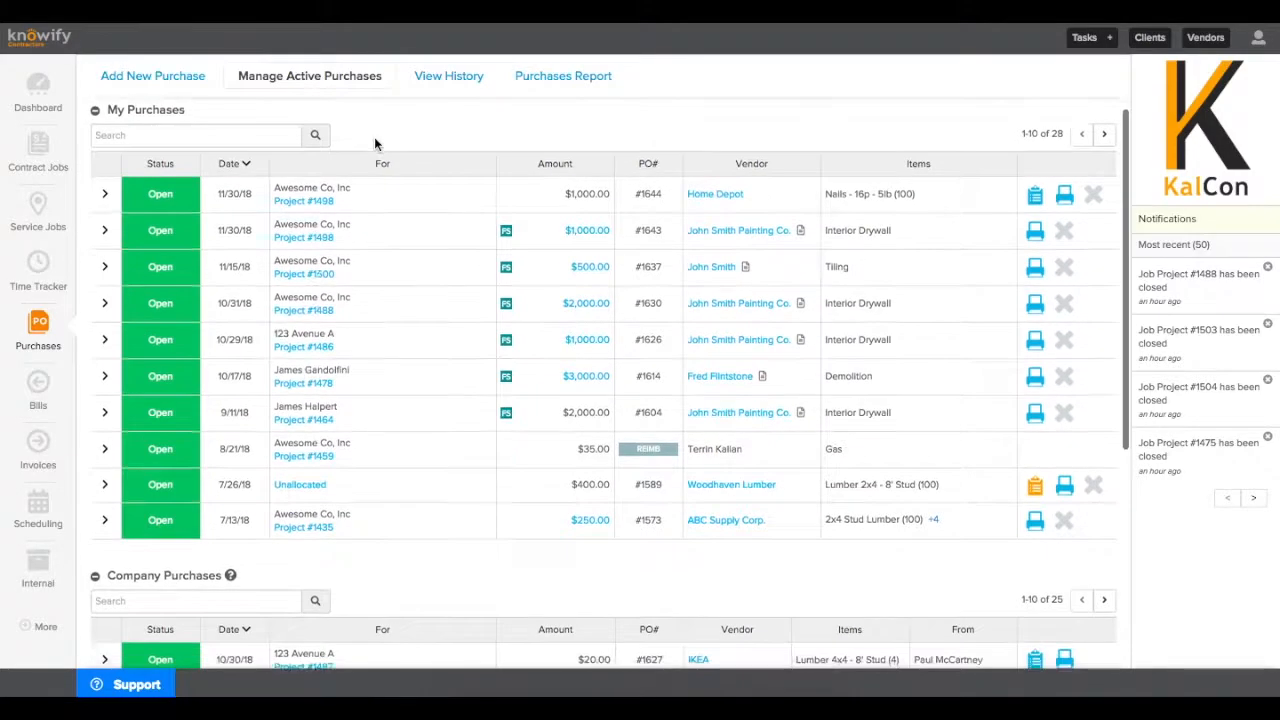
Start a new purchase with type 'Purchase Order (vendor will send an invoice)'
scroll("down", 3)
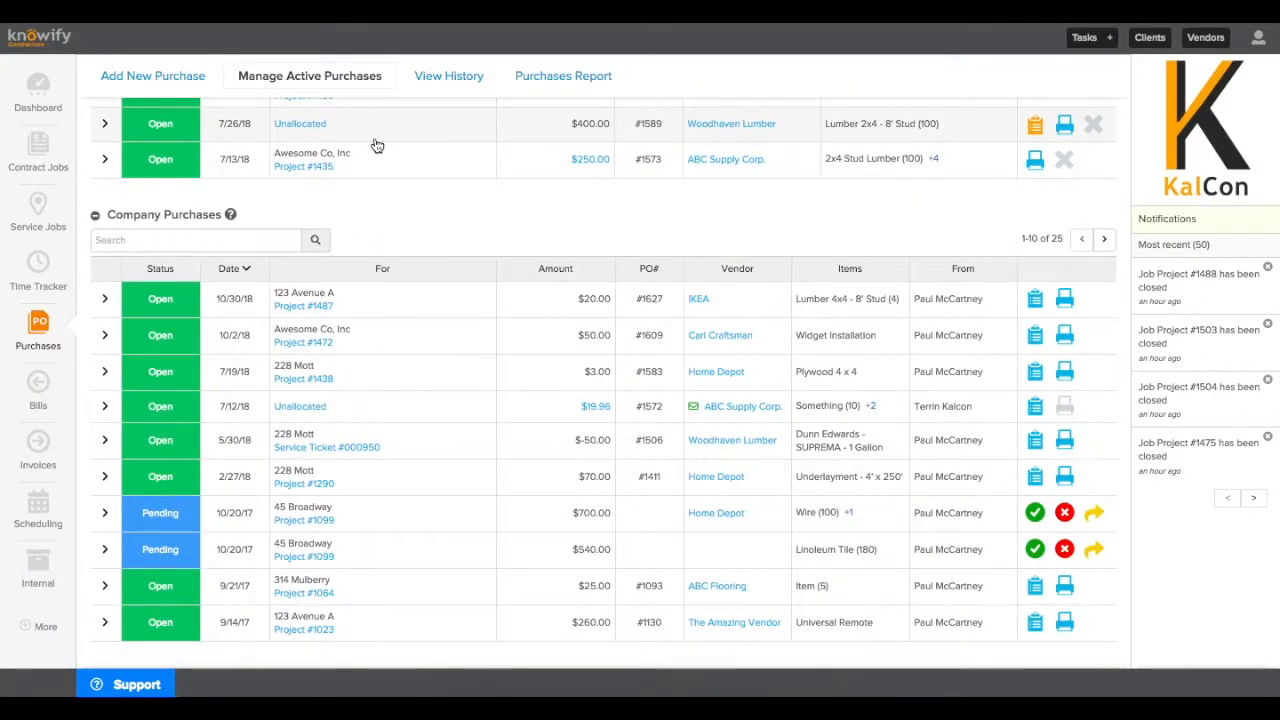
mouse_move(983, 548)
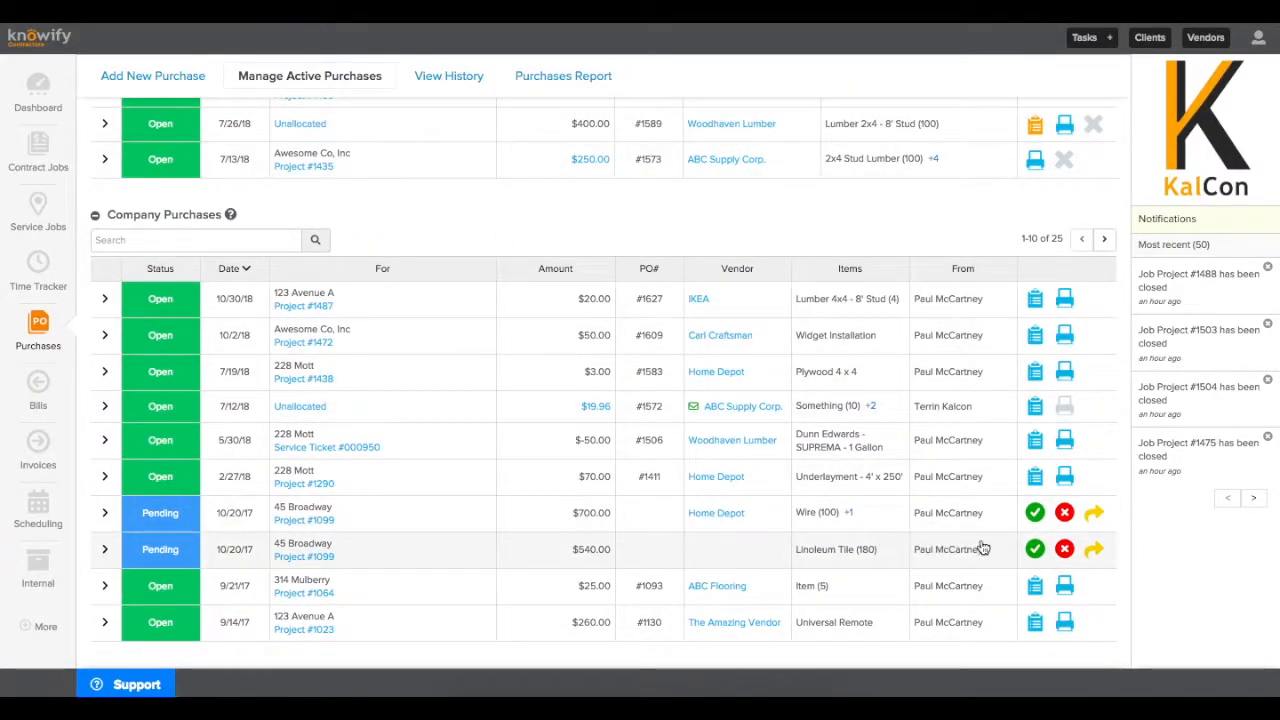
mouse_move(1065, 512)
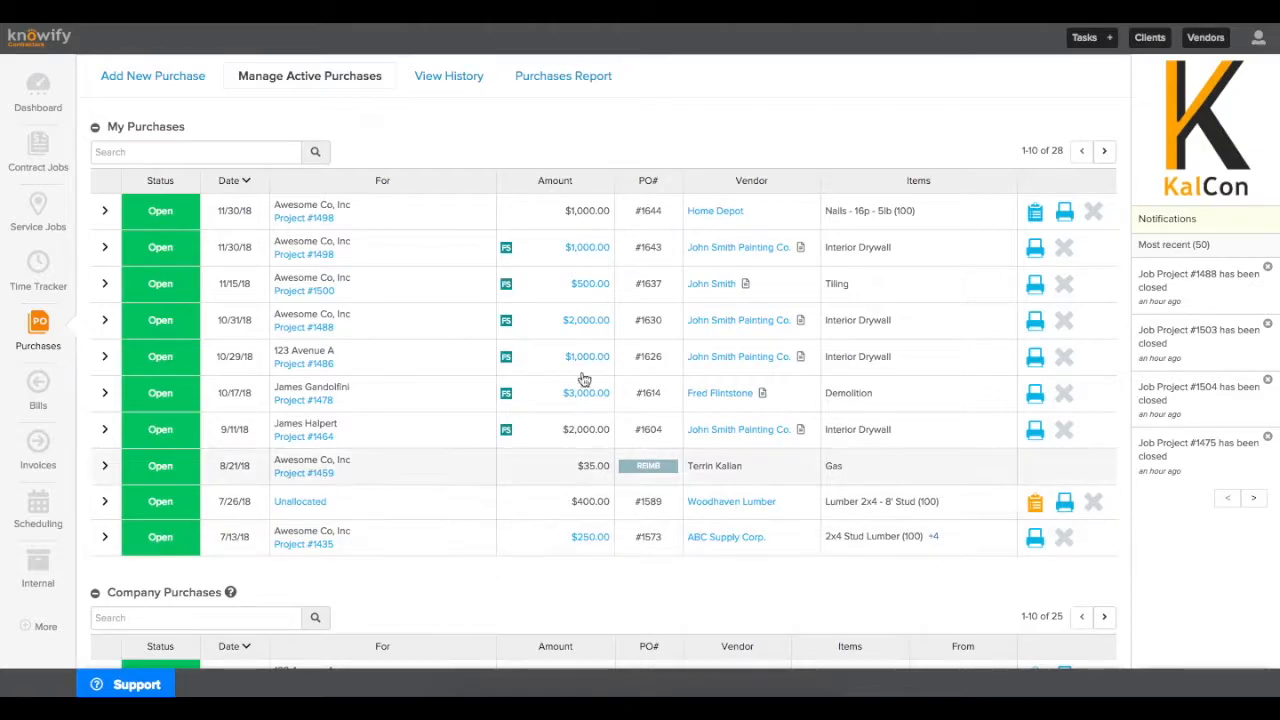
left_click(153, 75)
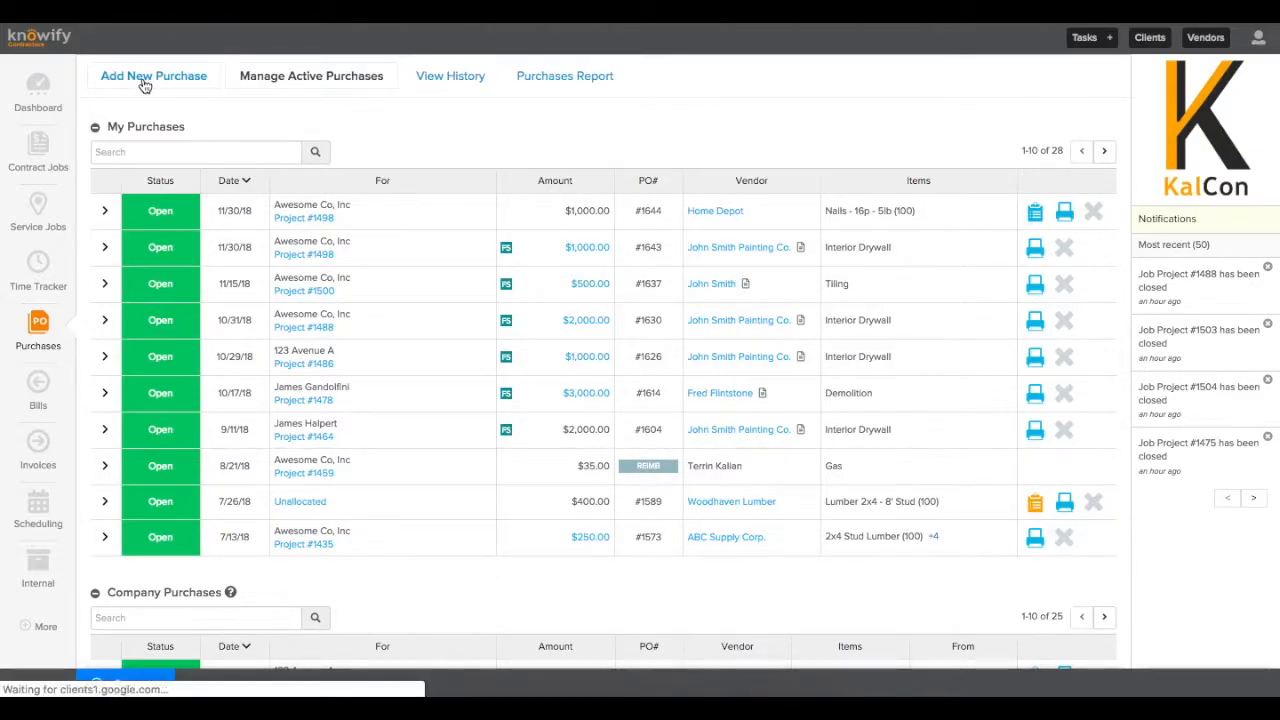
left_click(153, 75)
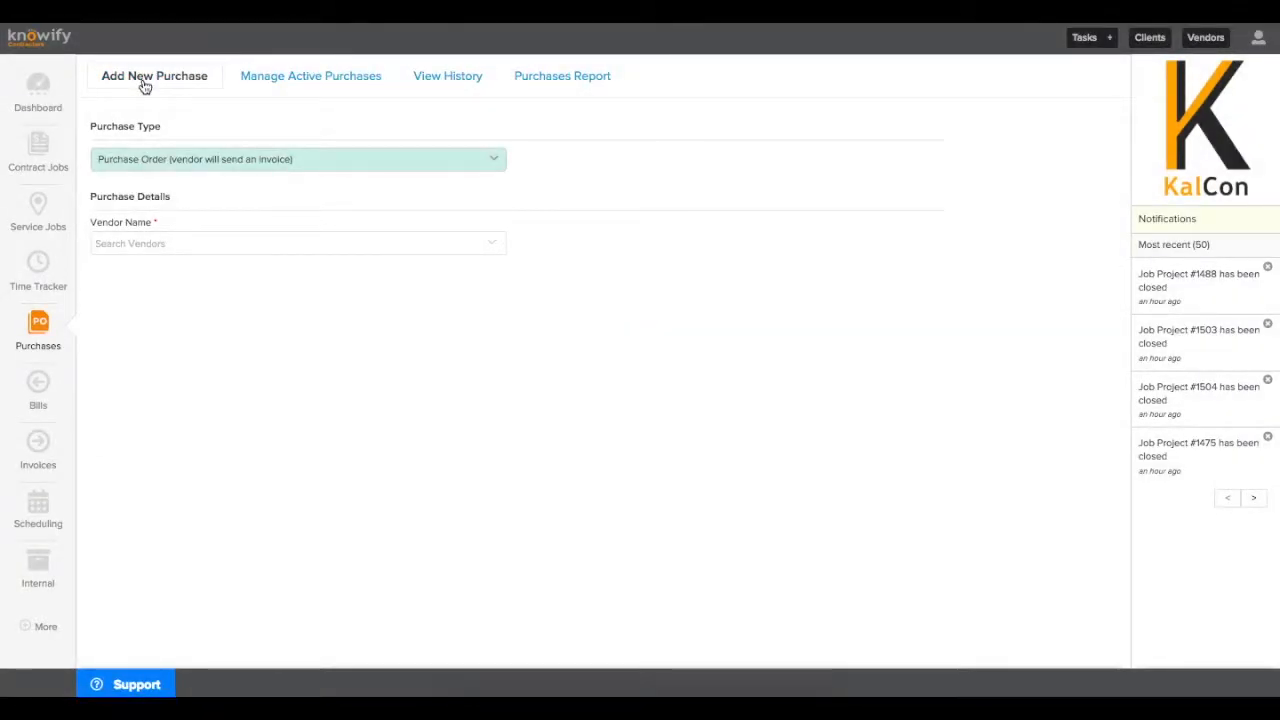
mouse_move(175, 180)
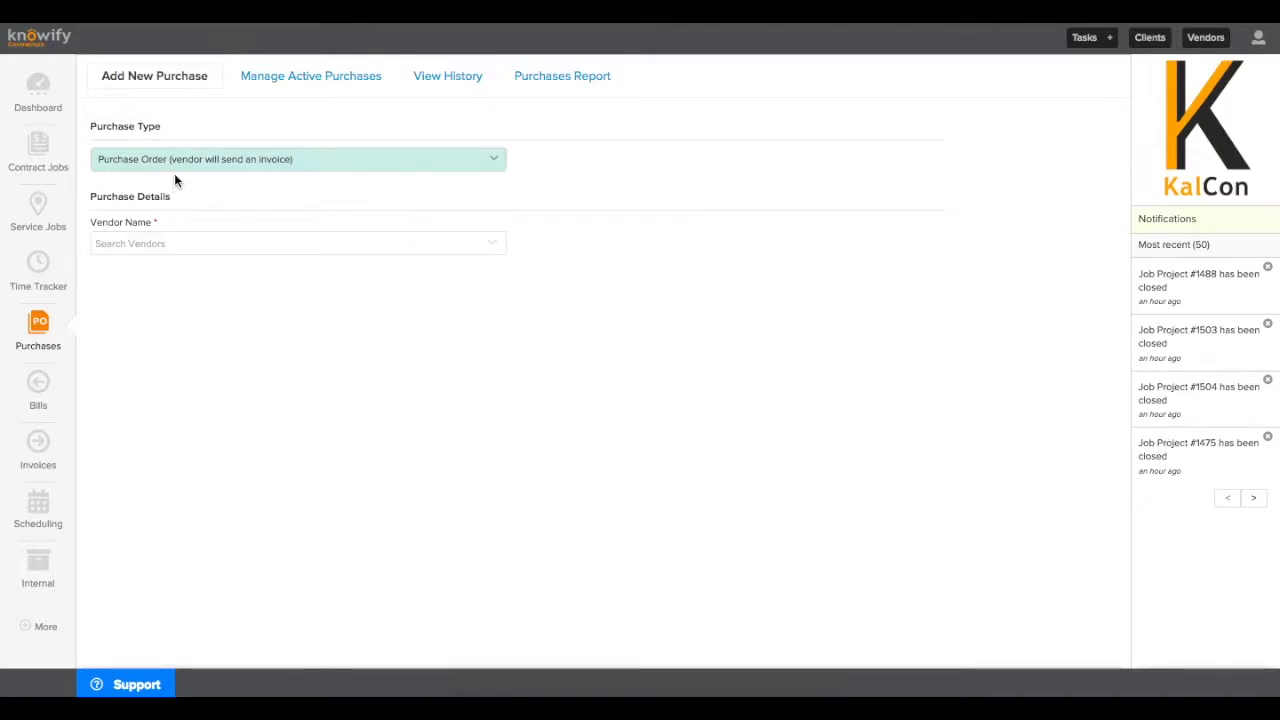
left_click(297, 159)
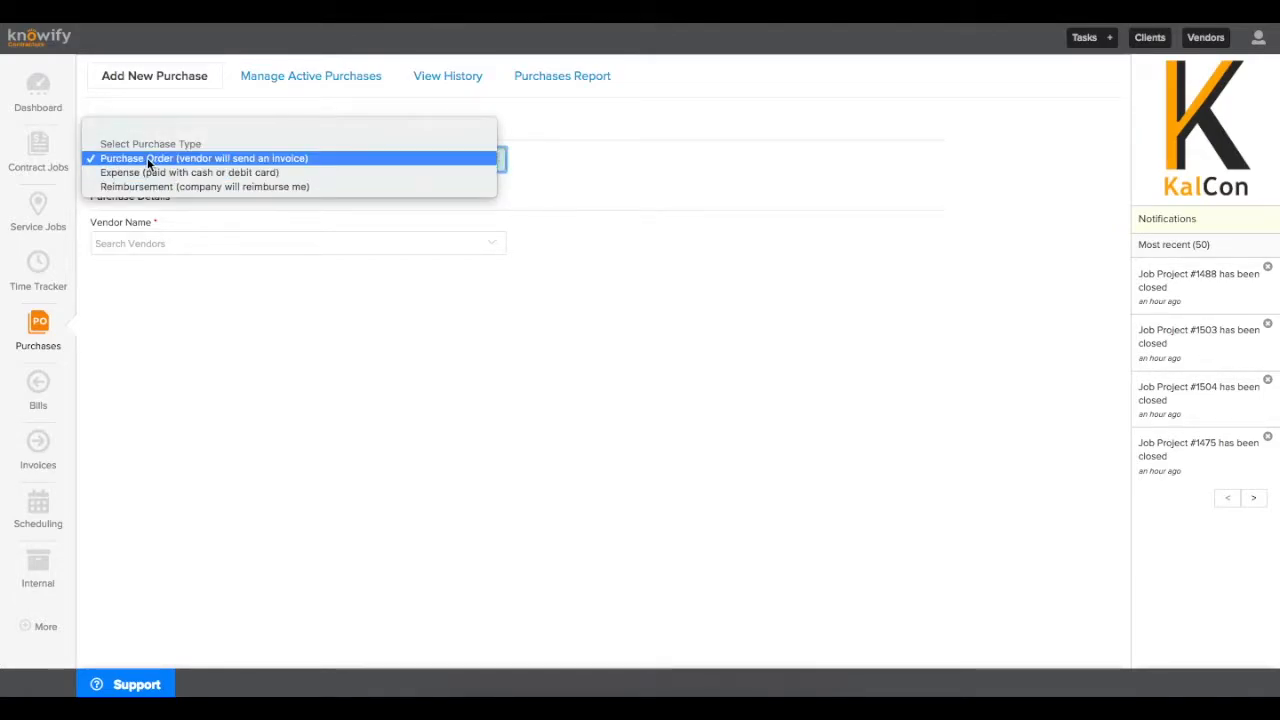
mouse_move(228, 164)
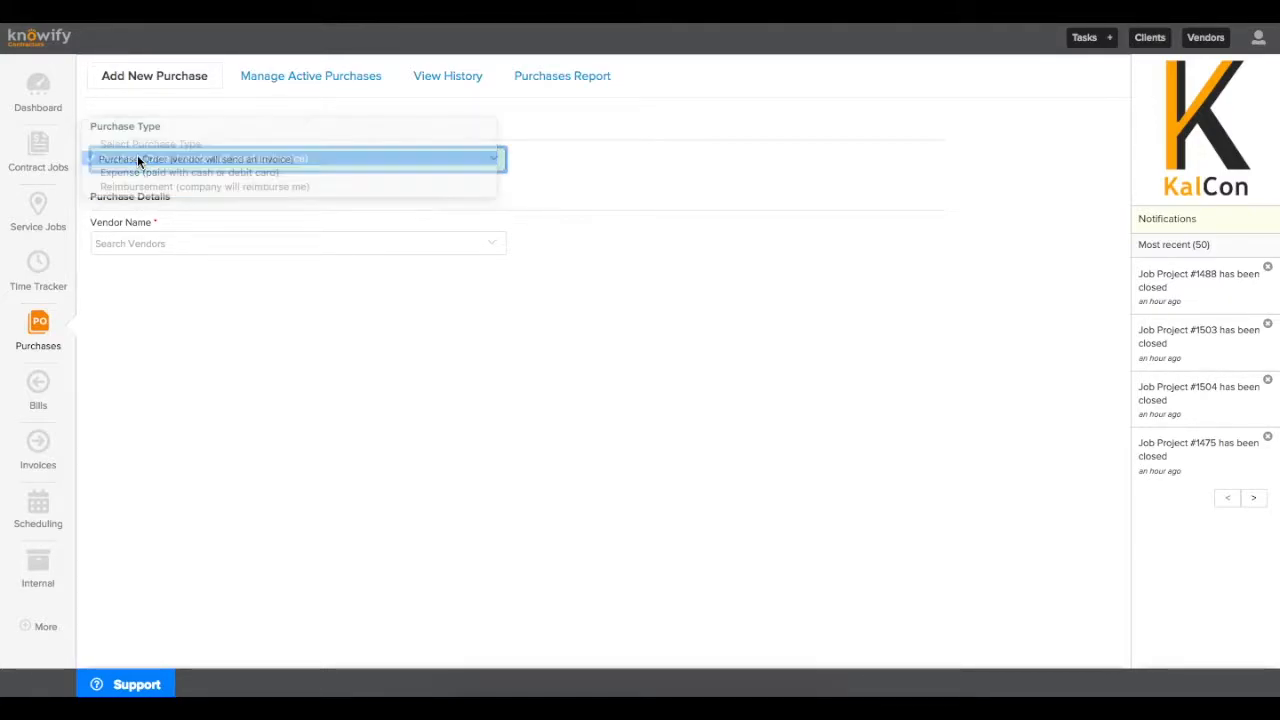
left_click(197, 159)
type("abc")
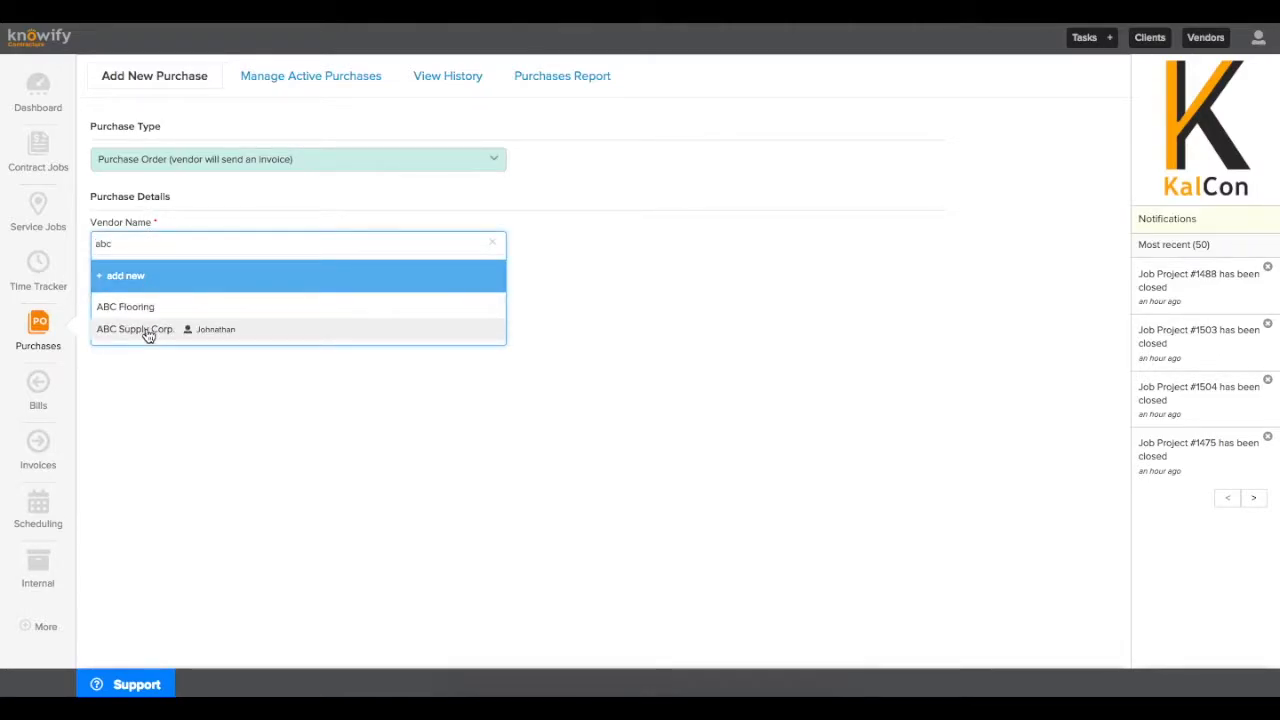
Order 100 Lumber 2 x 4 - 10' from ABC Supply Corp. for Project #1508 Site Prep
left_click(134, 329)
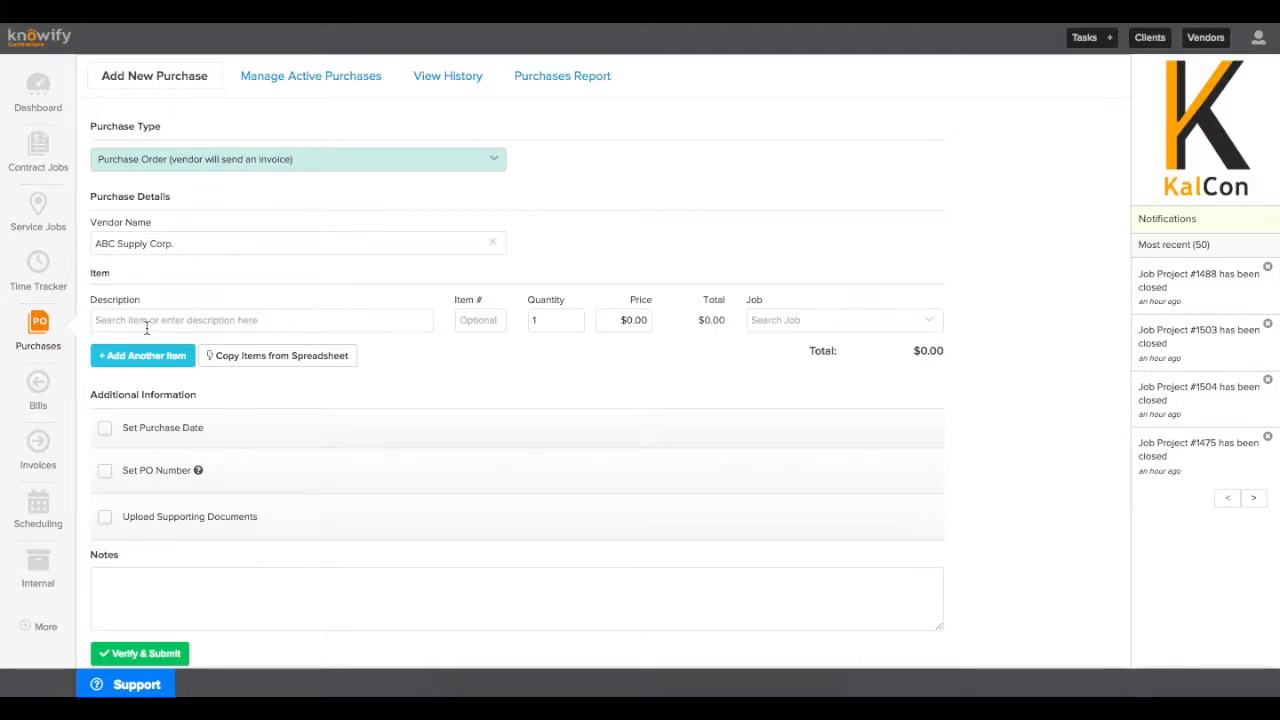
left_click(262, 320)
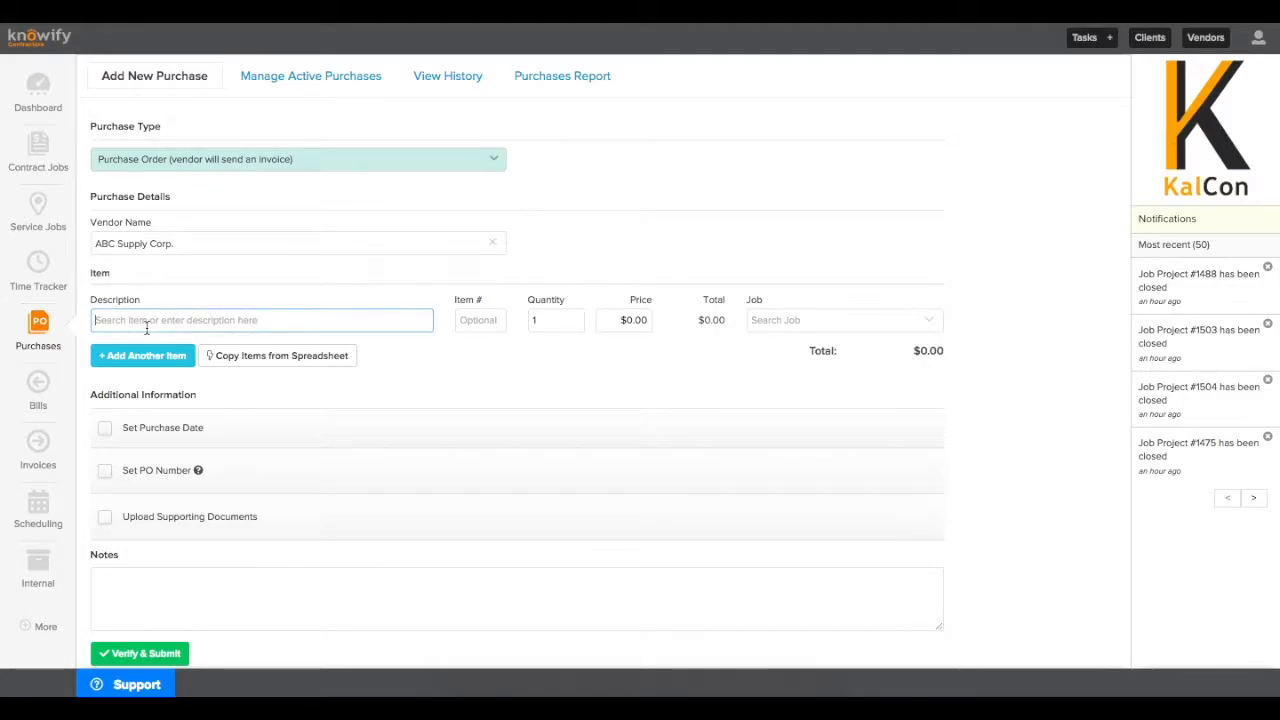
type("Lumber 2 x 4 - 10'")
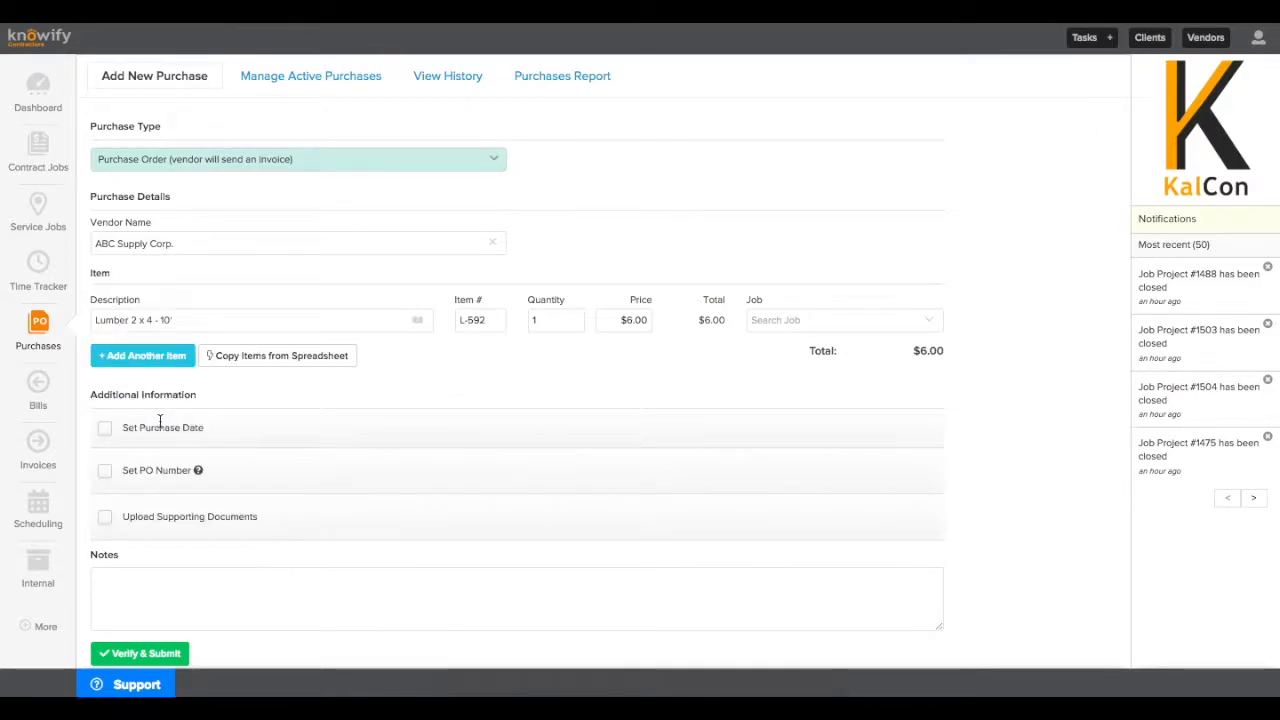
left_click(555, 320)
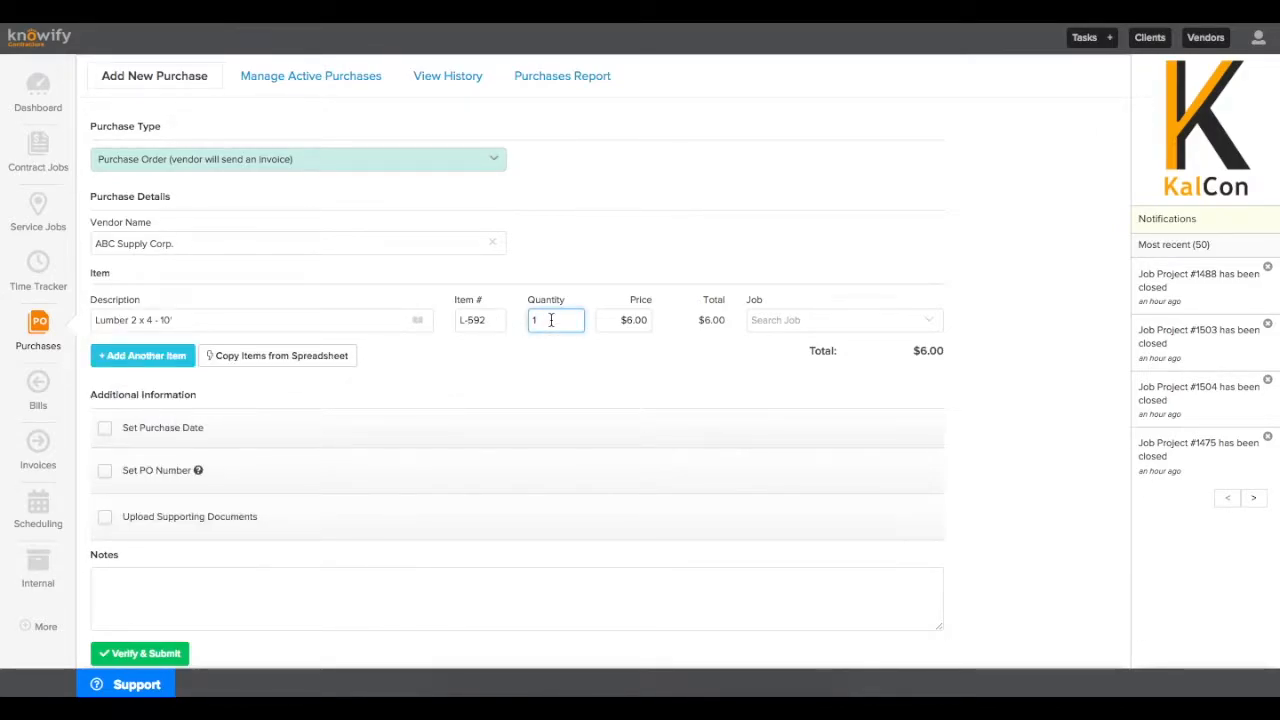
type("100")
left_click(843, 320)
type("1508")
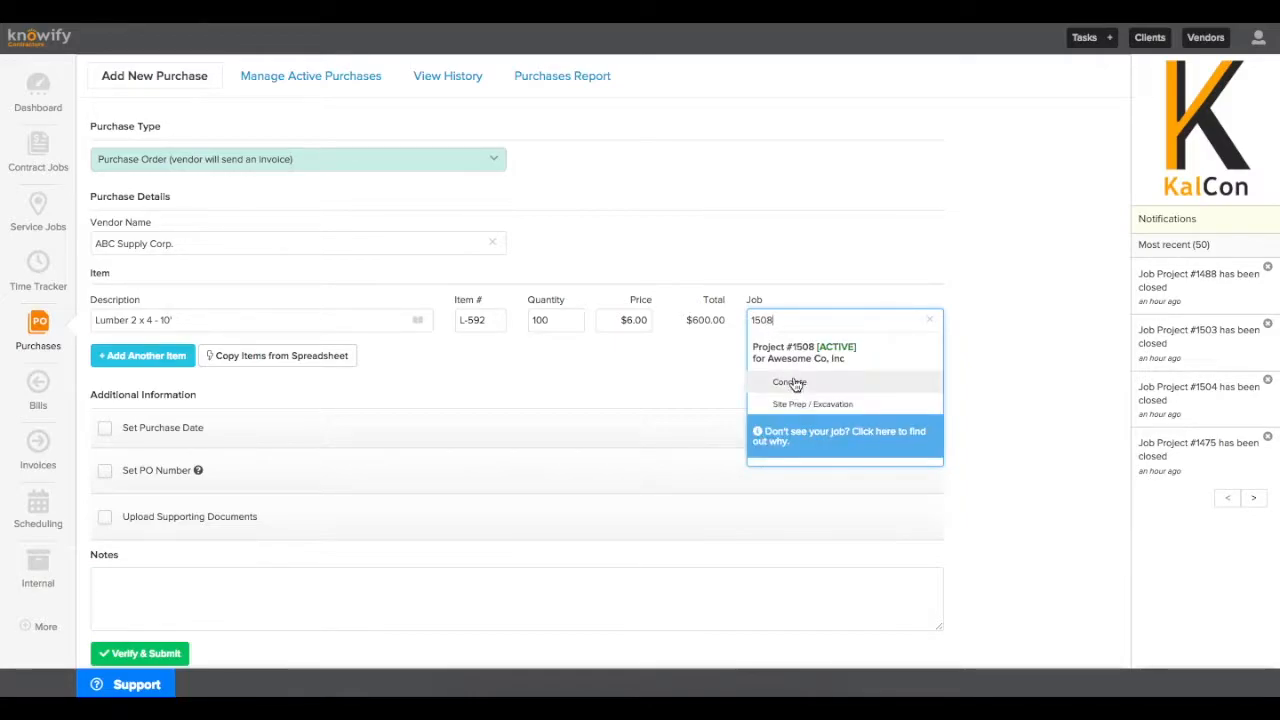
left_click(813, 403)
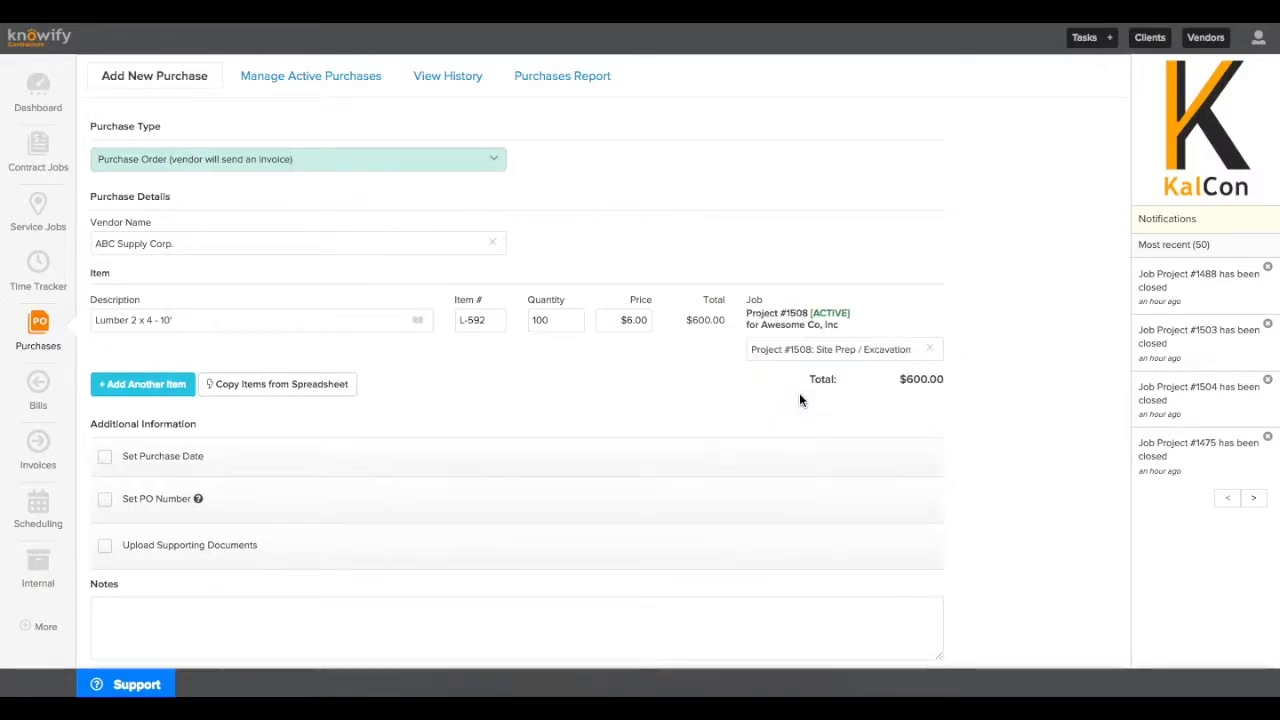
Add line items Plywood 4 x 4 (quantity 80) and Anything Else (quantity 100, $10.00)
left_click(142, 383)
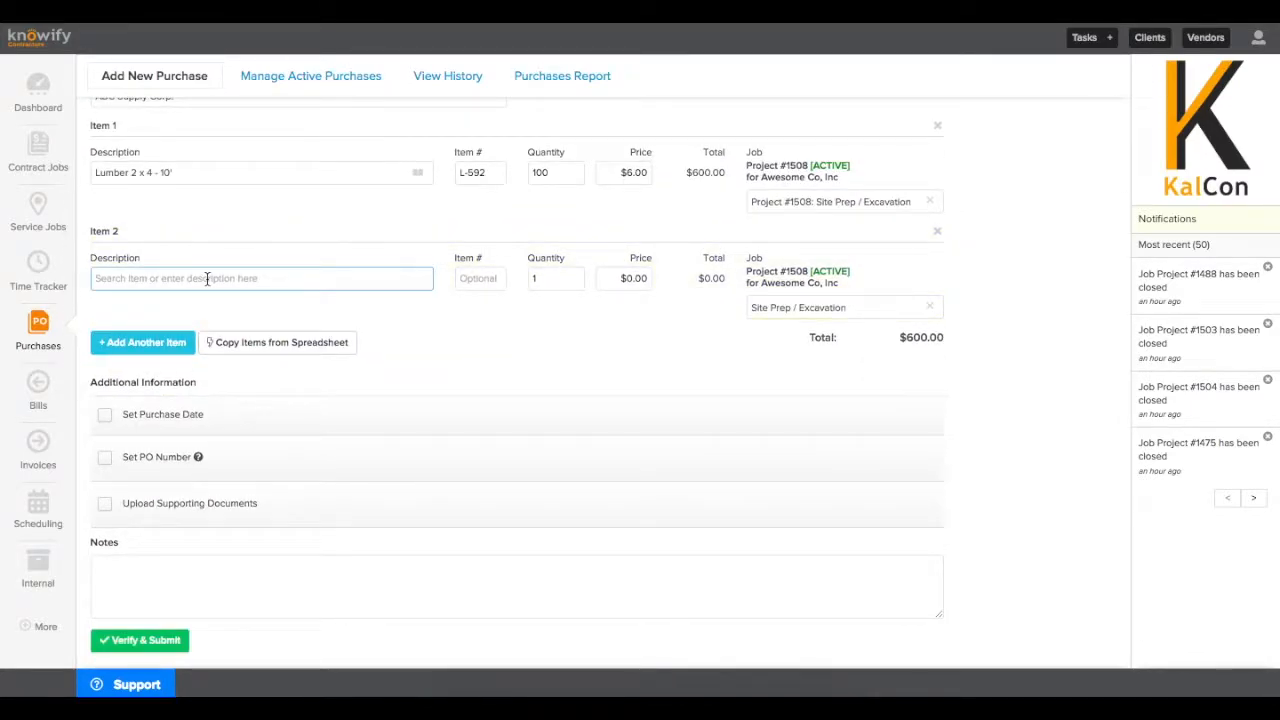
type("plyw")
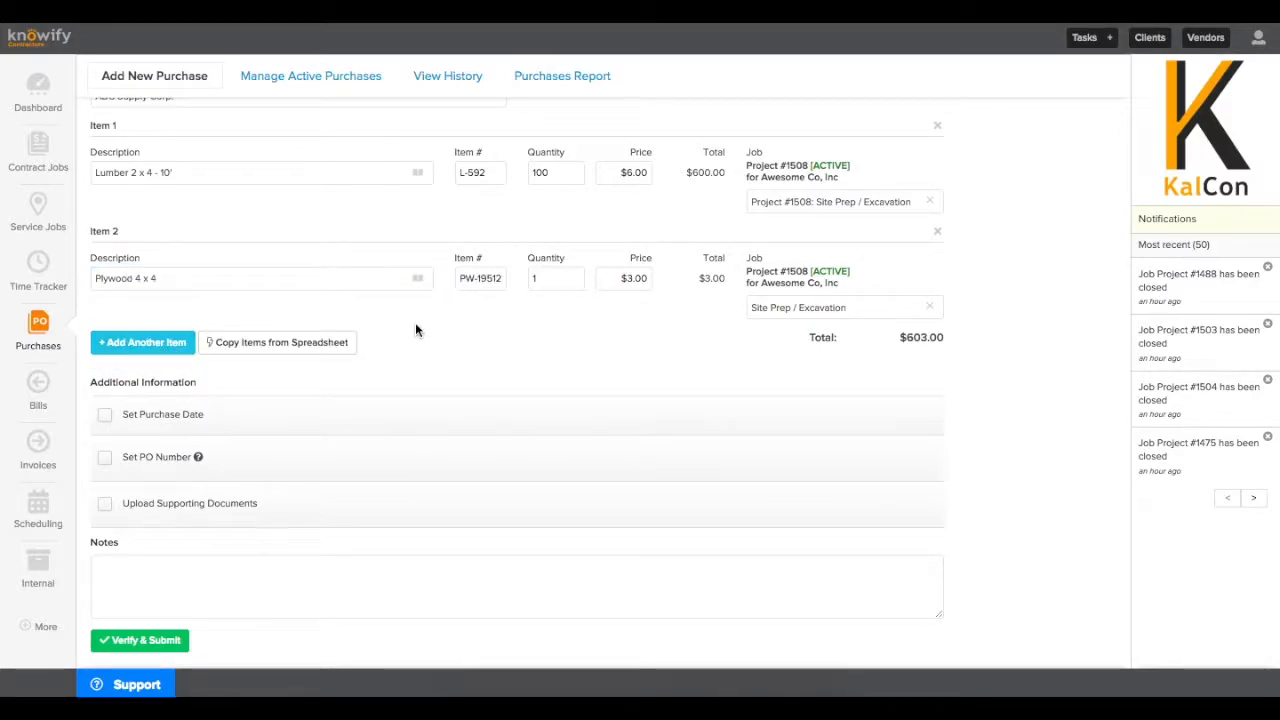
mouse_move(405, 312)
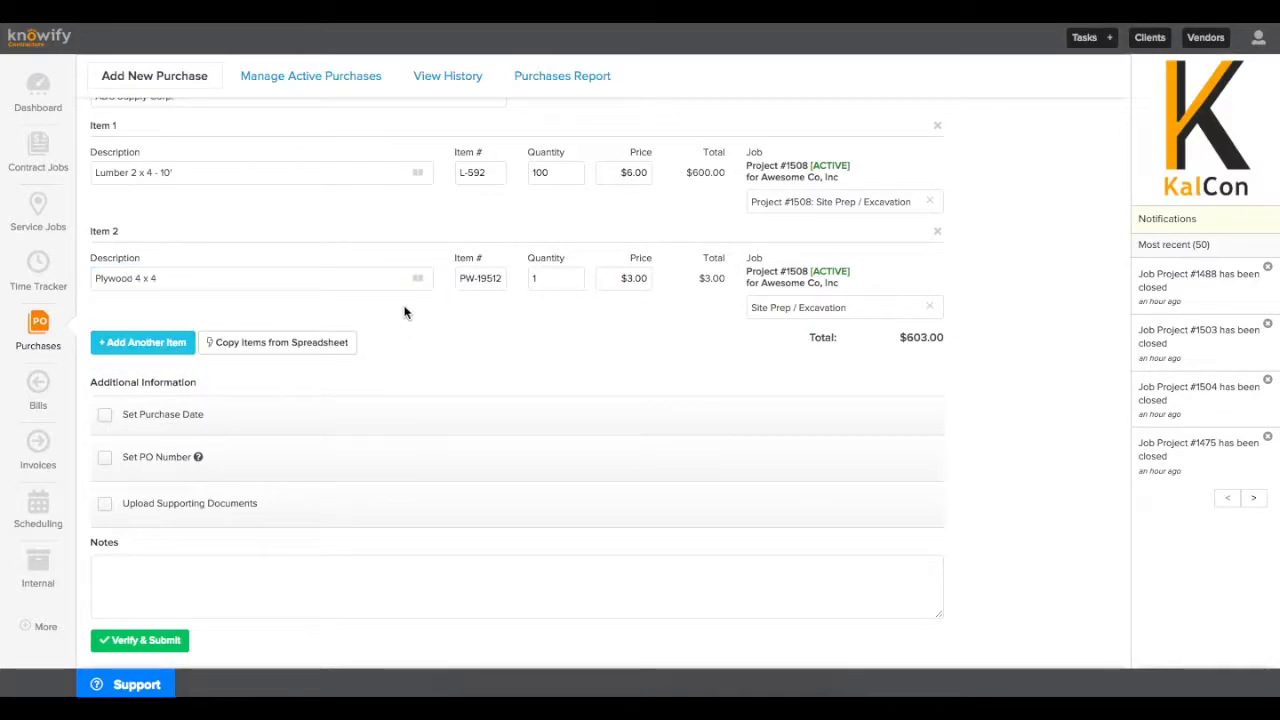
left_click(142, 342)
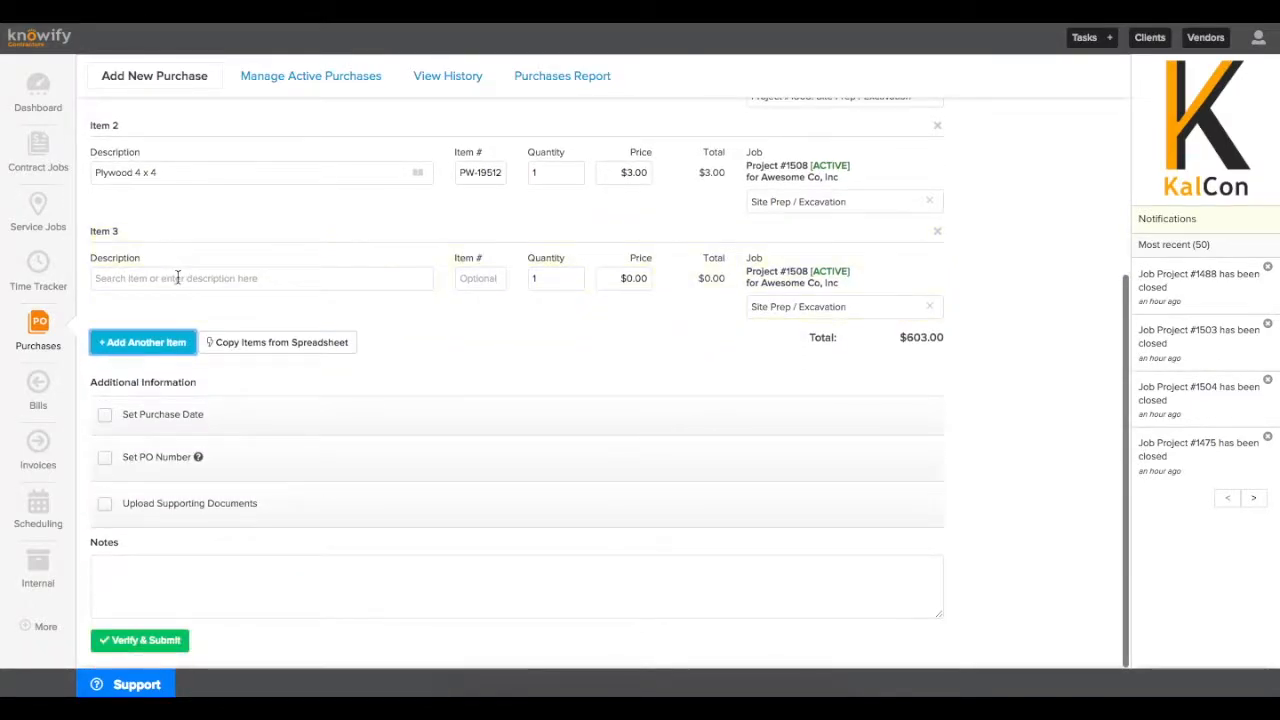
type("Anything Else")
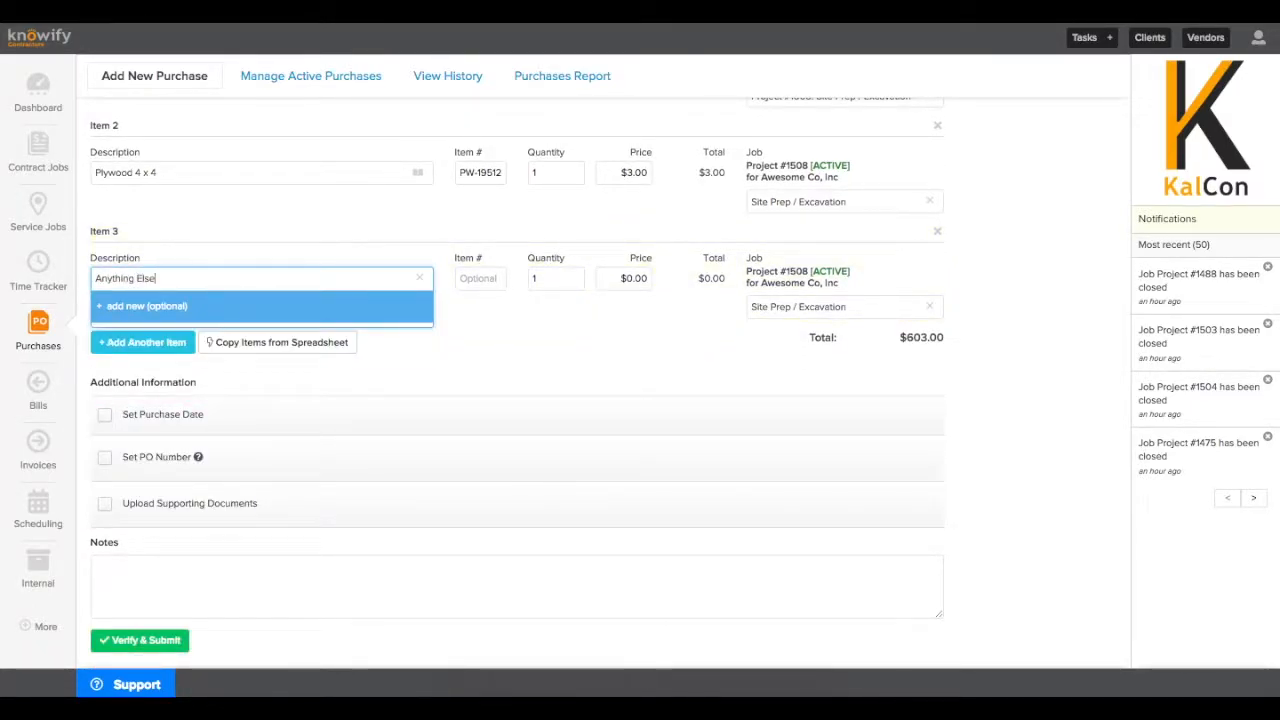
type("100")
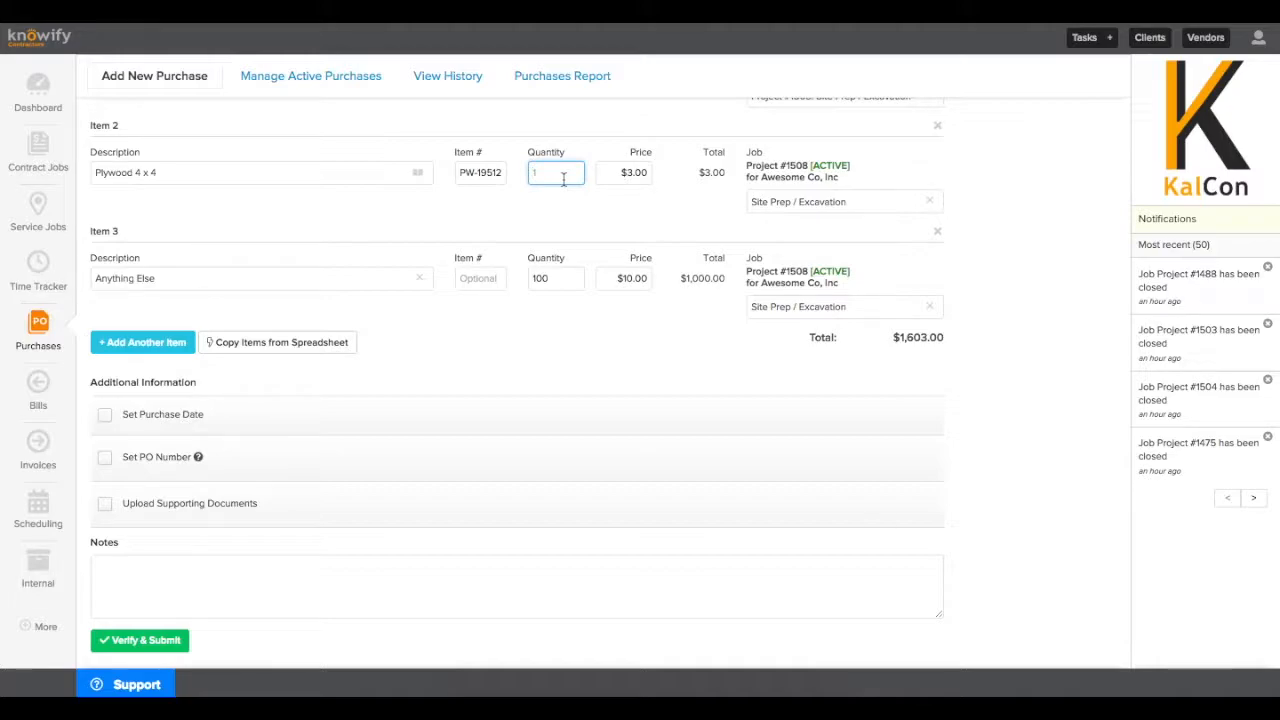
type("80")
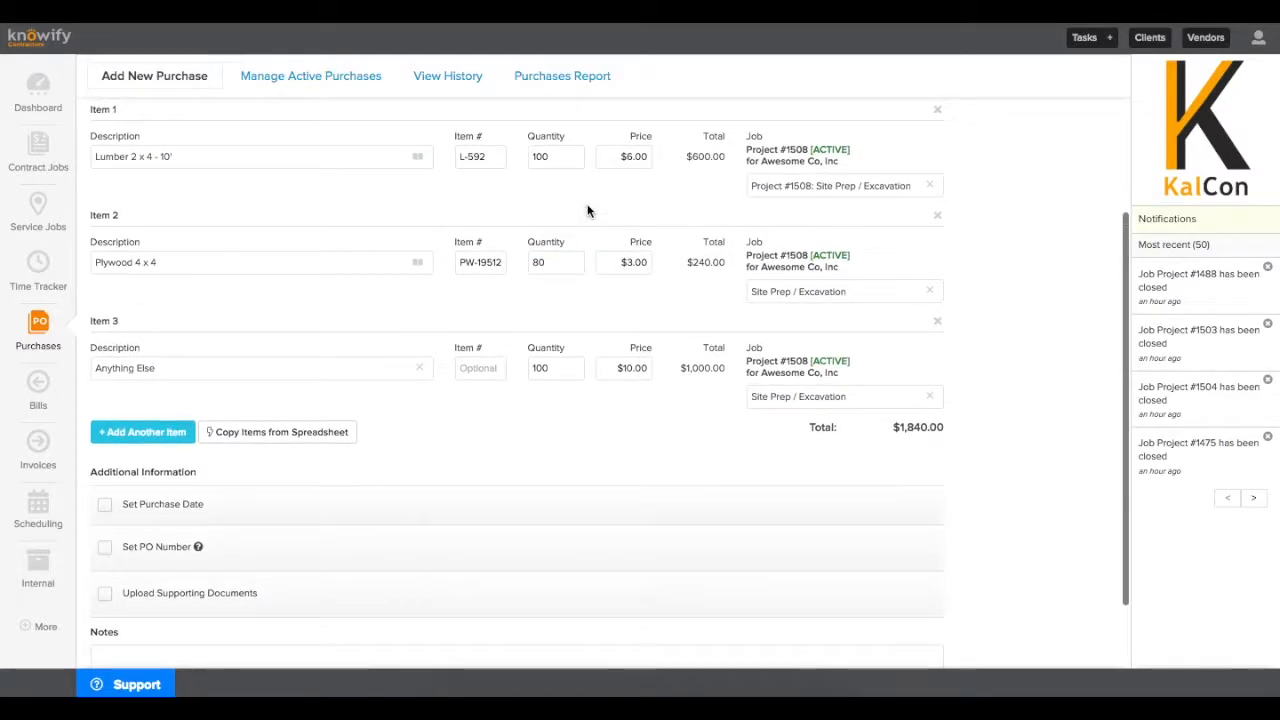
mouse_move(938, 253)
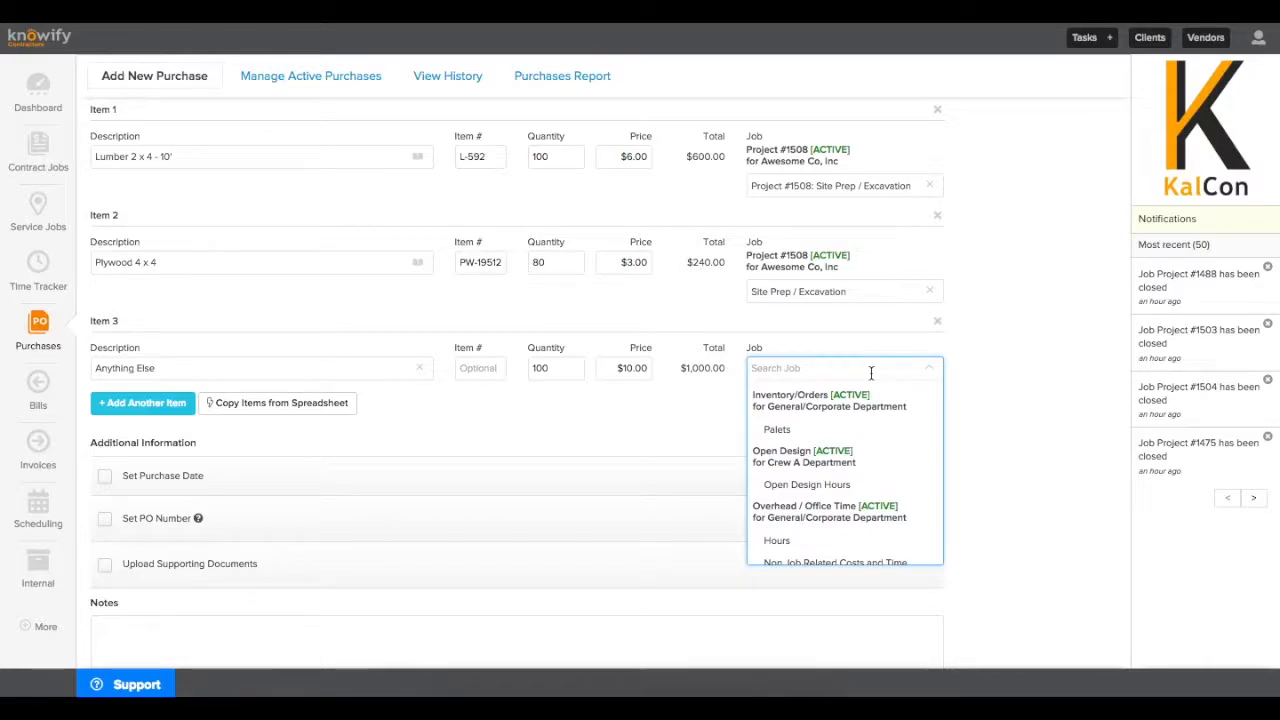
Charge the Anything Else line to Project #1508 Concrete, keeping the $1,840 total
type("1508")
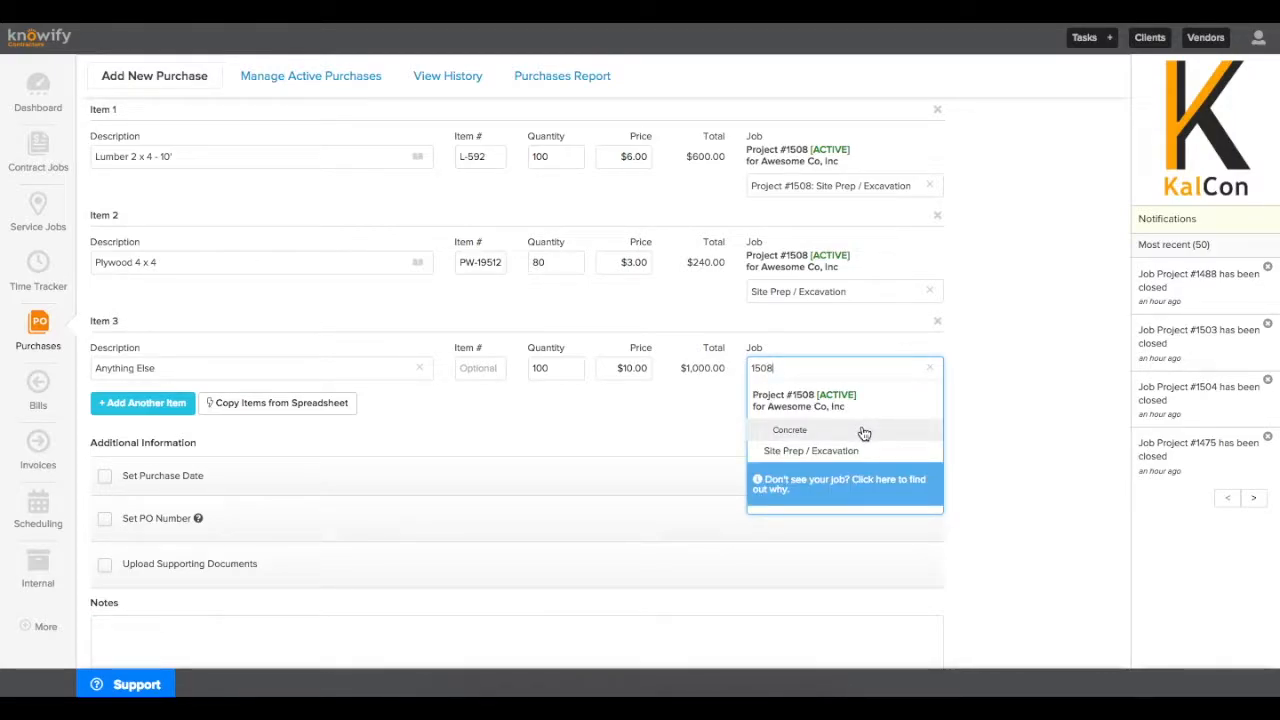
left_click(790, 429)
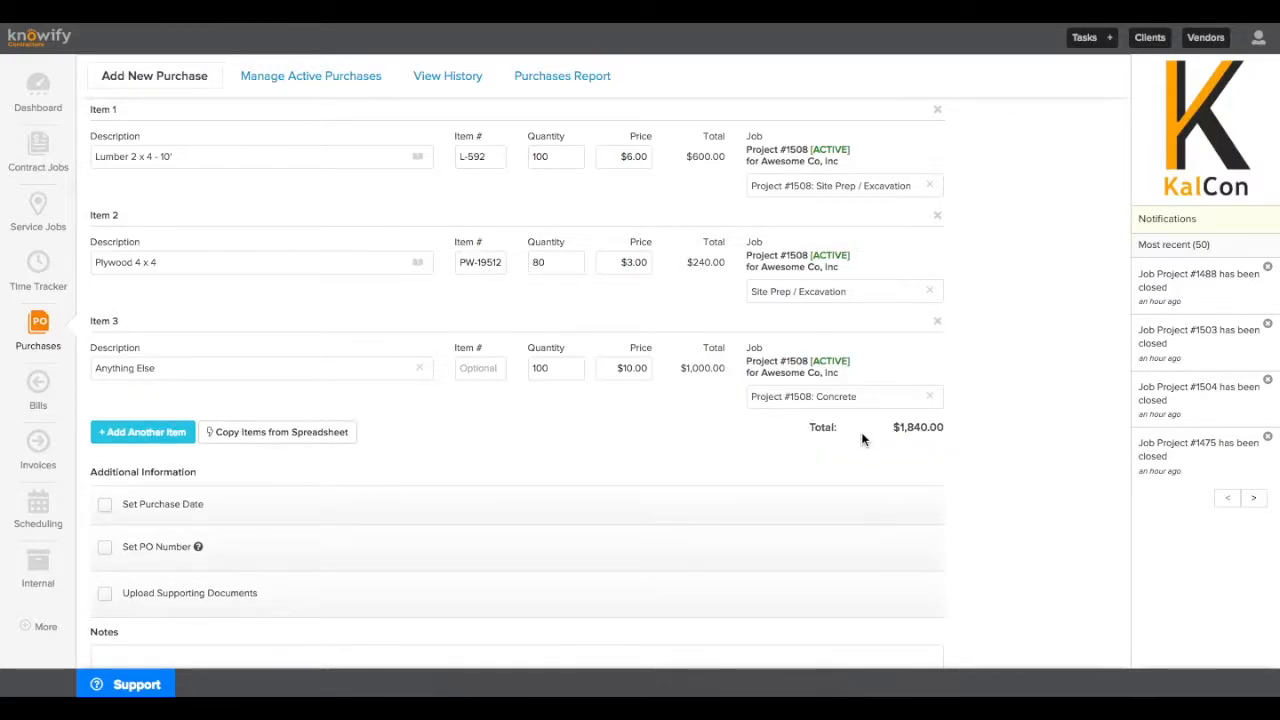
scroll("down", 3)
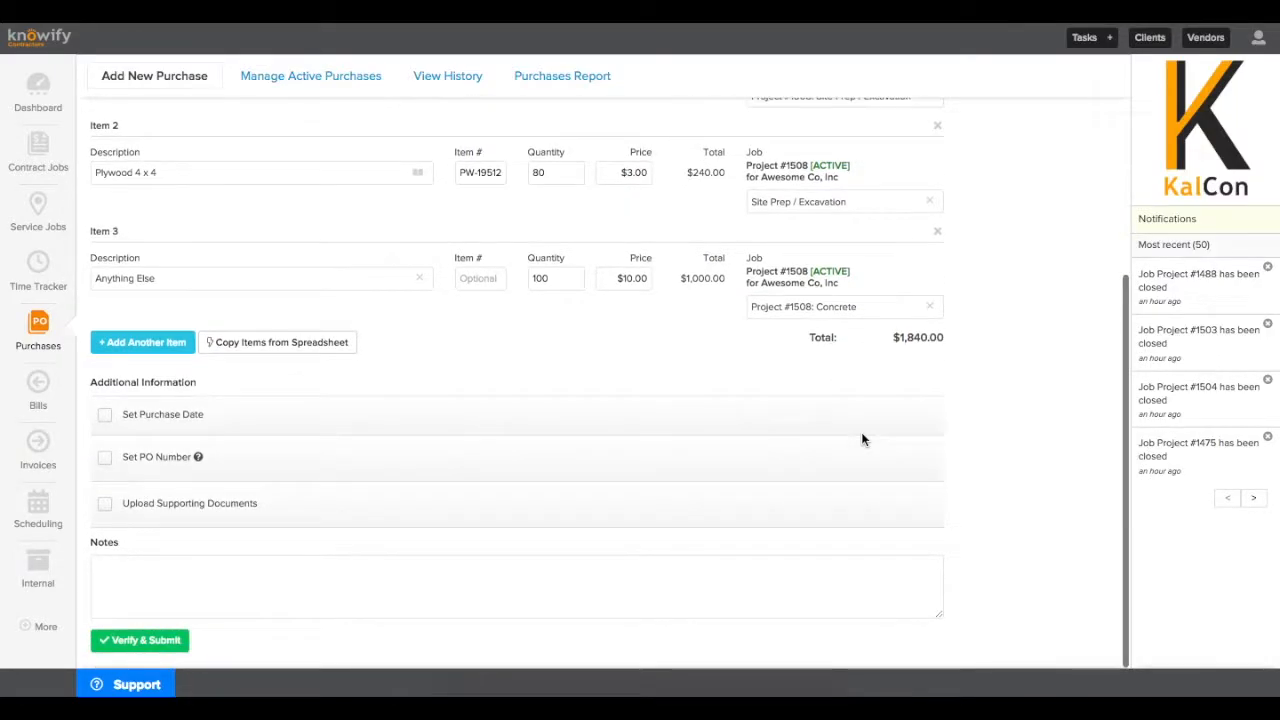
mouse_move(111, 426)
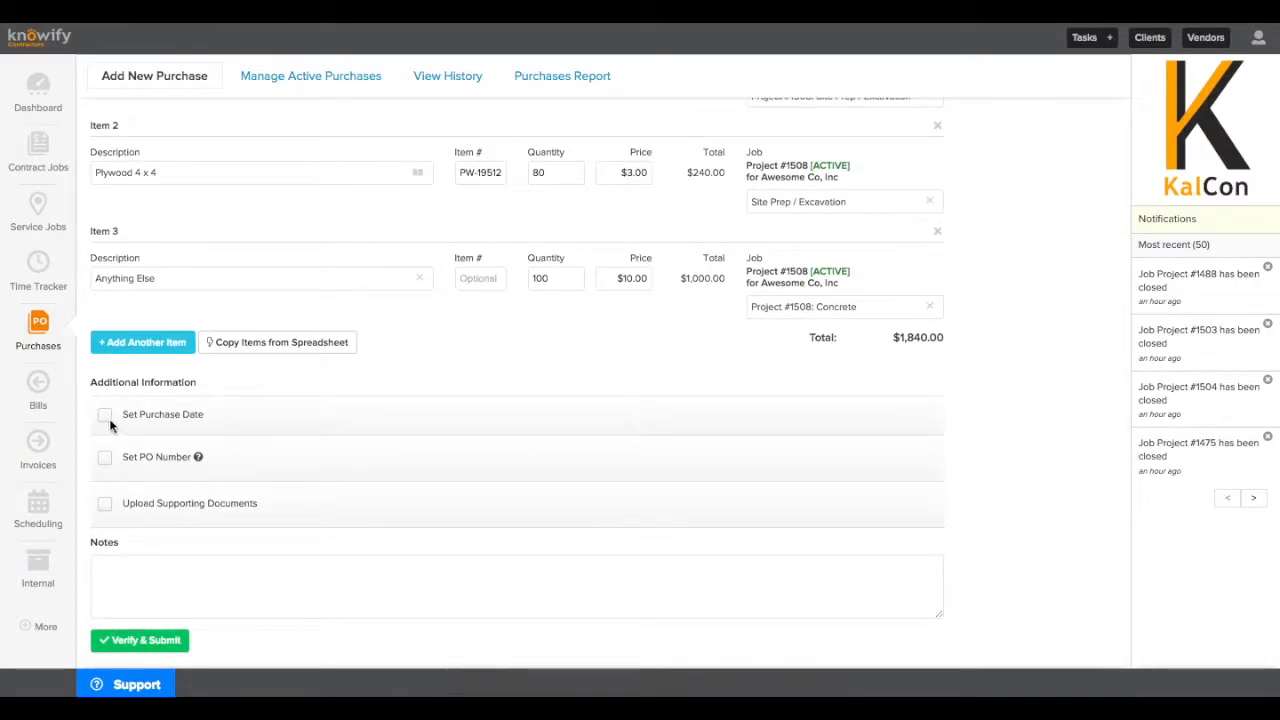
Set purchase date 12/04/18, verify unused PO number 1648, and enable document attachments
left_click(105, 414)
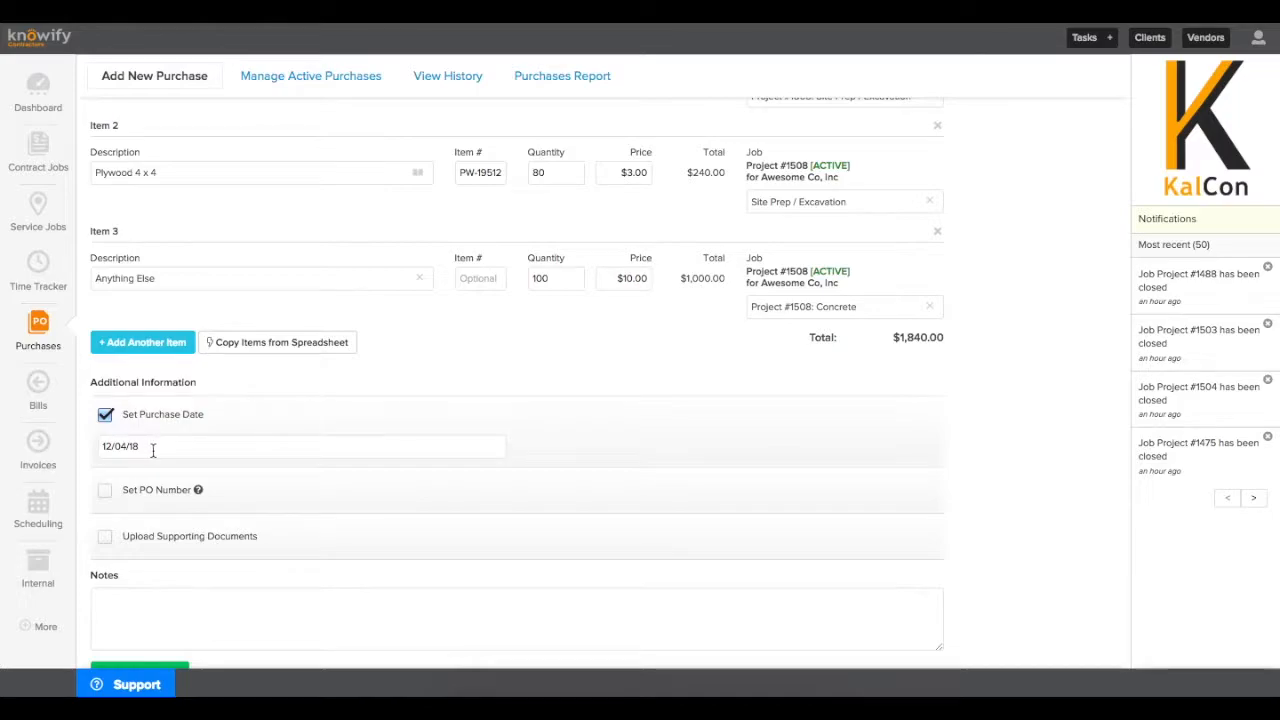
mouse_move(106, 500)
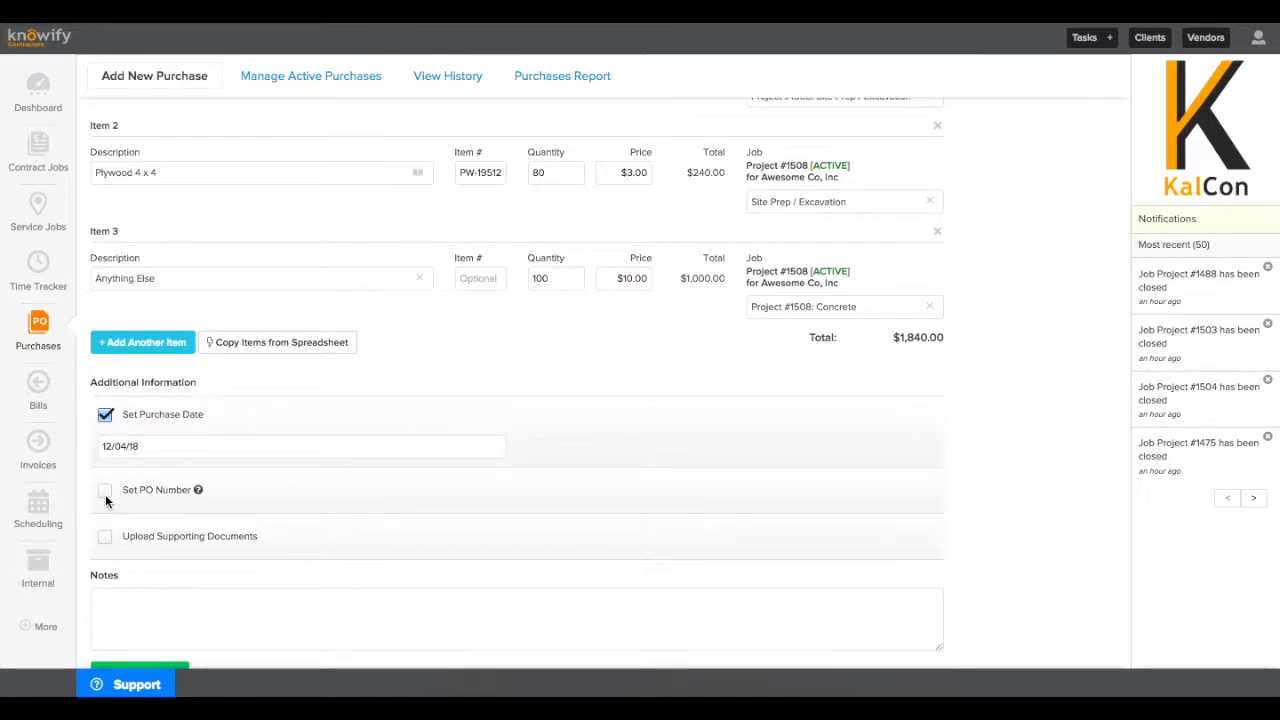
left_click(105, 490)
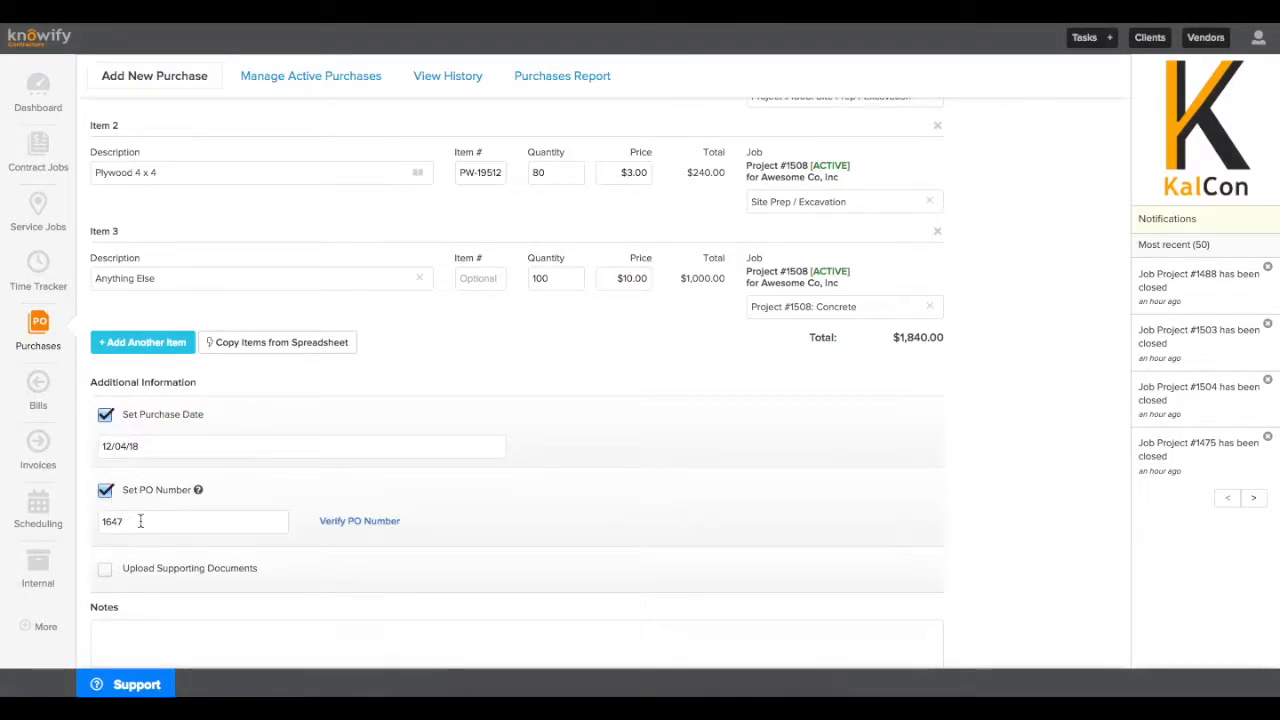
scroll("down", 3)
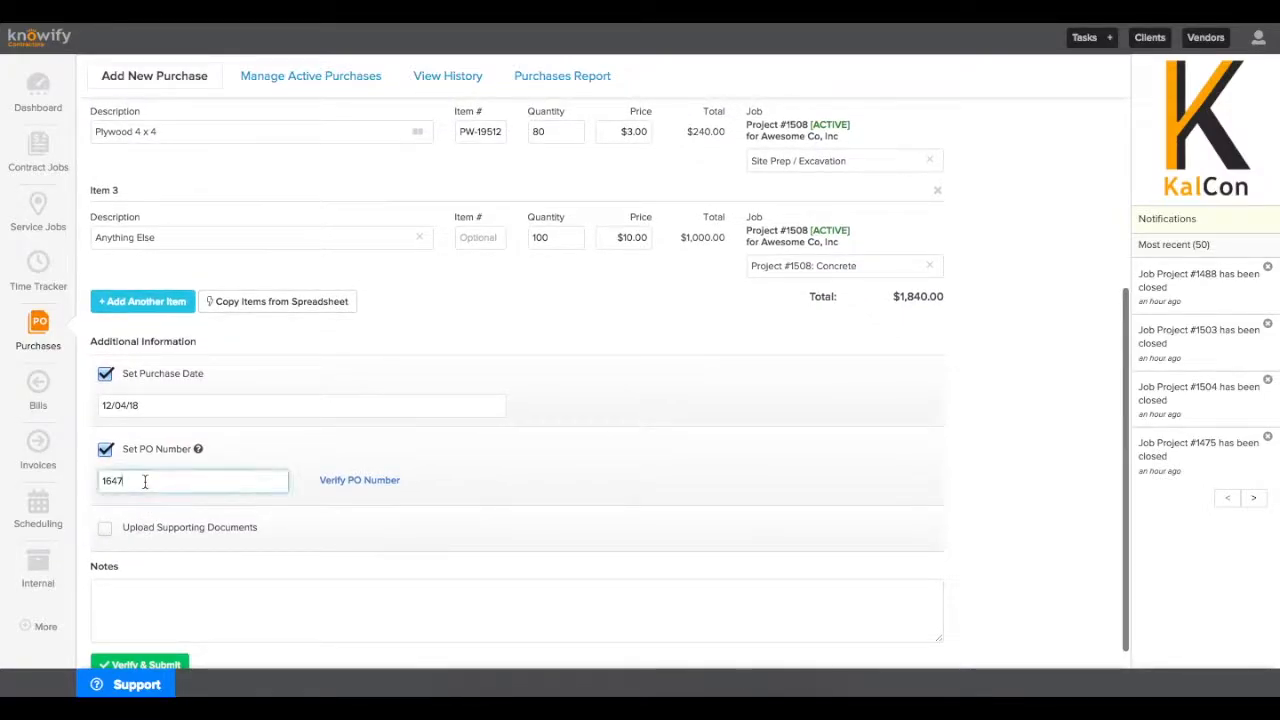
type("1646")
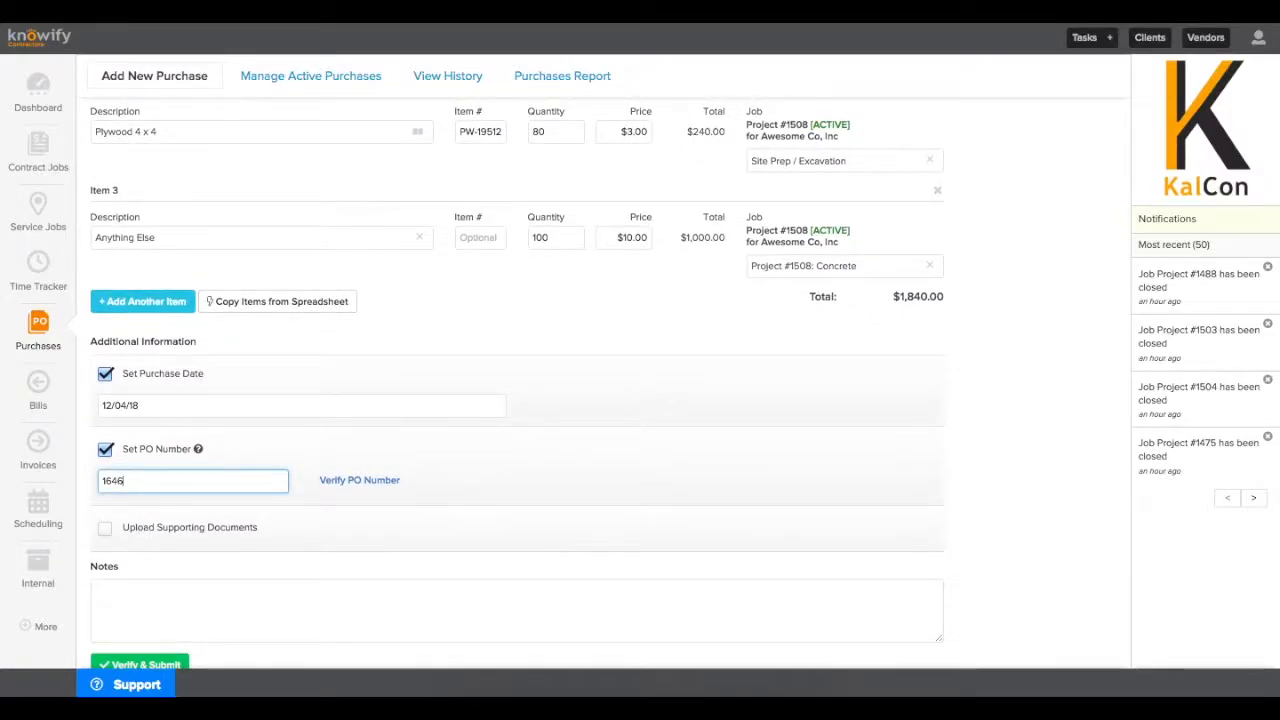
left_click(359, 480)
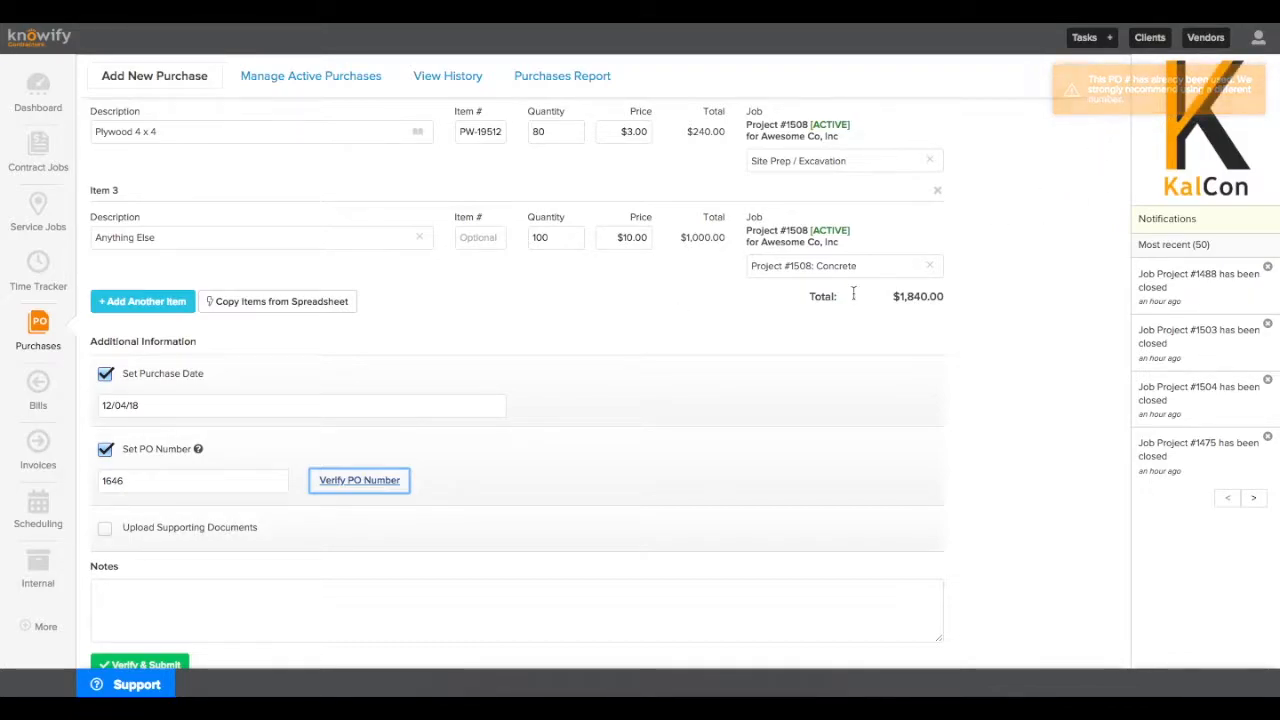
left_click(192, 481)
type("1648")
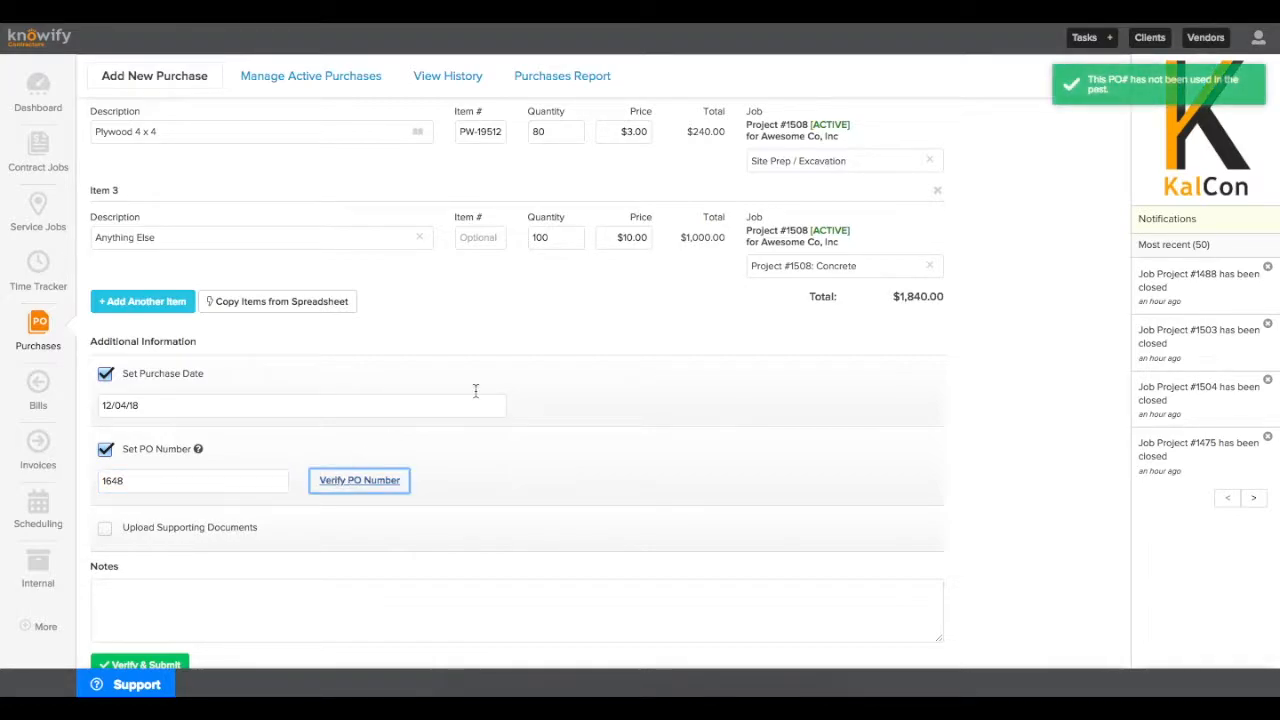
mouse_move(437, 440)
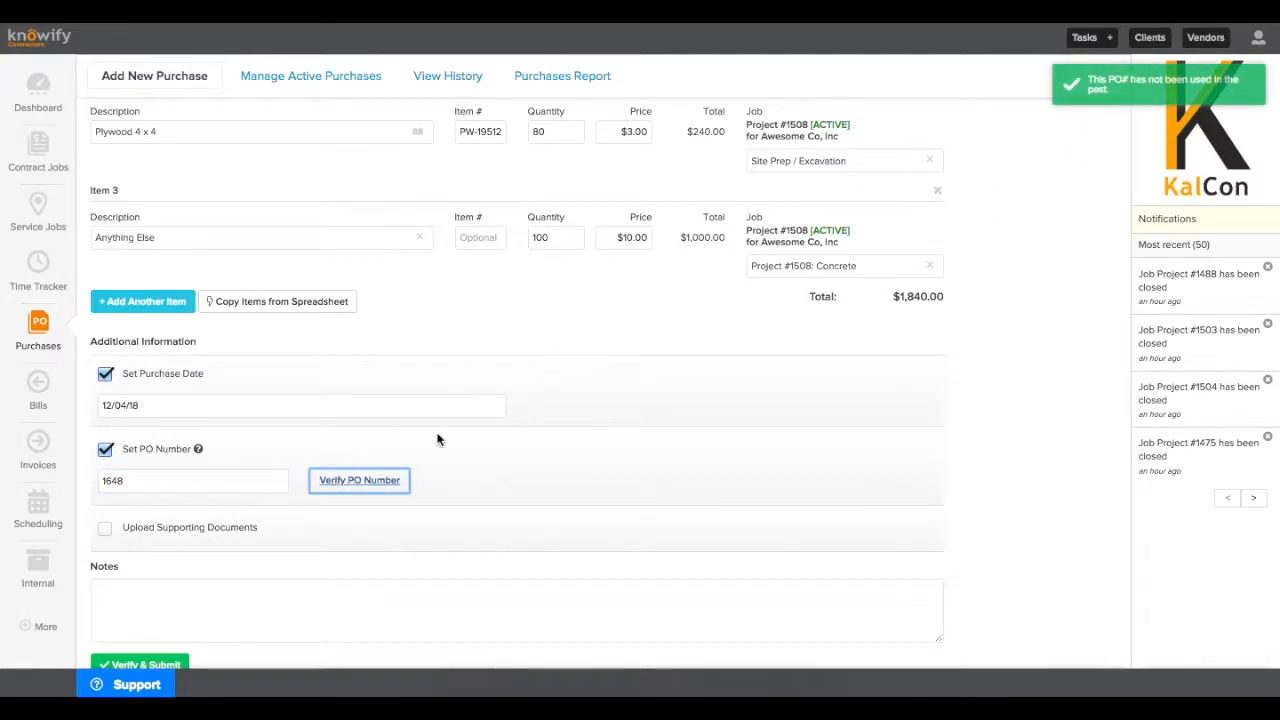
left_click(105, 527)
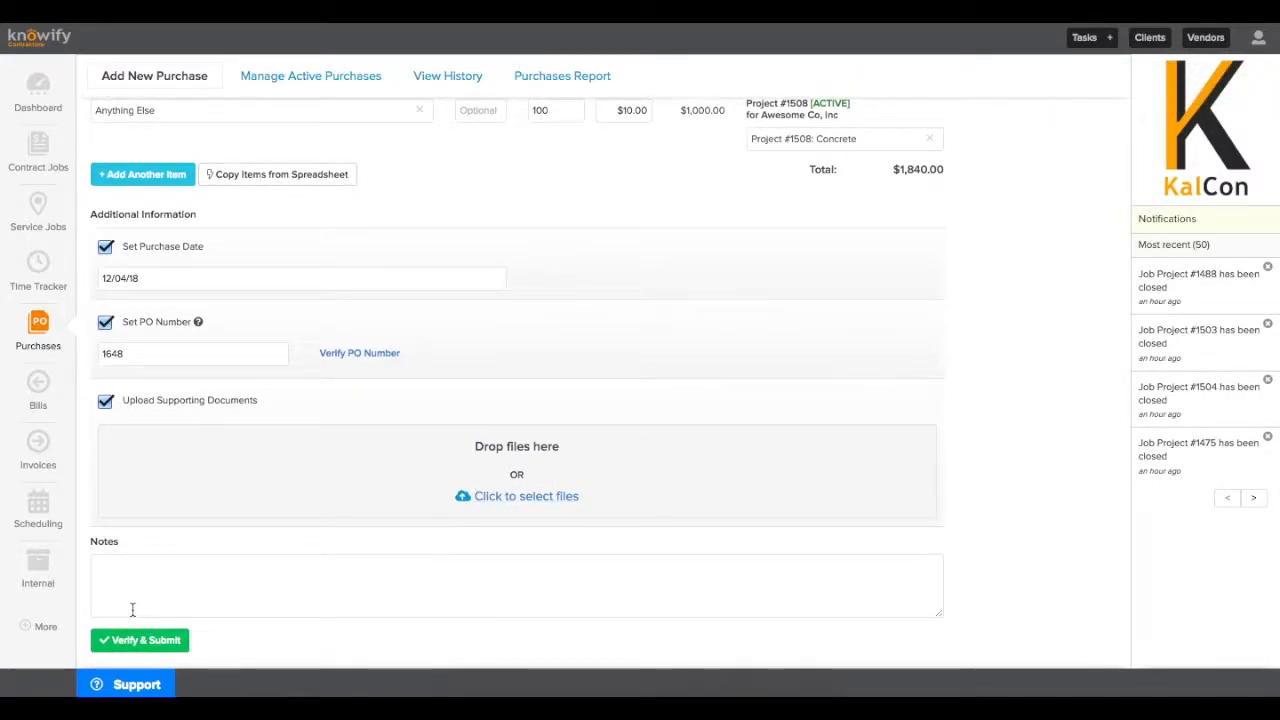
Add the note 'Please ship ASAP', submit PO 1648, and open its print/email form
type("Please ship ASAP")
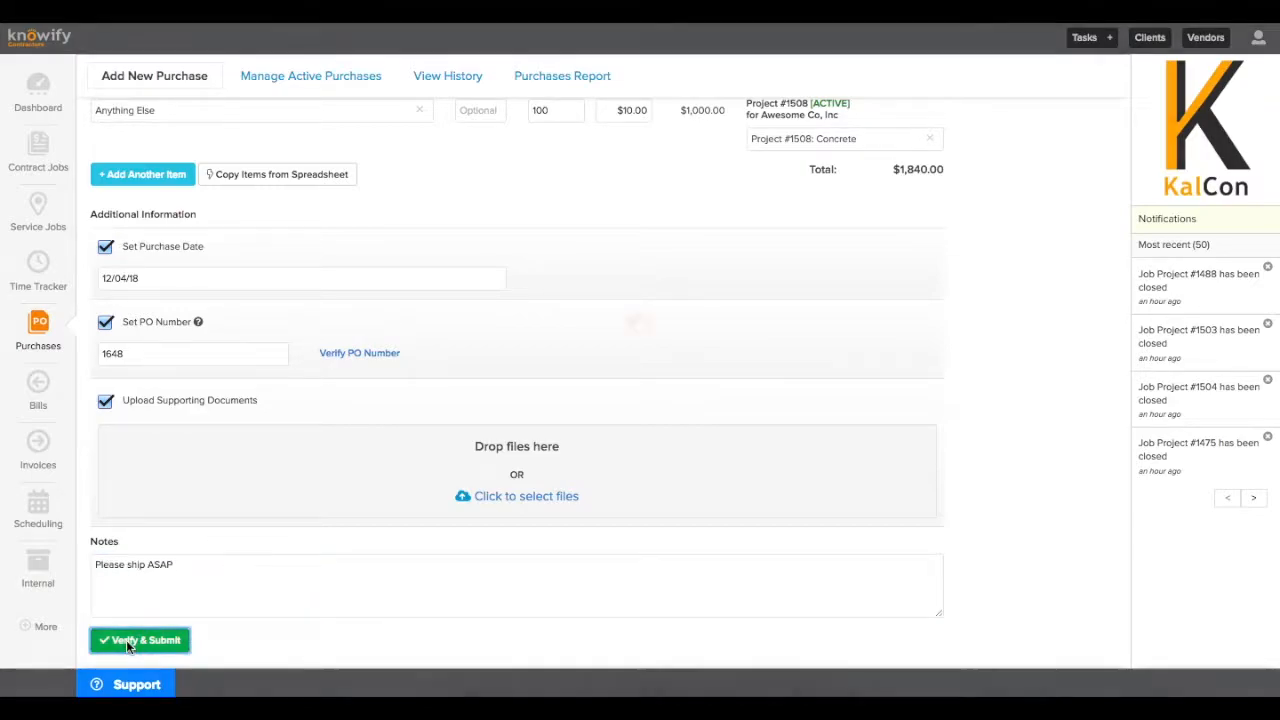
left_click(139, 640)
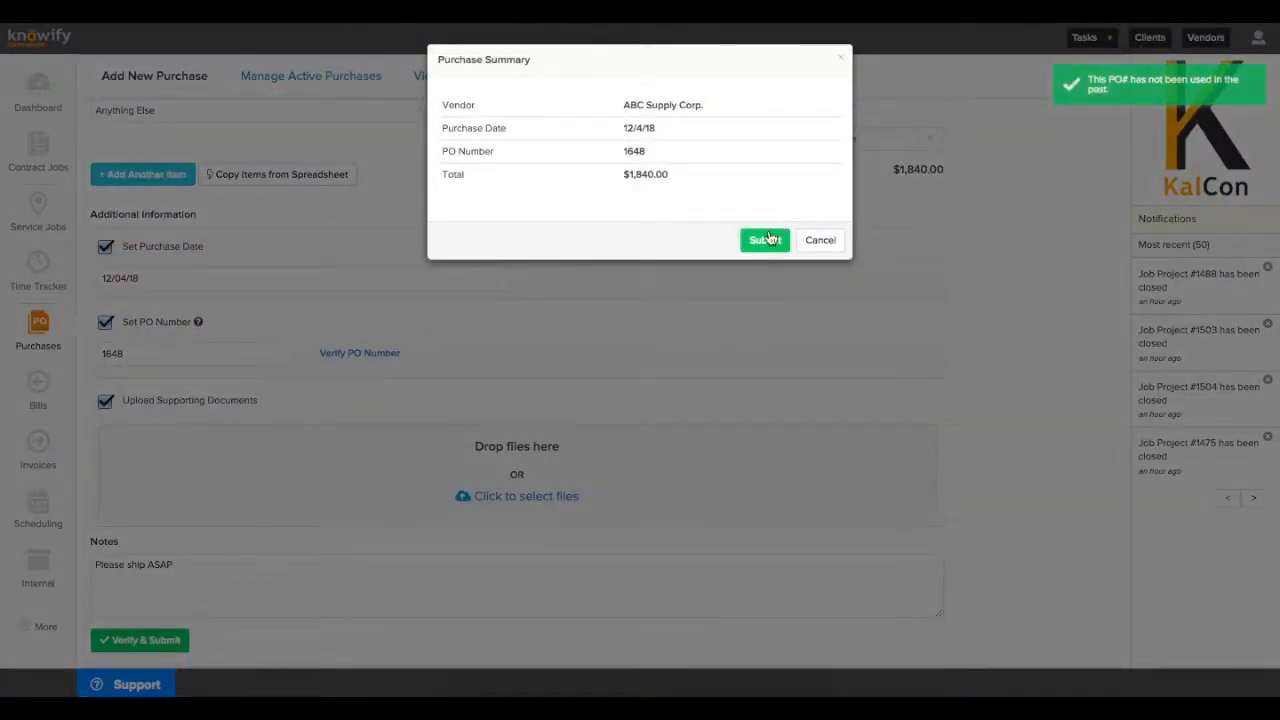
left_click(765, 240)
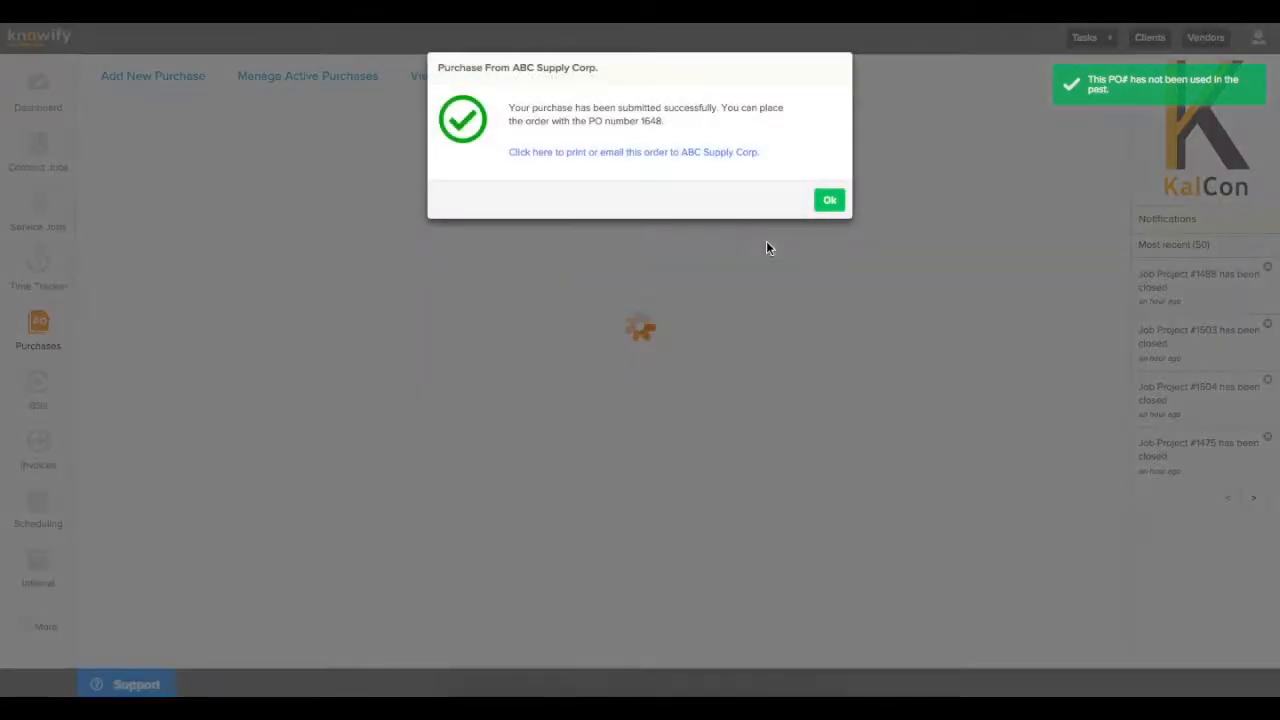
left_click(633, 151)
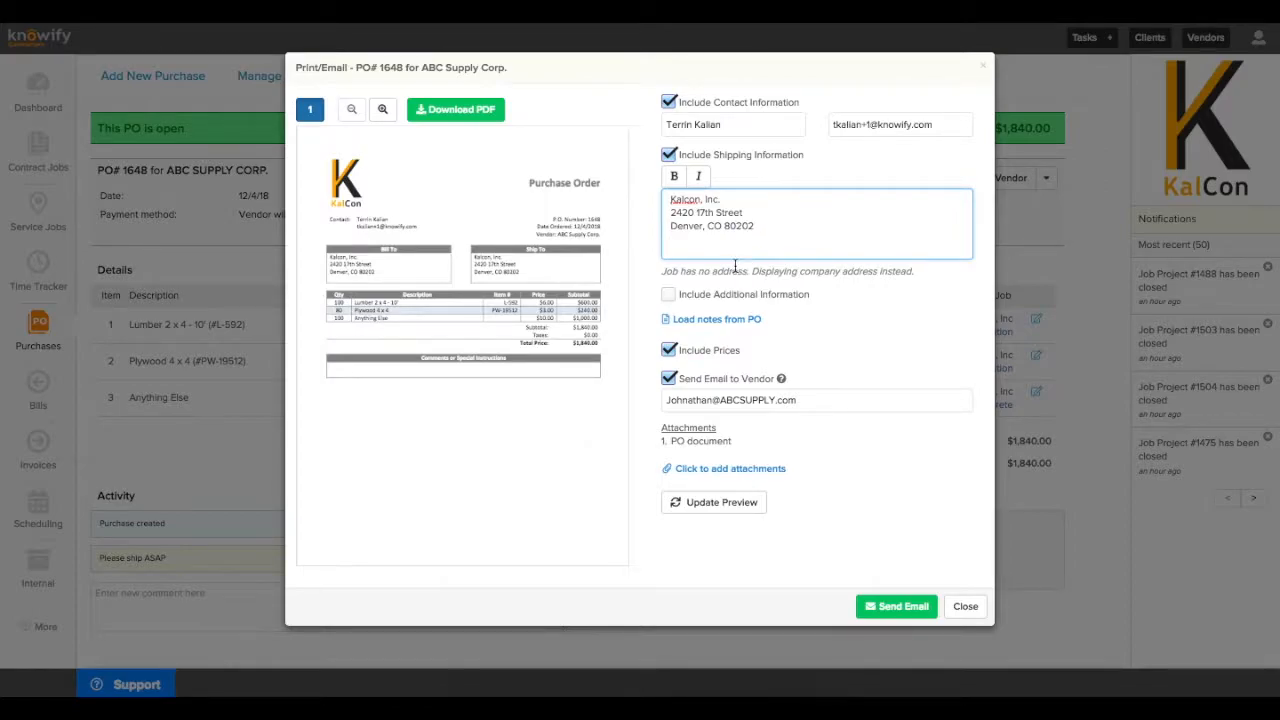
Include the additional-information note and prices in the emailed order, then close the form
left_click(668, 294)
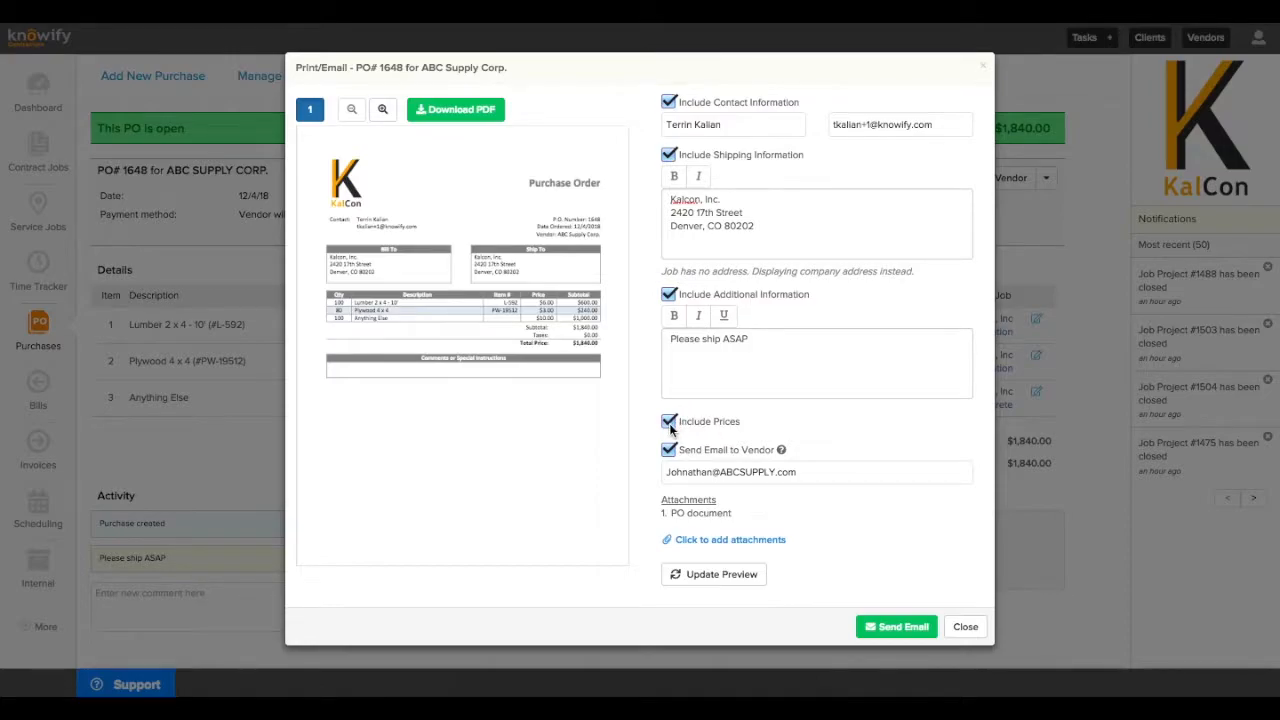
left_click(668, 421)
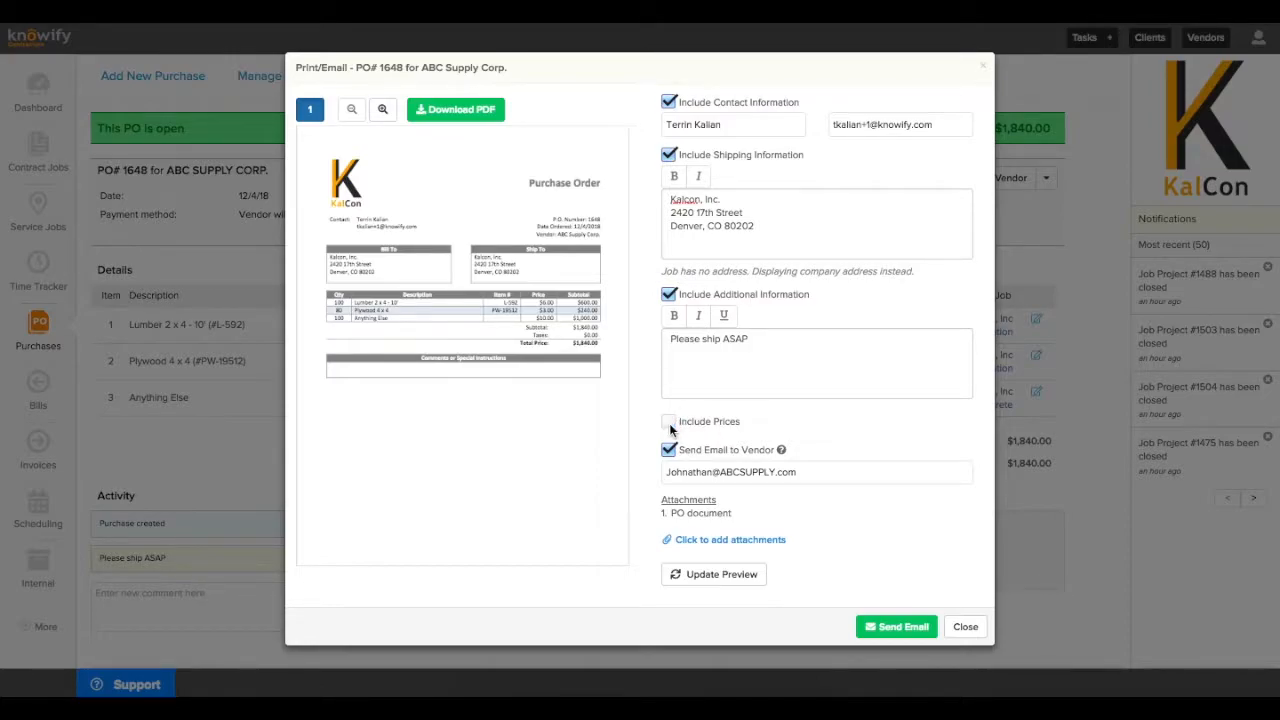
left_click(669, 421)
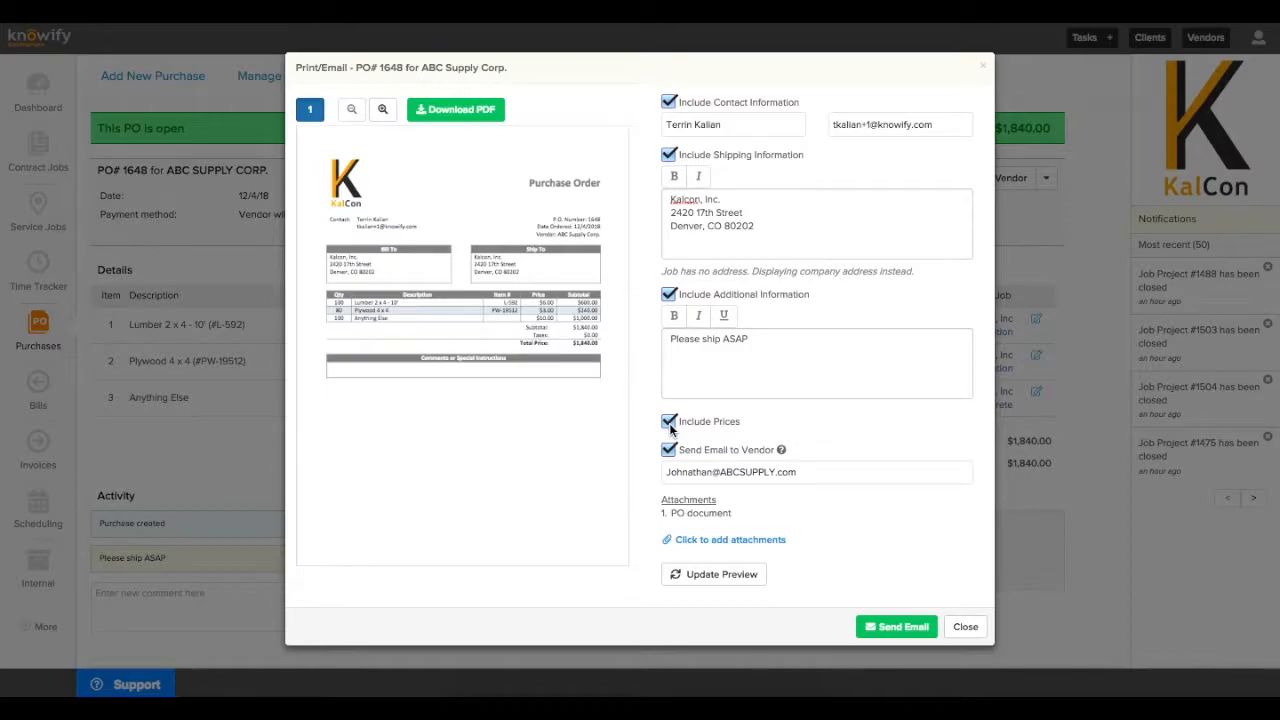
left_click(963, 626)
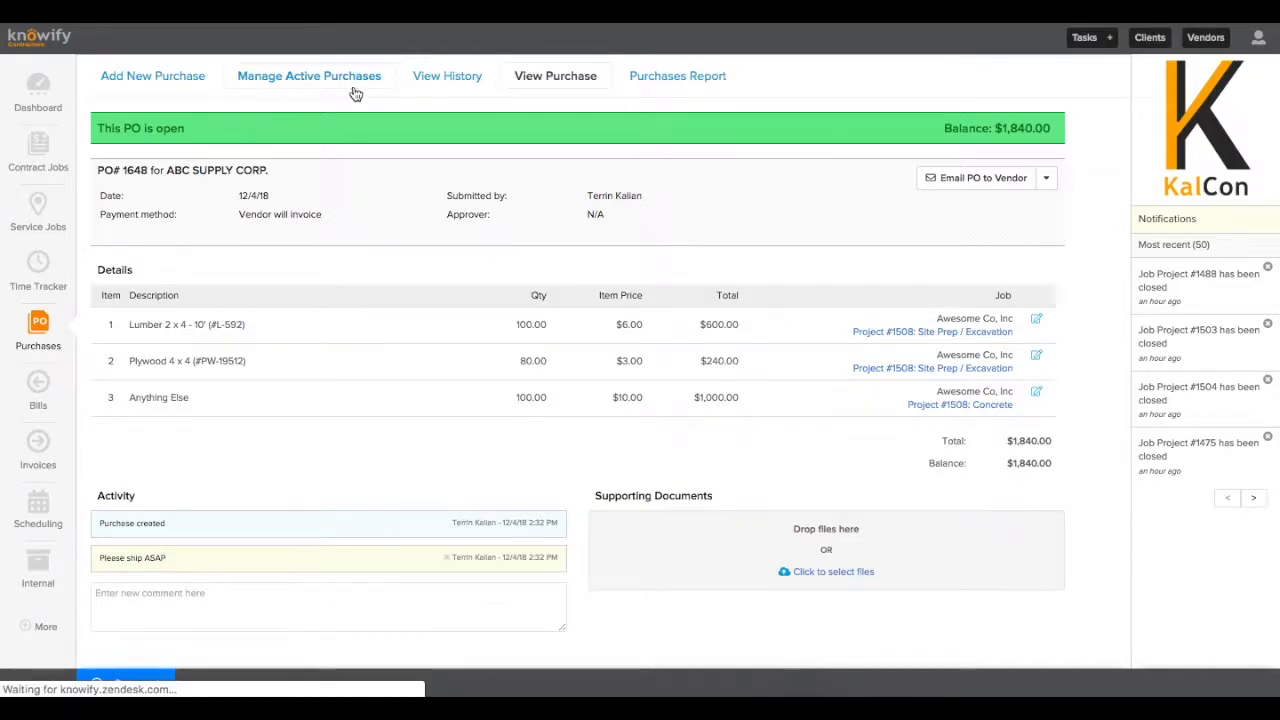
Mark PO 1648's lumber and remaining items as received from the active purchases list
left_click(309, 75)
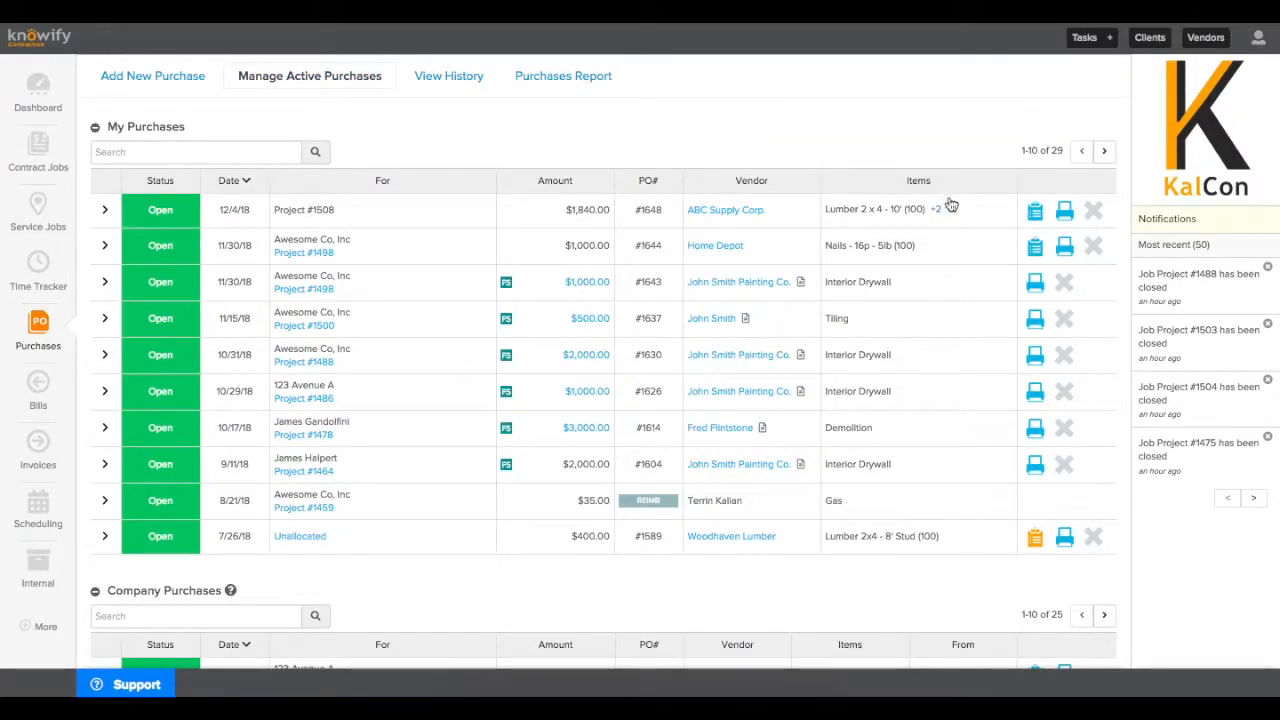
left_click(1035, 210)
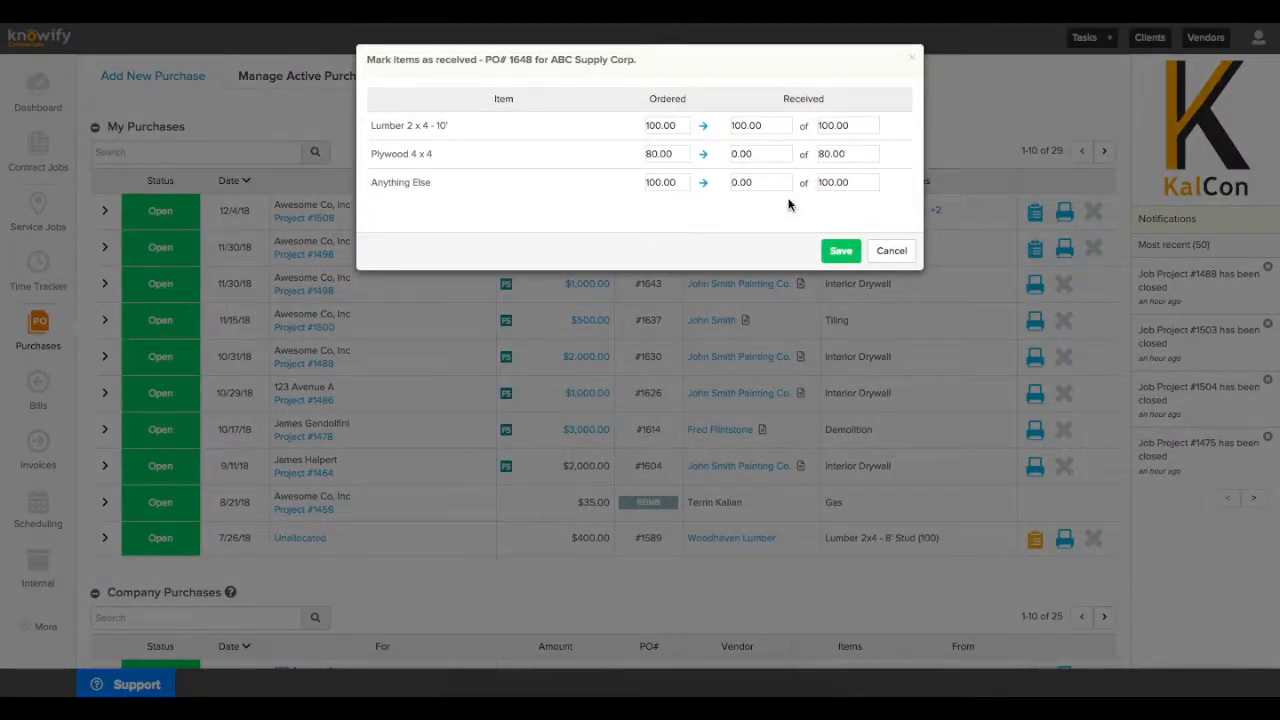
left_click(840, 250)
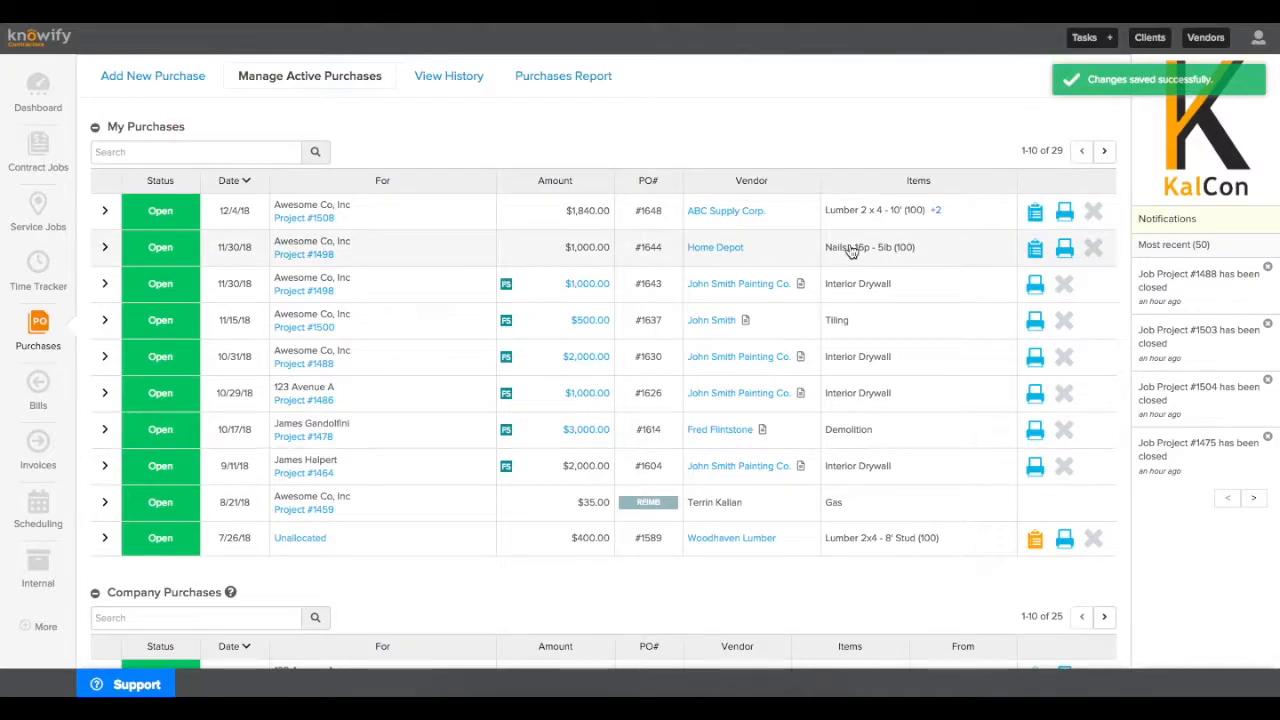
mouse_move(1034, 217)
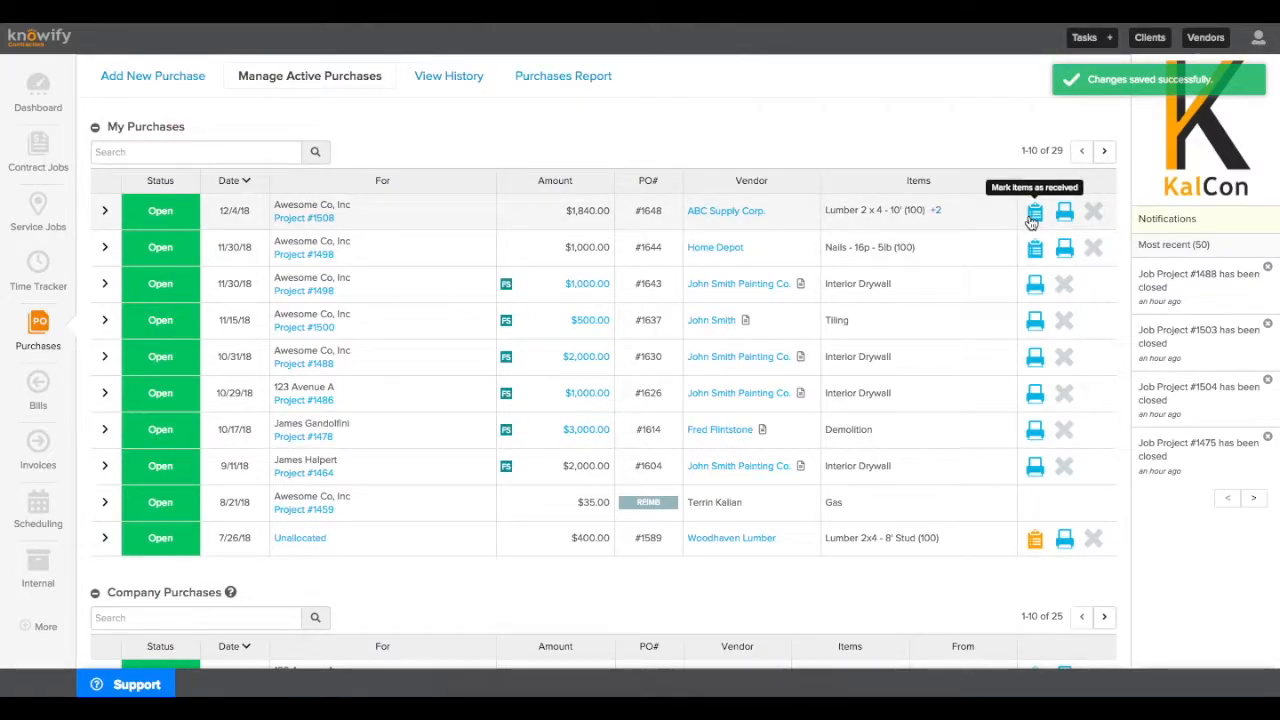
left_click(1034, 211)
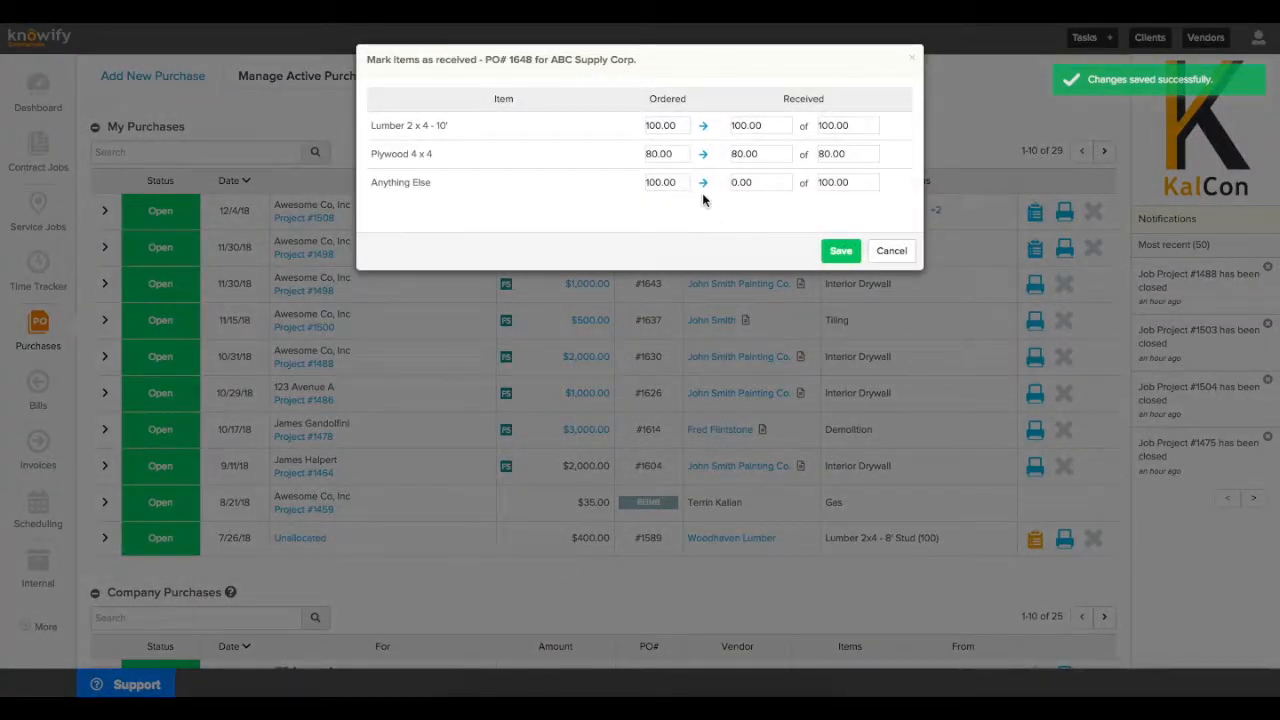
left_click(840, 250)
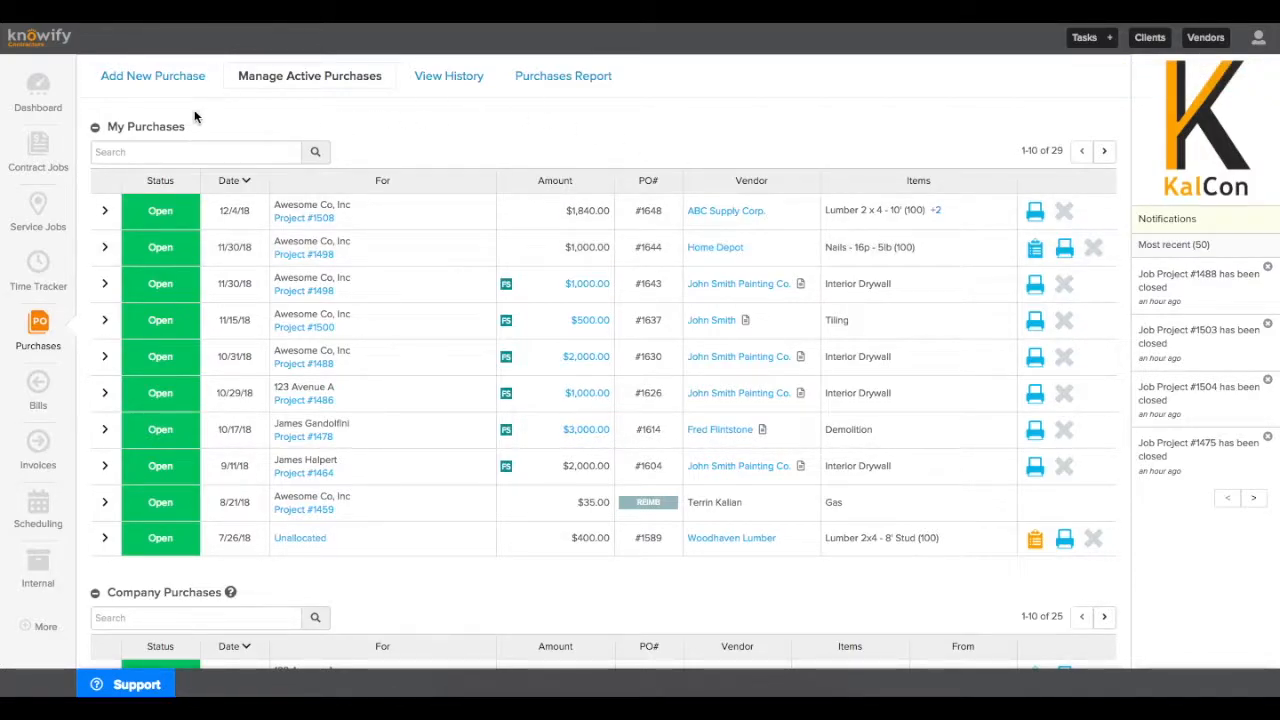
Submit a cash/debit expense from Home Depot for 100 Nails 16p 5lb at $10
left_click(152, 75)
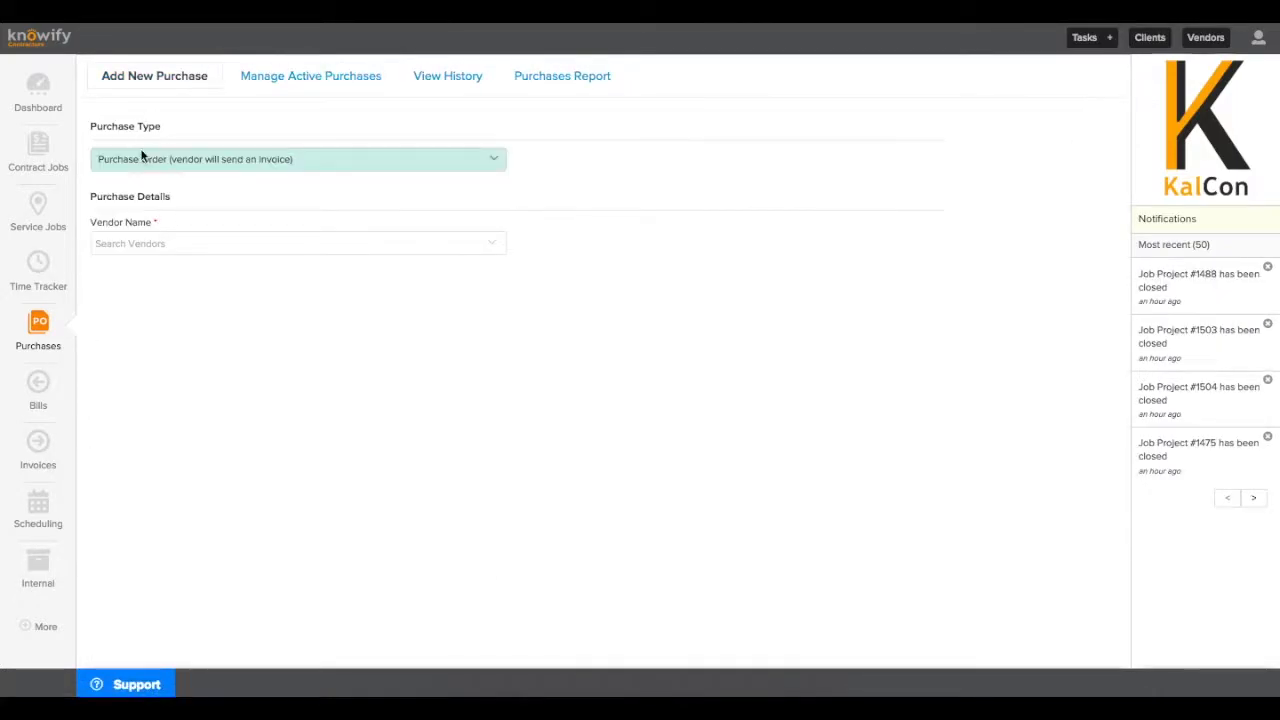
left_click(297, 158)
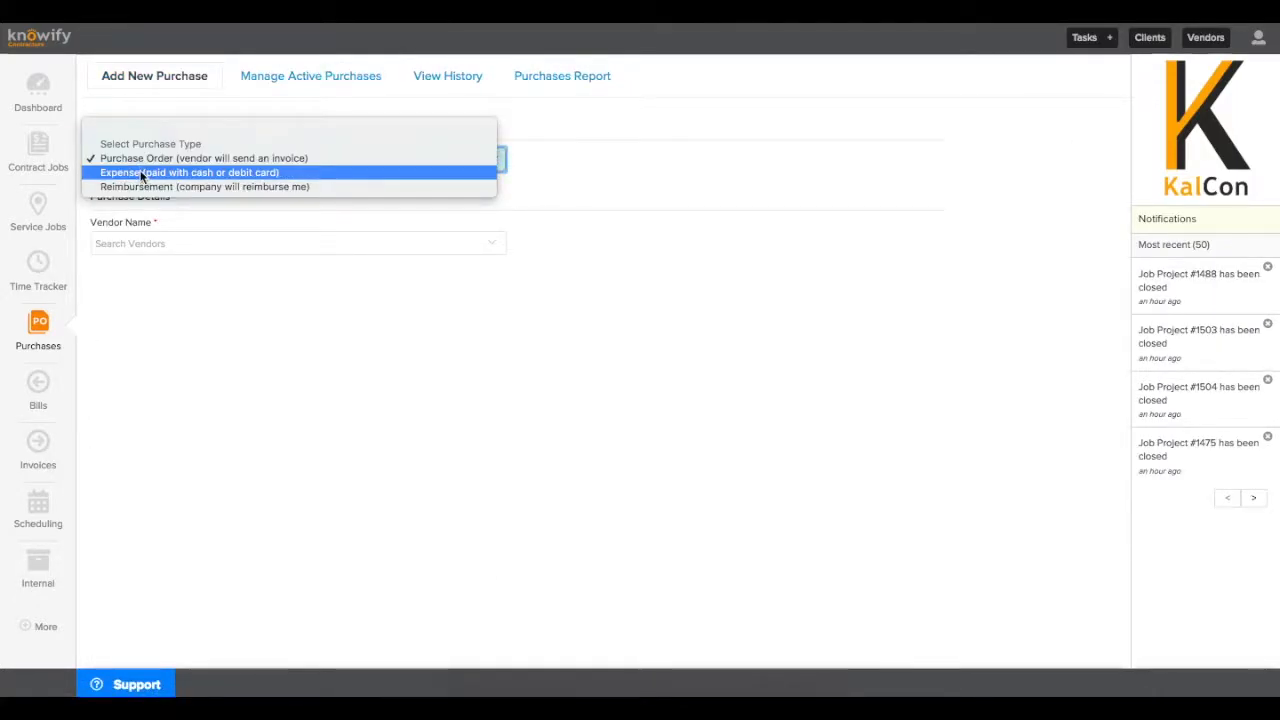
left_click(190, 172)
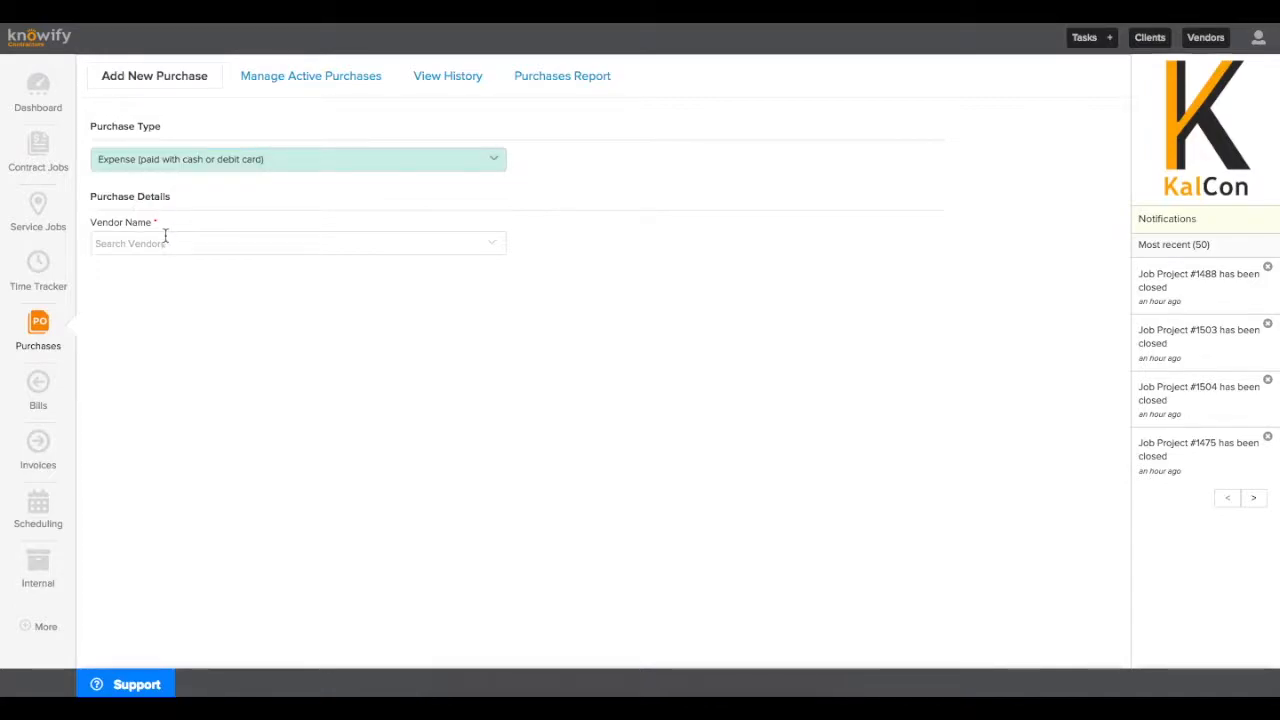
type("home de")
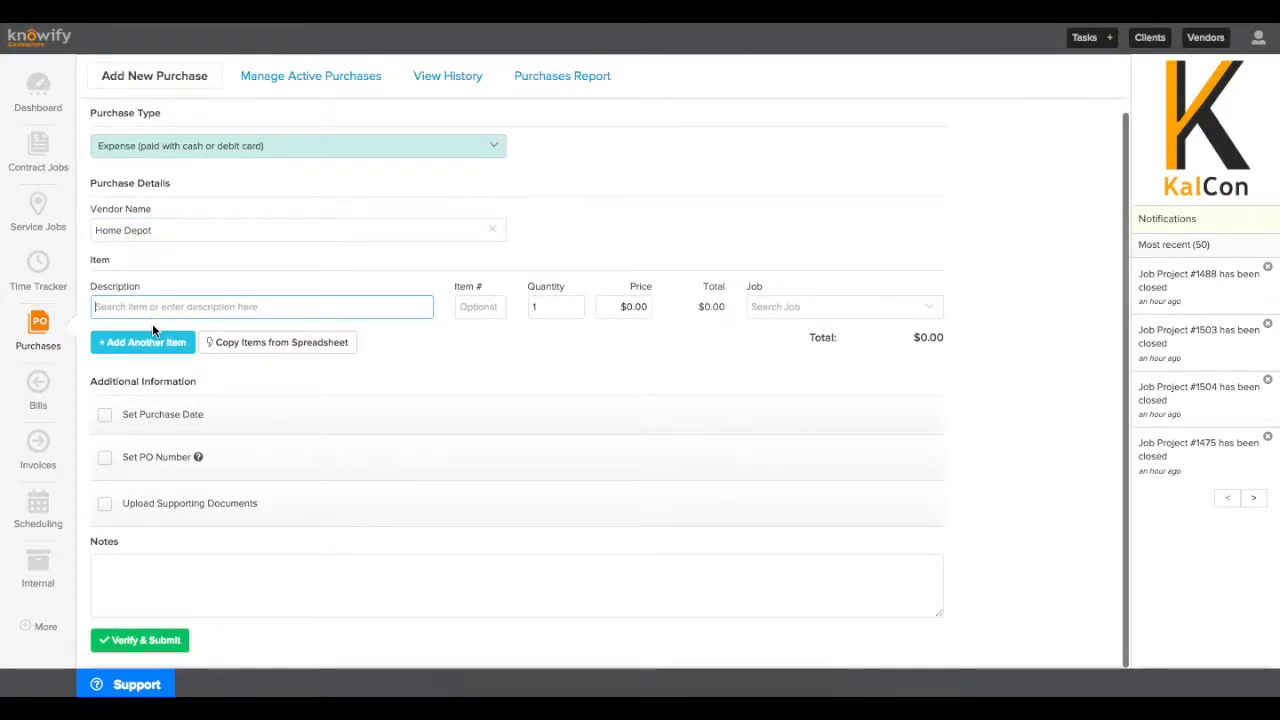
type("Nails - 16p - 5lb")
left_click(556, 307)
type("00")
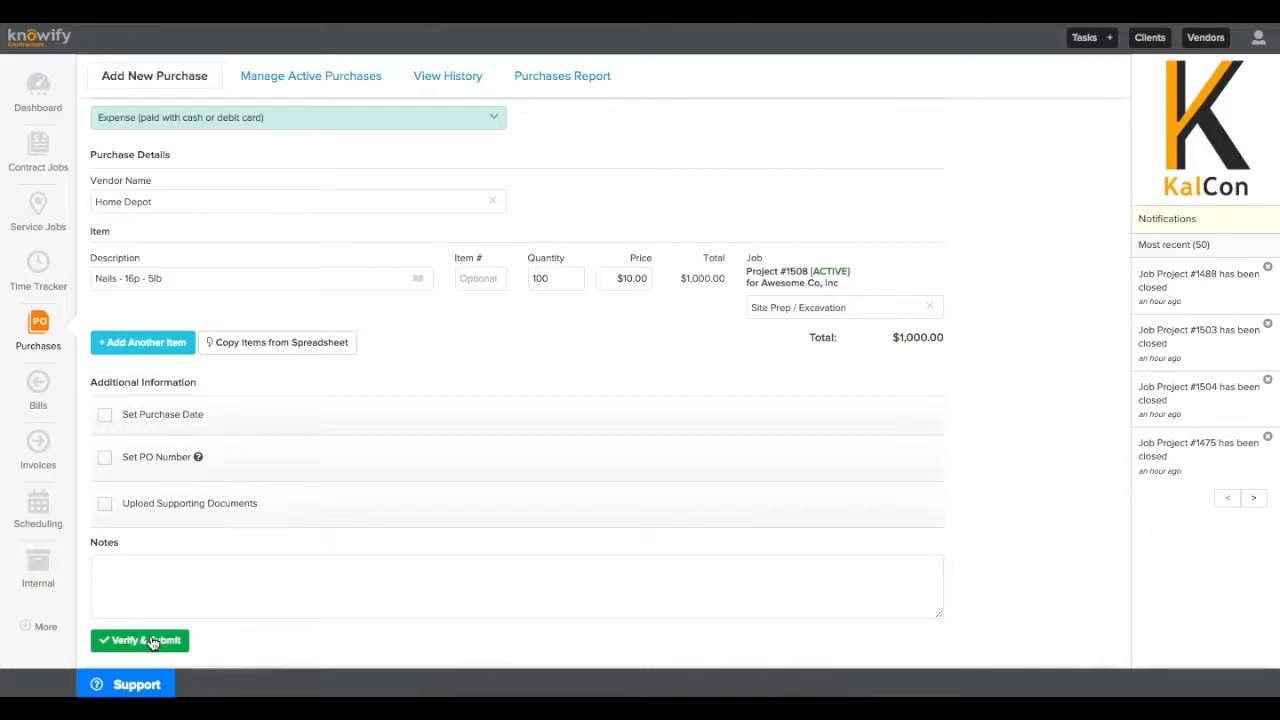
left_click(139, 640)
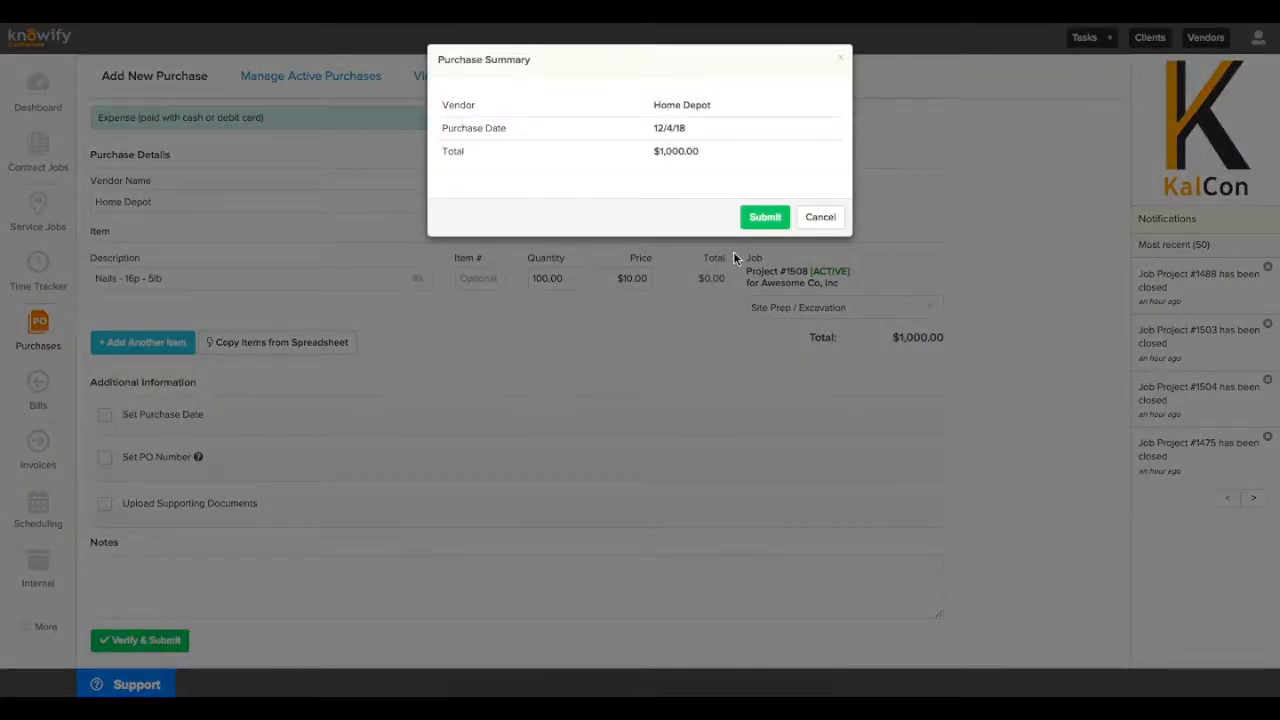
left_click(764, 217)
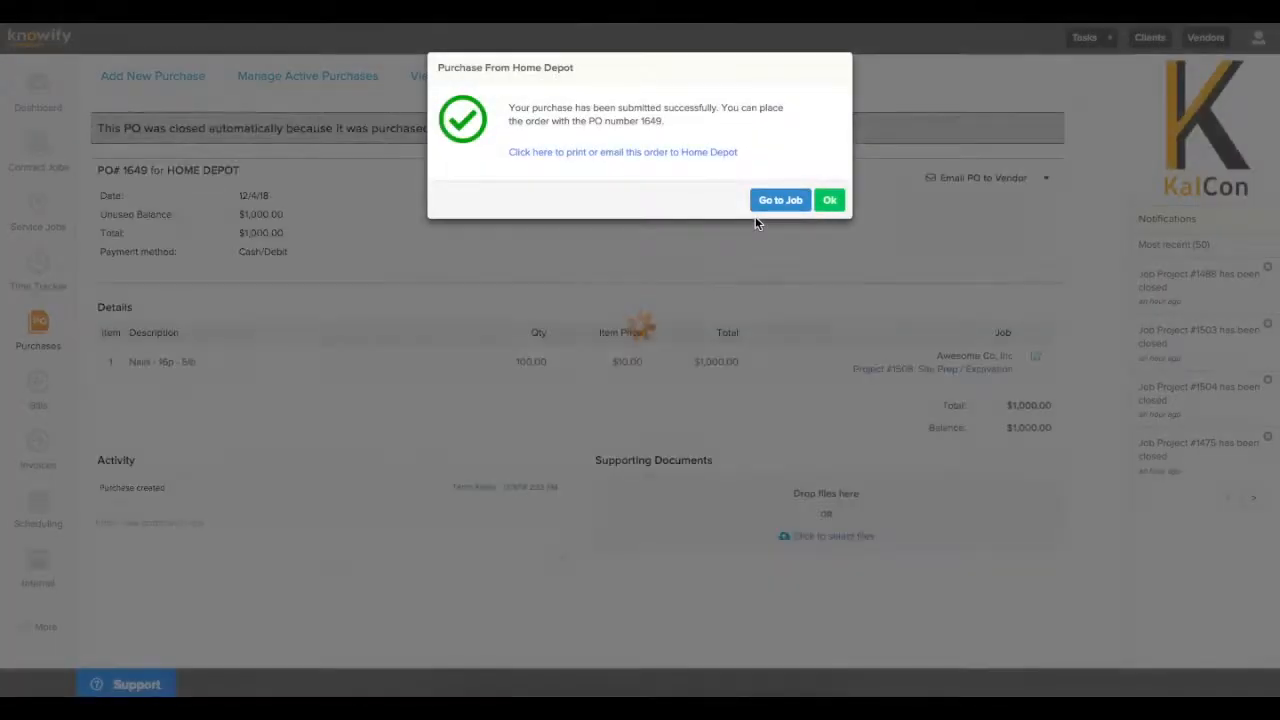
left_click(829, 200)
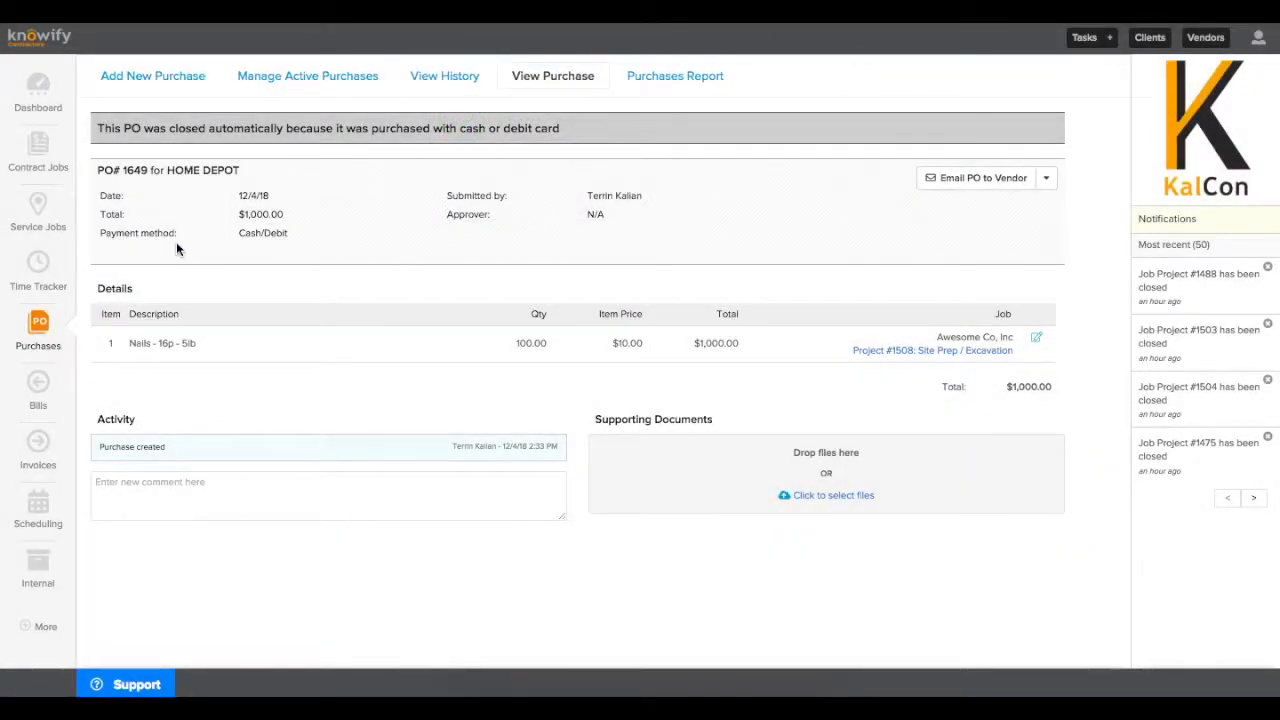
mouse_move(207, 196)
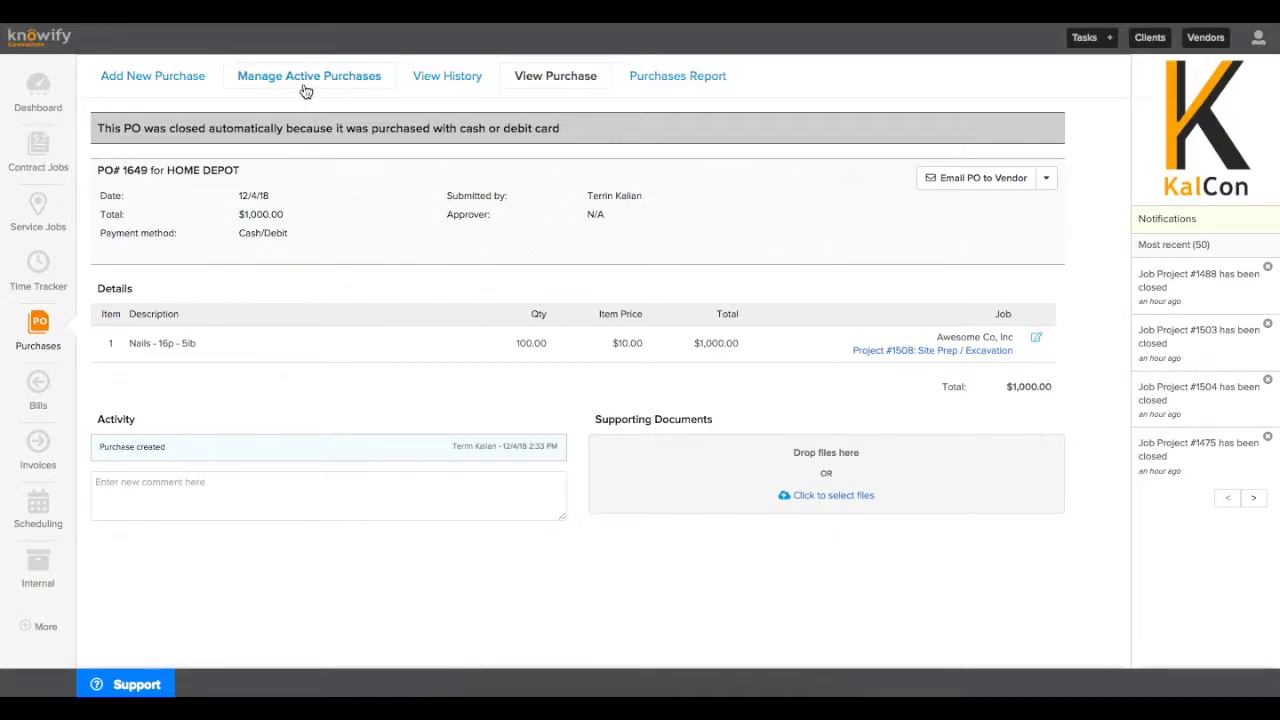
Create a Gas reimbursement for $56.43 charged to Project #1508 Site Prep / Excavation
left_click(309, 75)
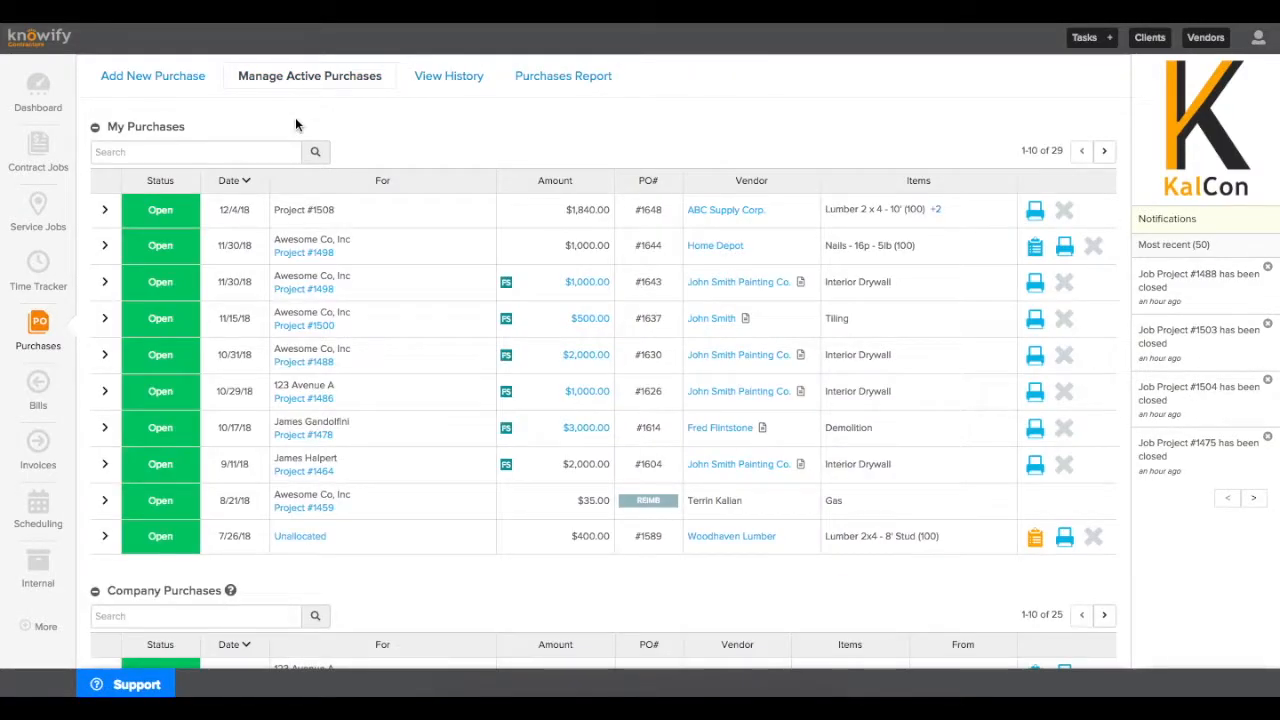
left_click(152, 75)
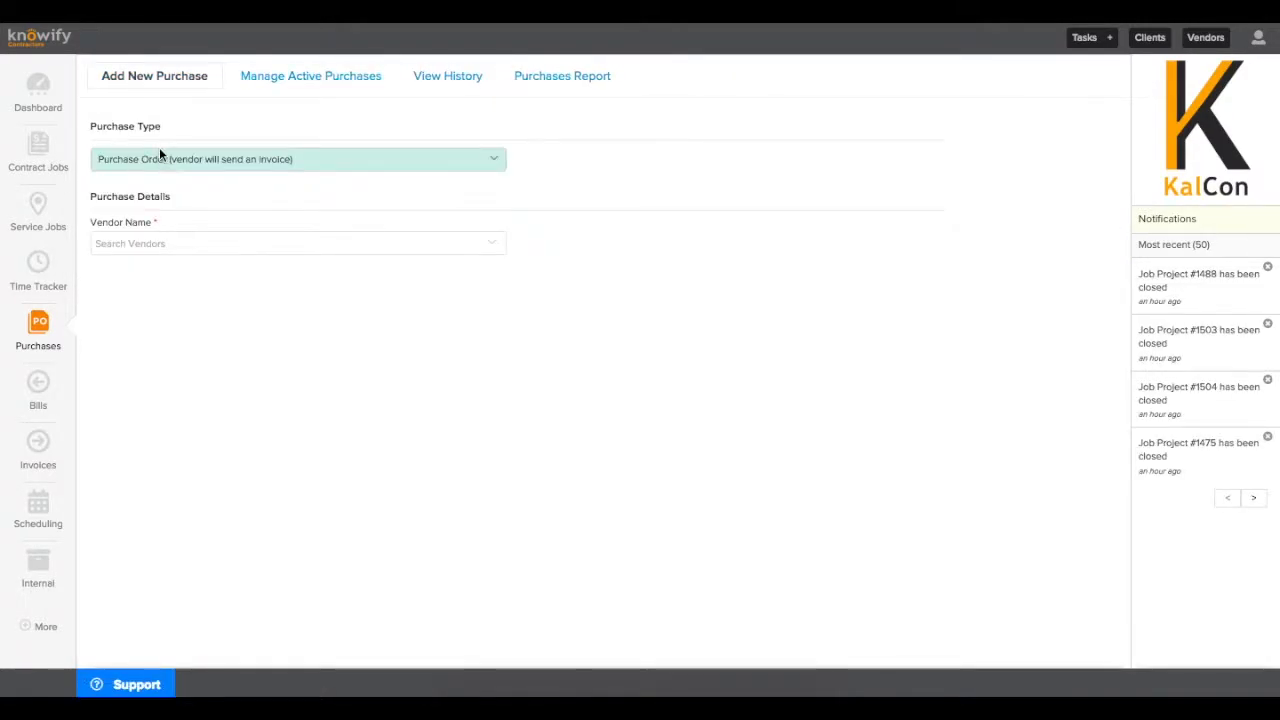
left_click(297, 159)
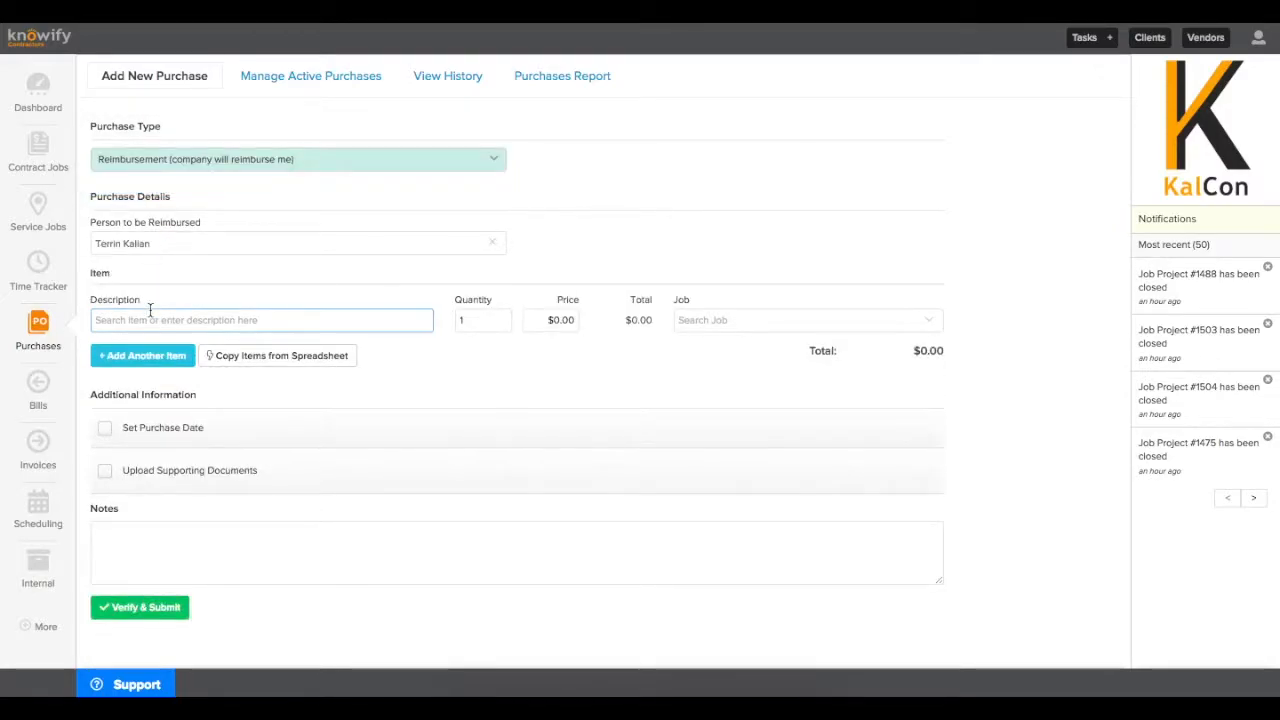
type("Gas")
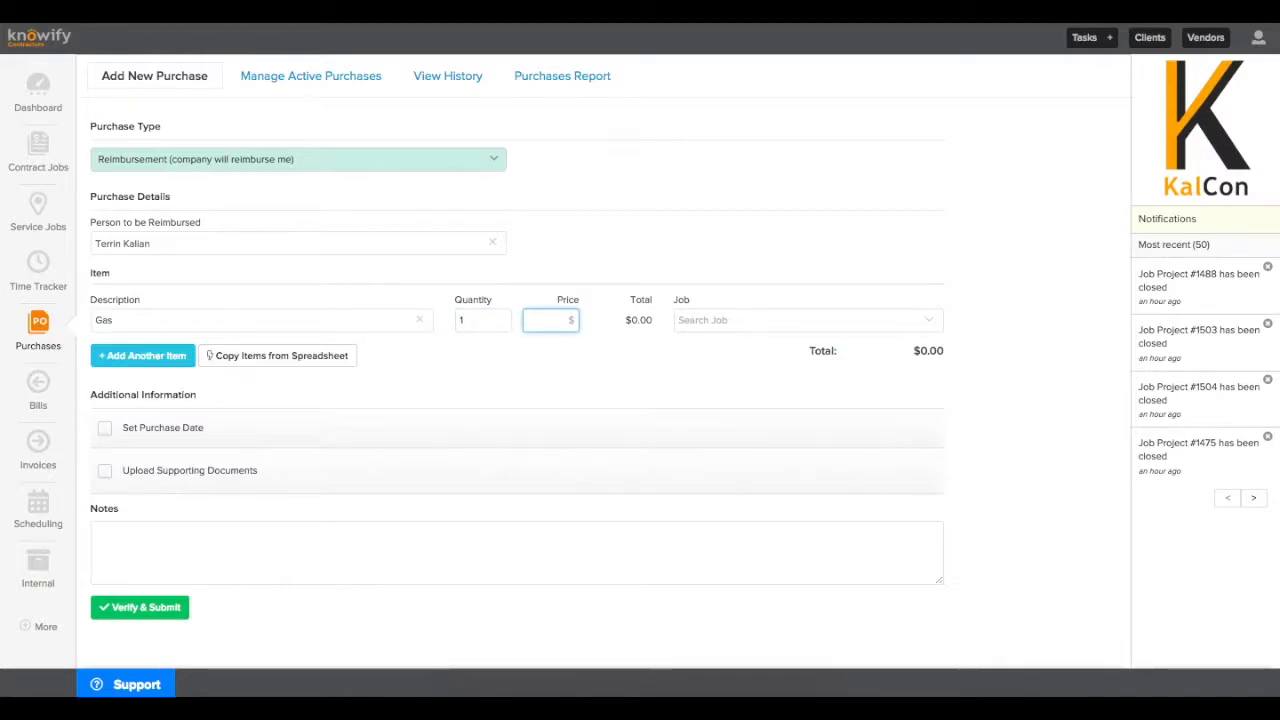
type("56.43")
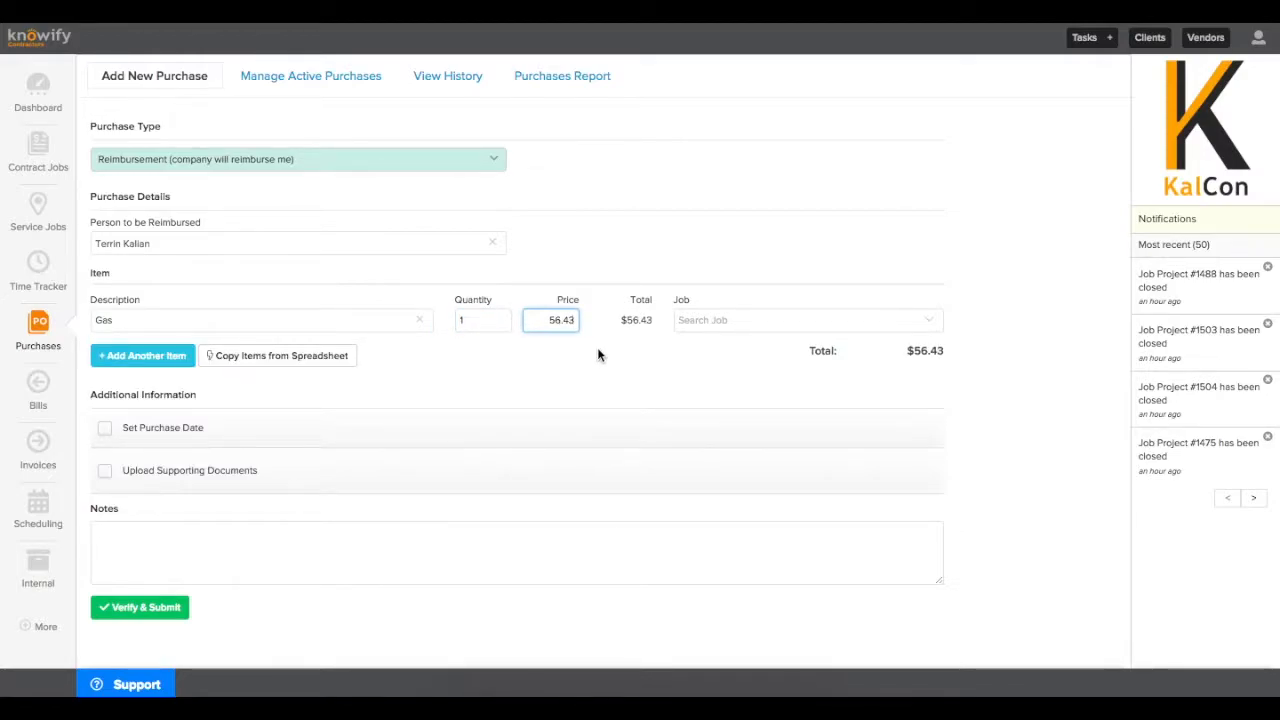
type("1508")
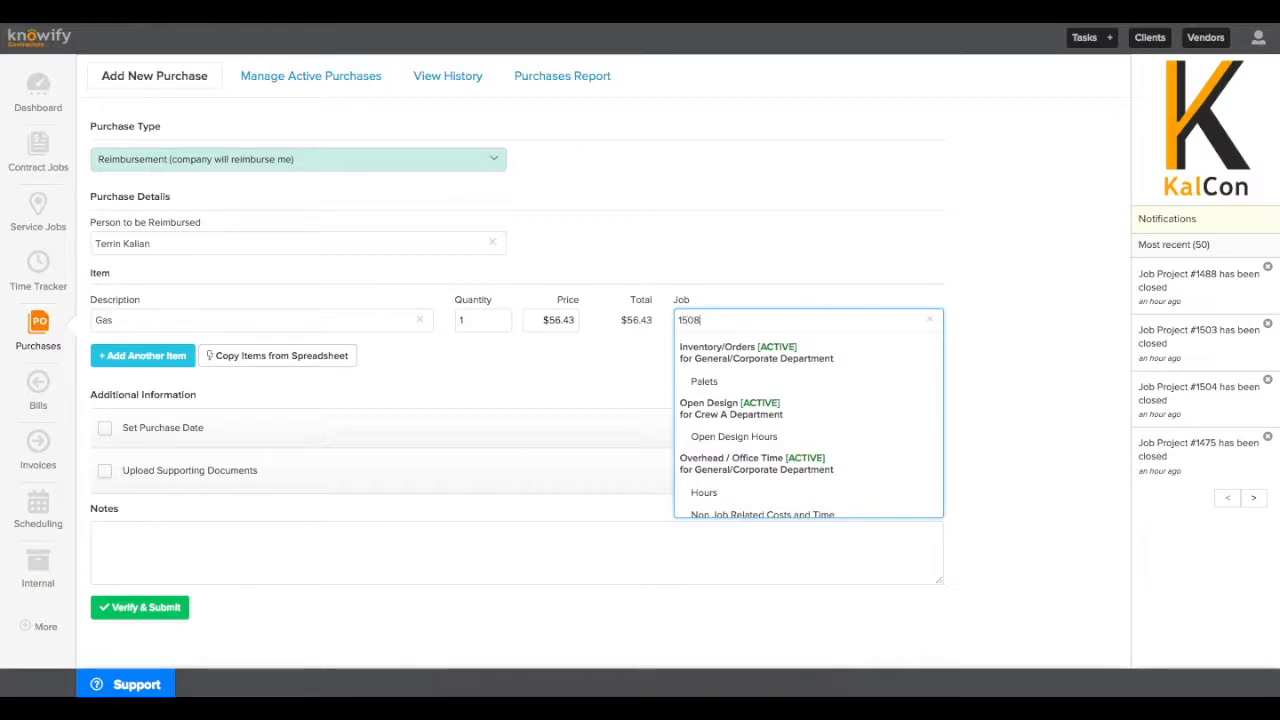
left_click(730, 313)
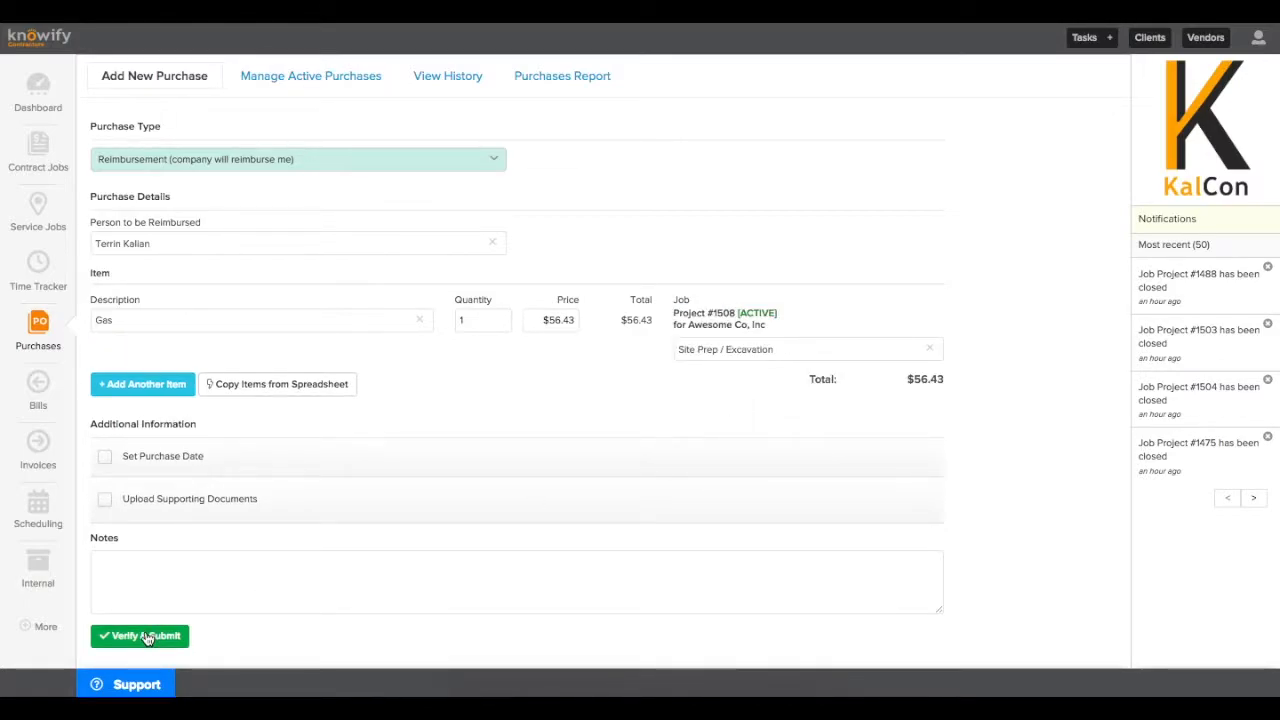
Review and submit the gas reimbursement, then dismiss the success message
left_click(140, 636)
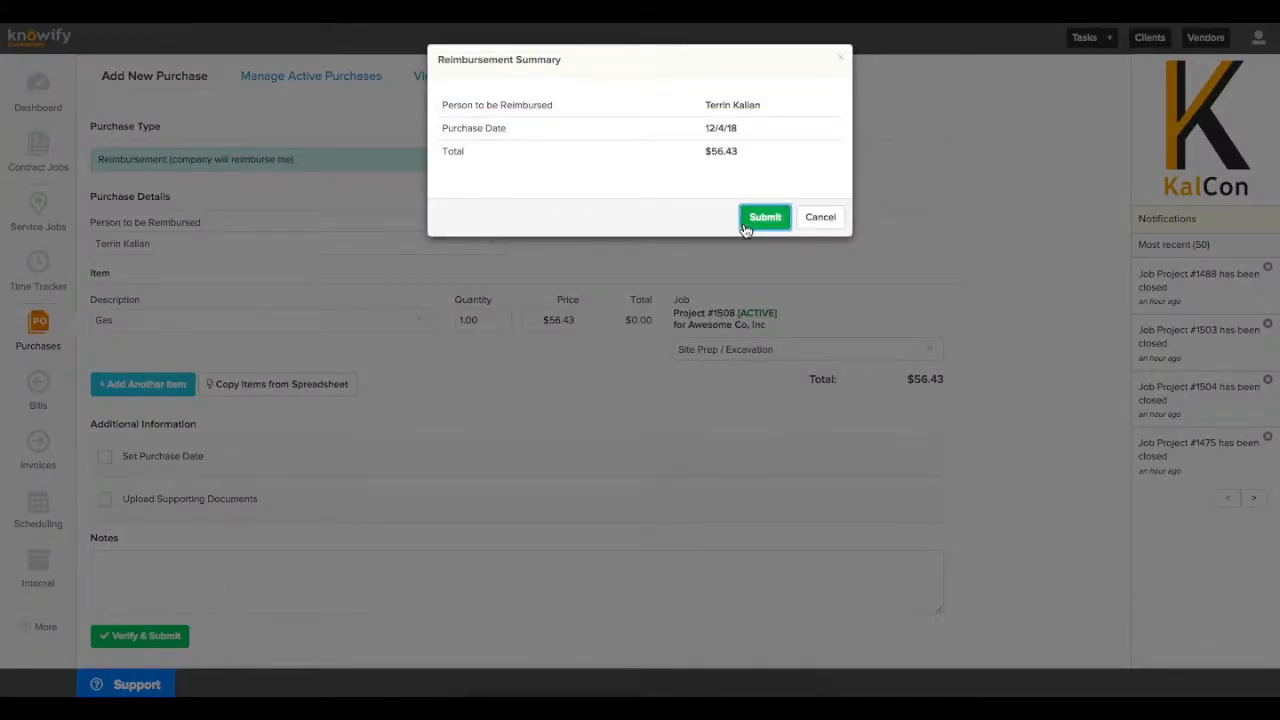
left_click(765, 217)
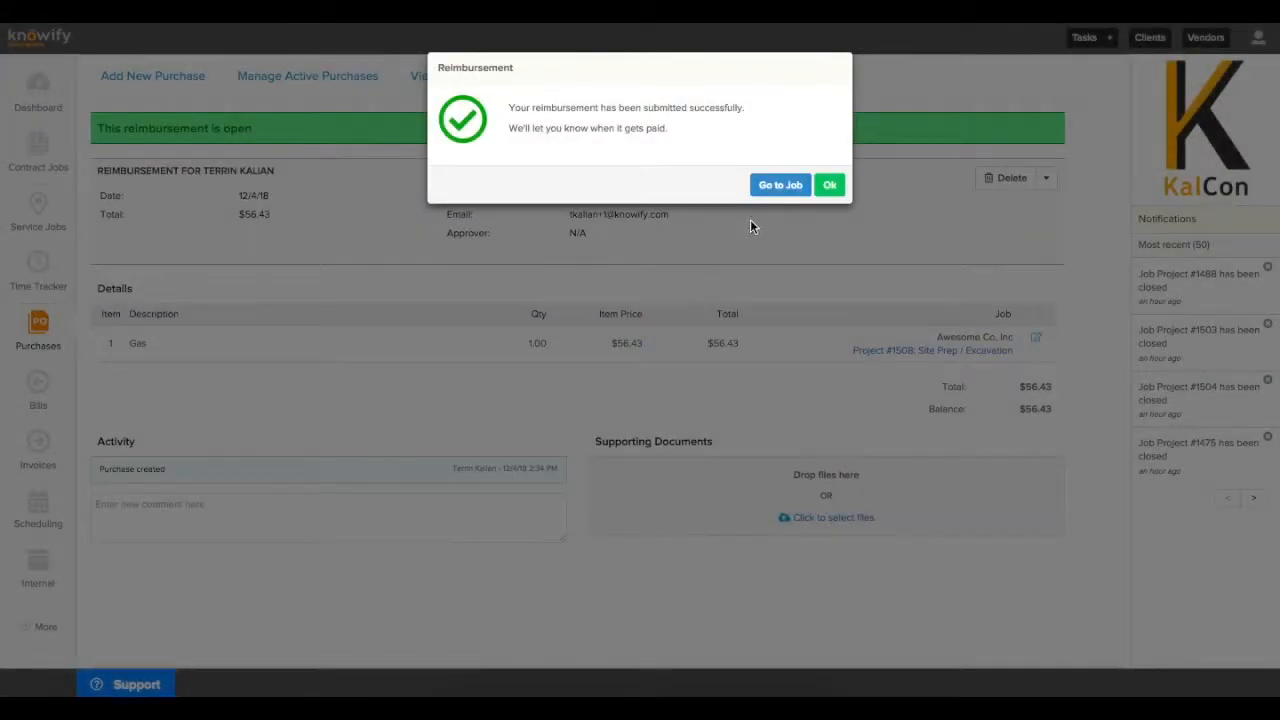
left_click(829, 185)
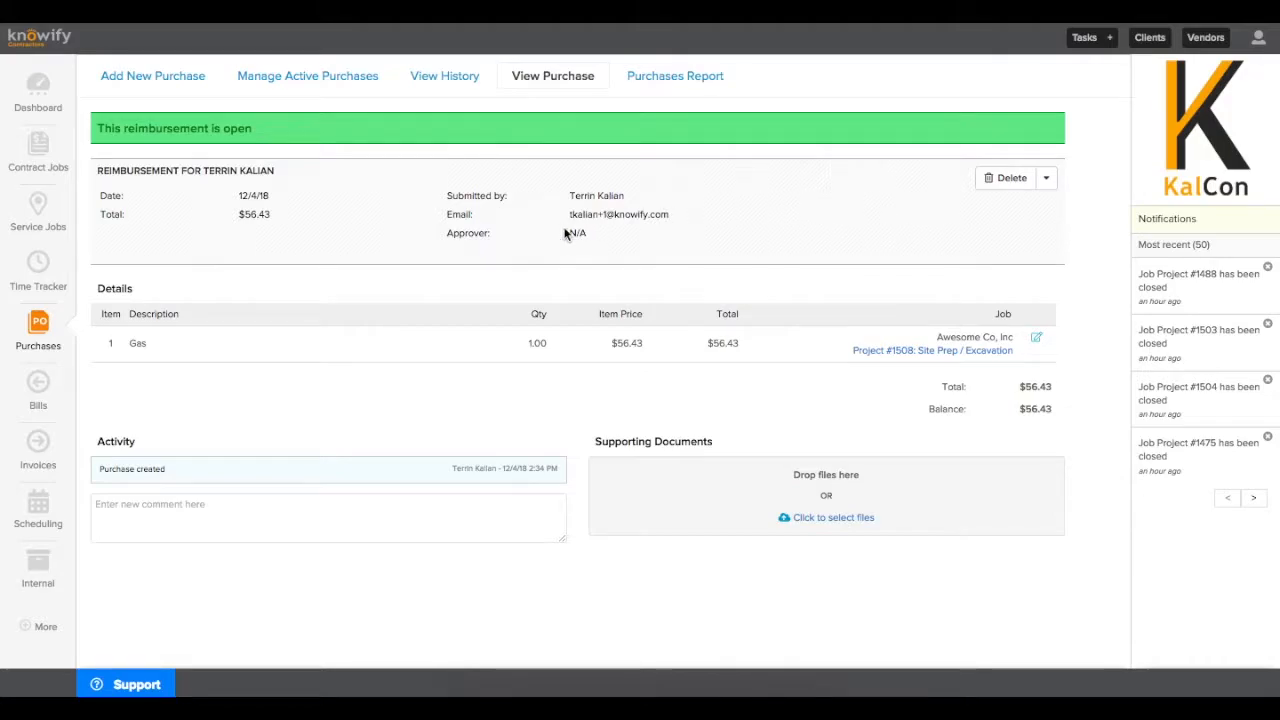
mouse_move(398, 192)
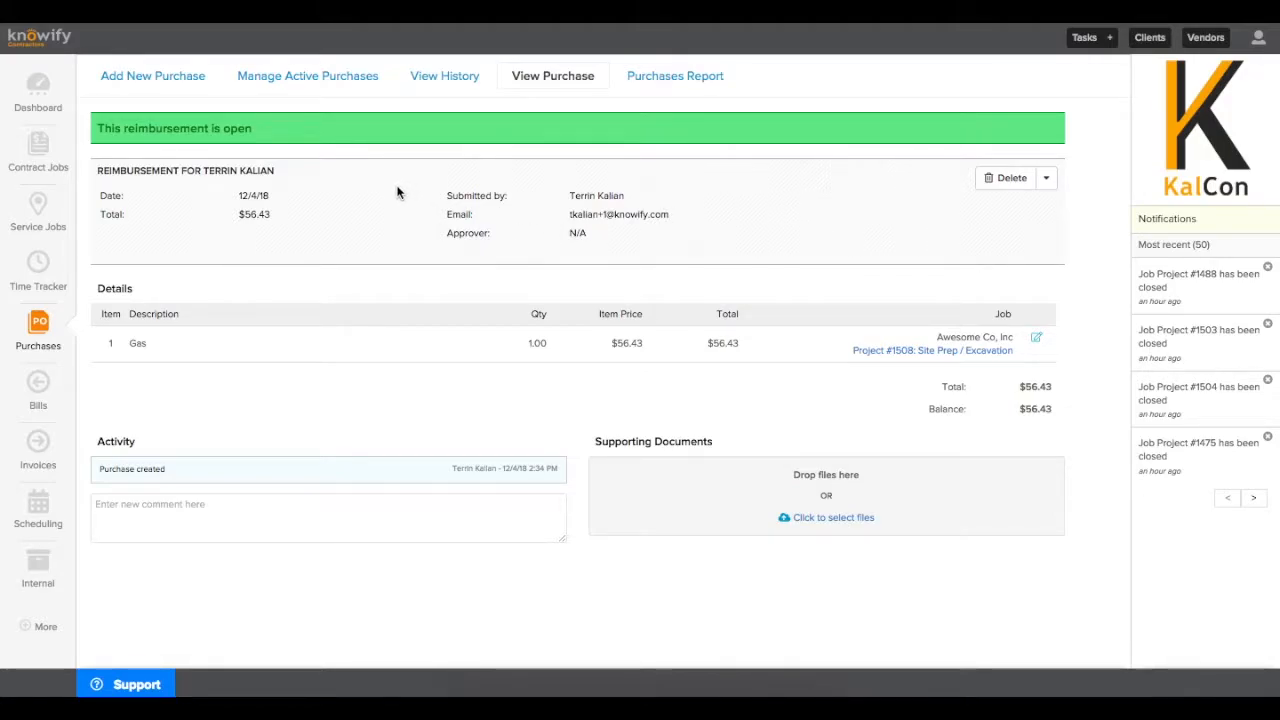
mouse_move(427, 95)
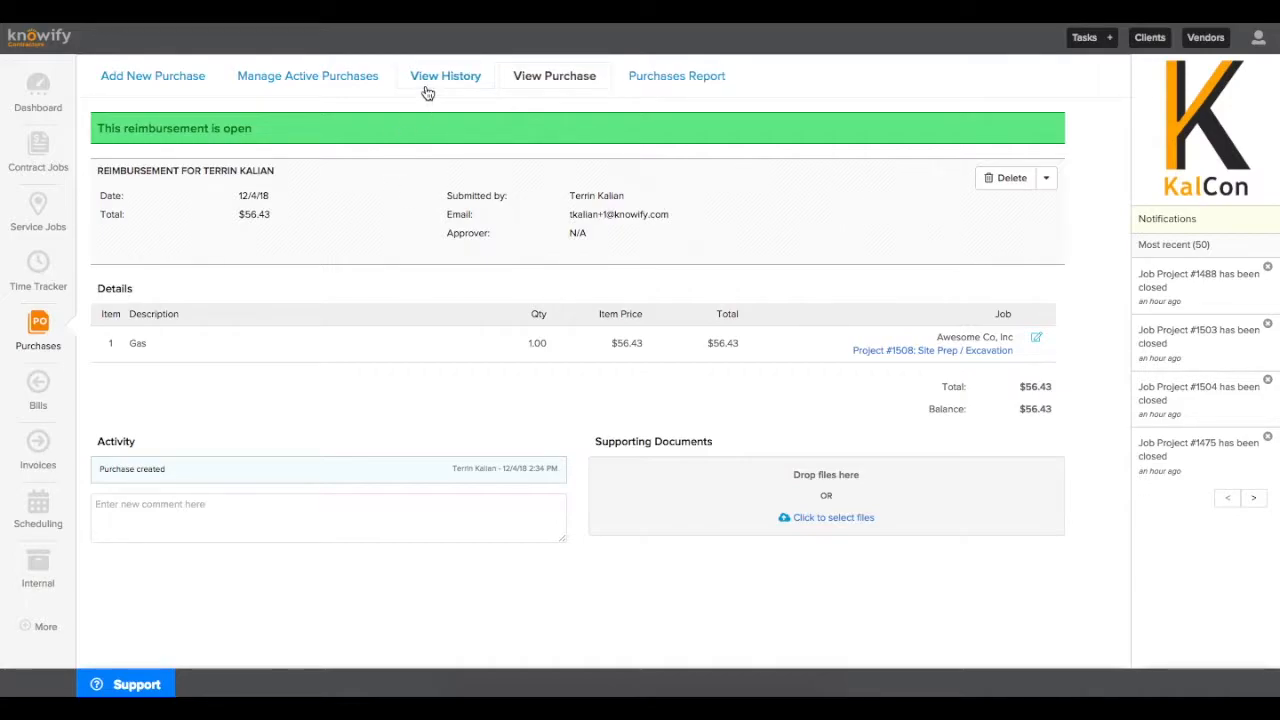
Narrow purchase history to 12/1/18–12/5/18, then reopen ABC Supply Corp's $1,840 PO #1648
left_click(445, 75)
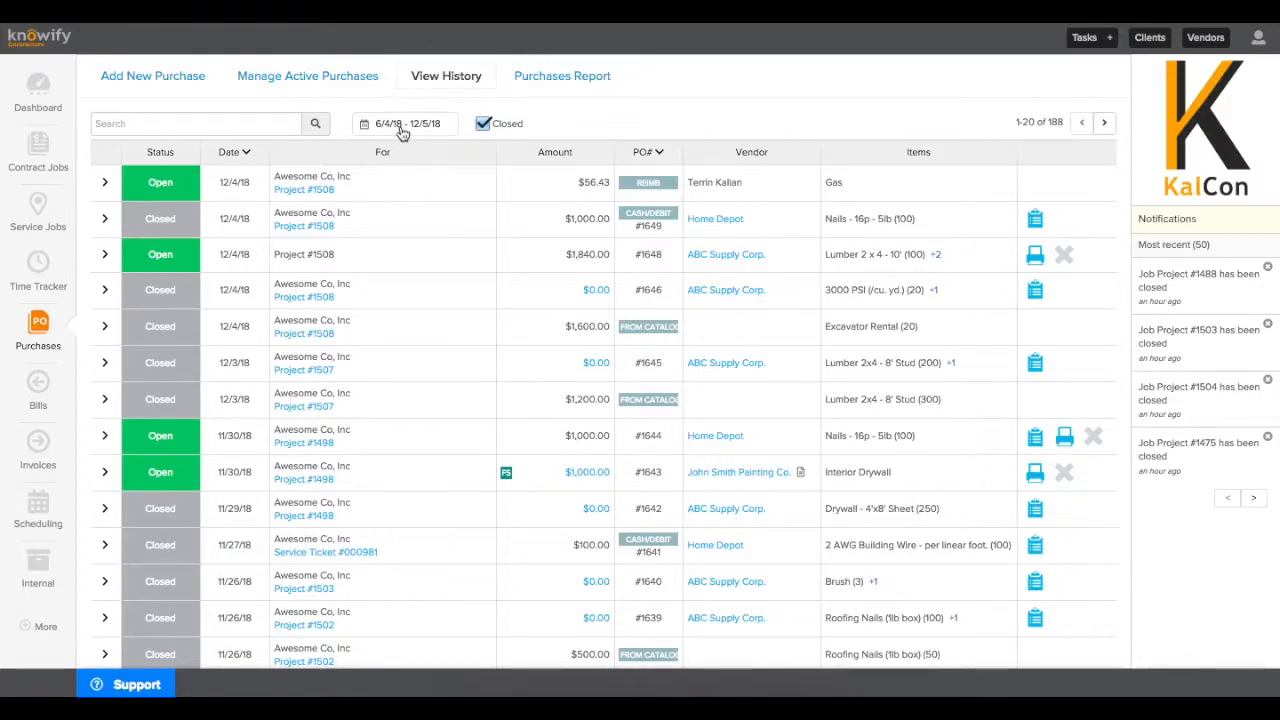
left_click(404, 123)
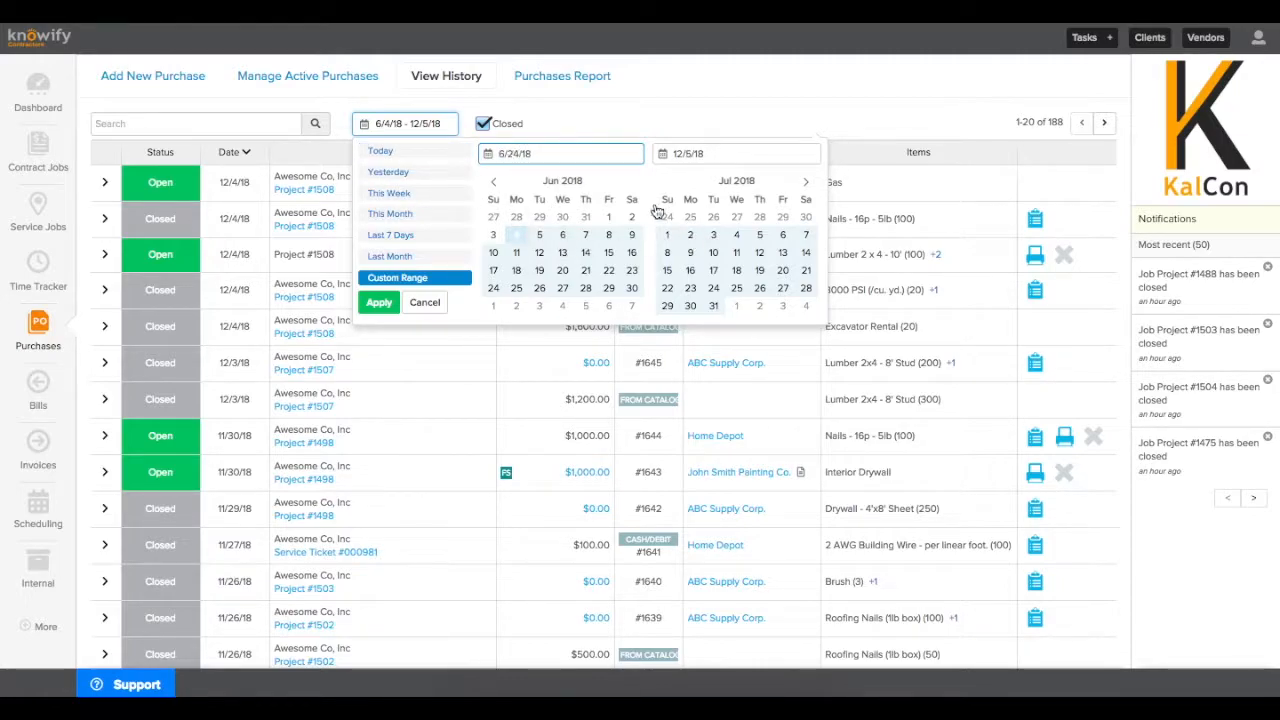
type("12")
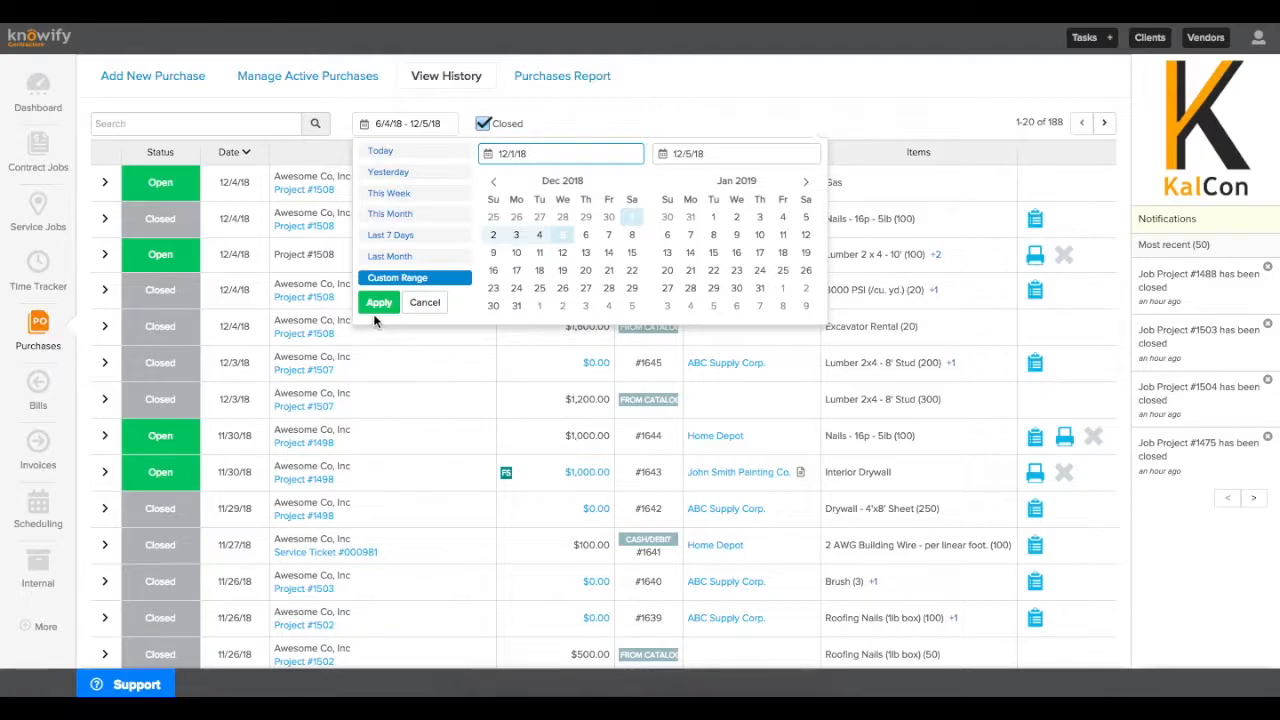
left_click(379, 302)
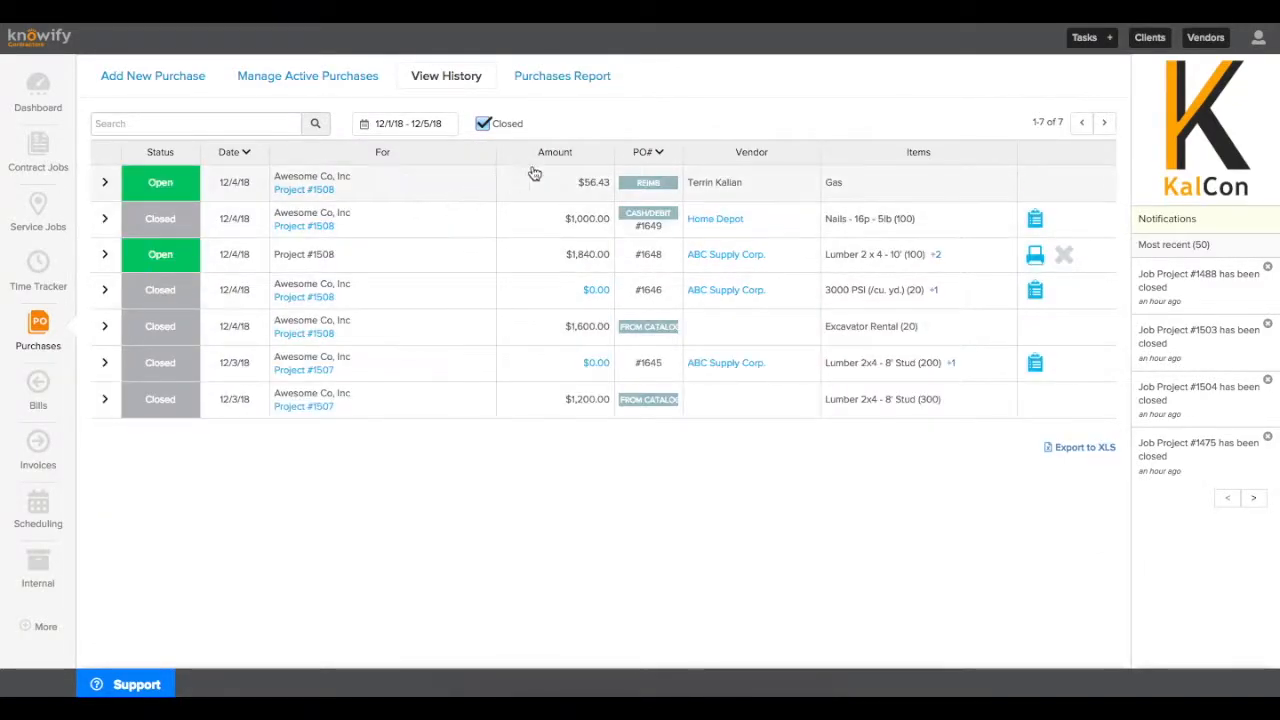
mouse_move(613, 429)
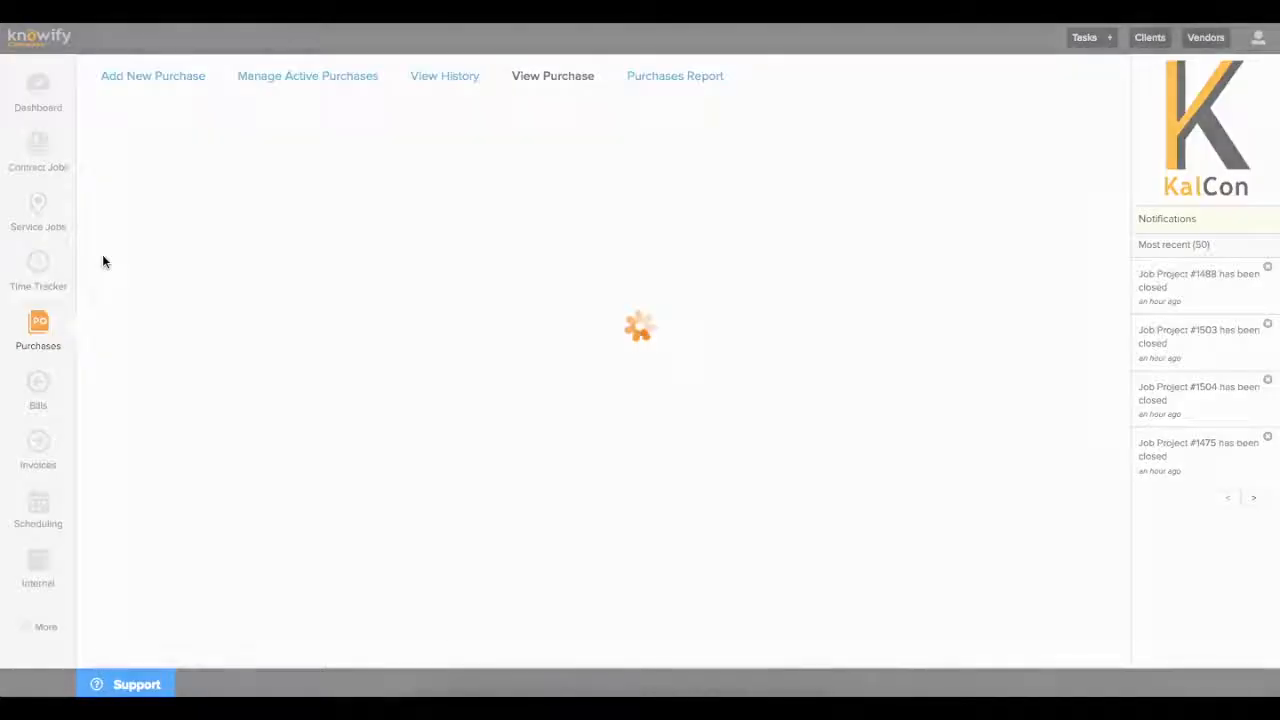
left_click(552, 75)
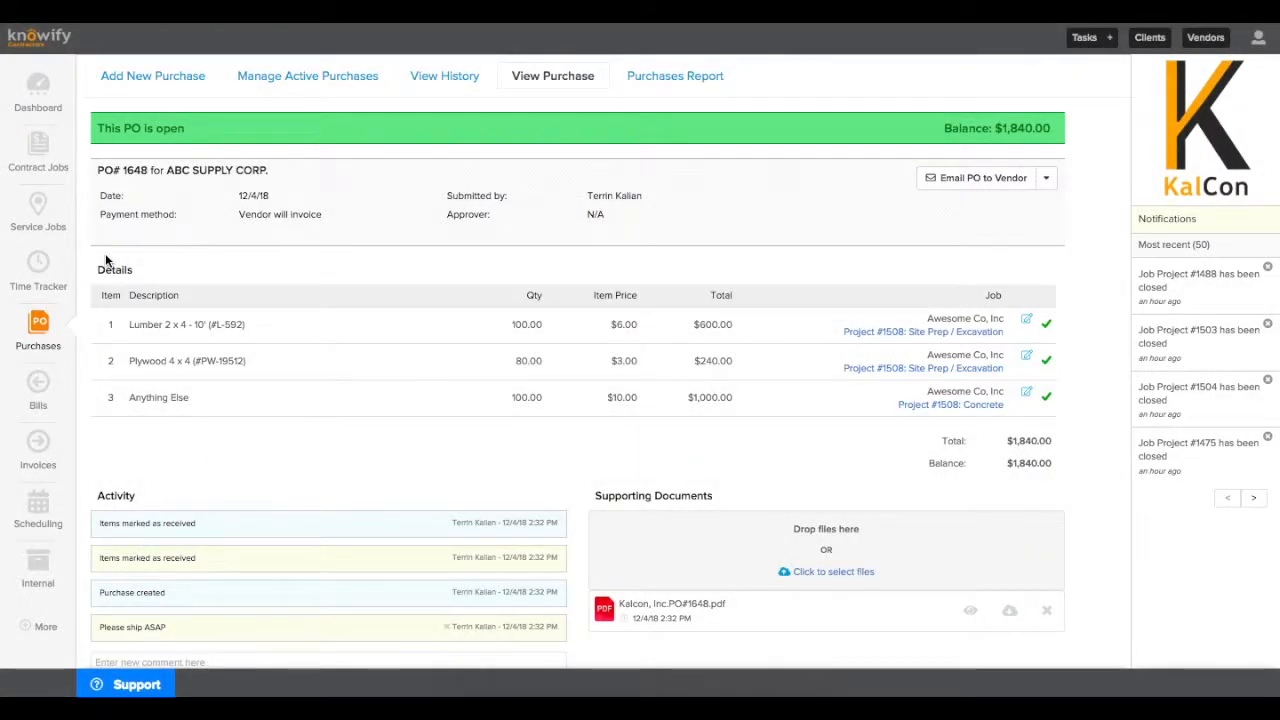